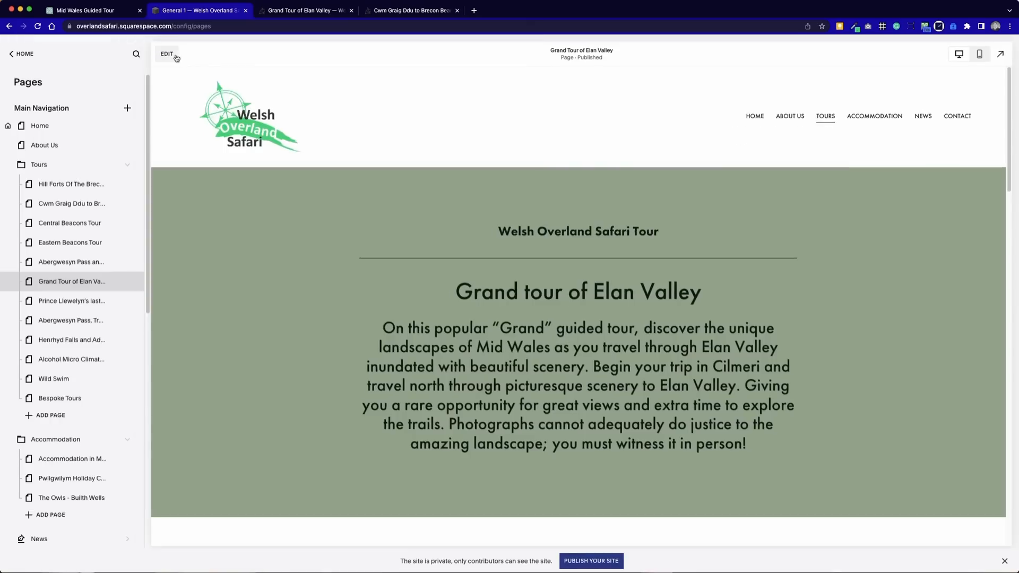
# - Leave the Grand Tour of Elan Valley page and preview the Home page
pyautogui.click(165, 53)
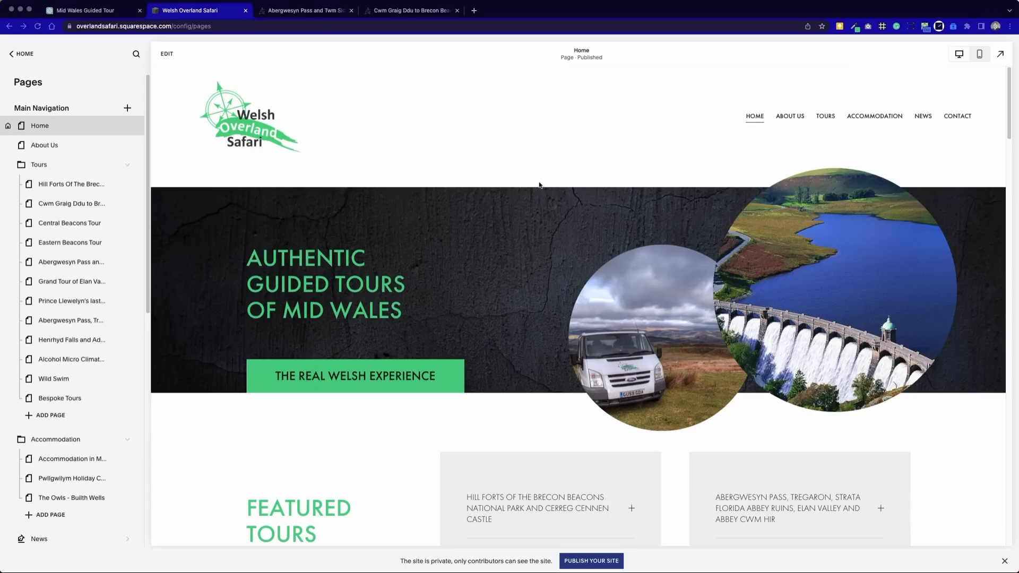
pyautogui.moveTo(409, 136)
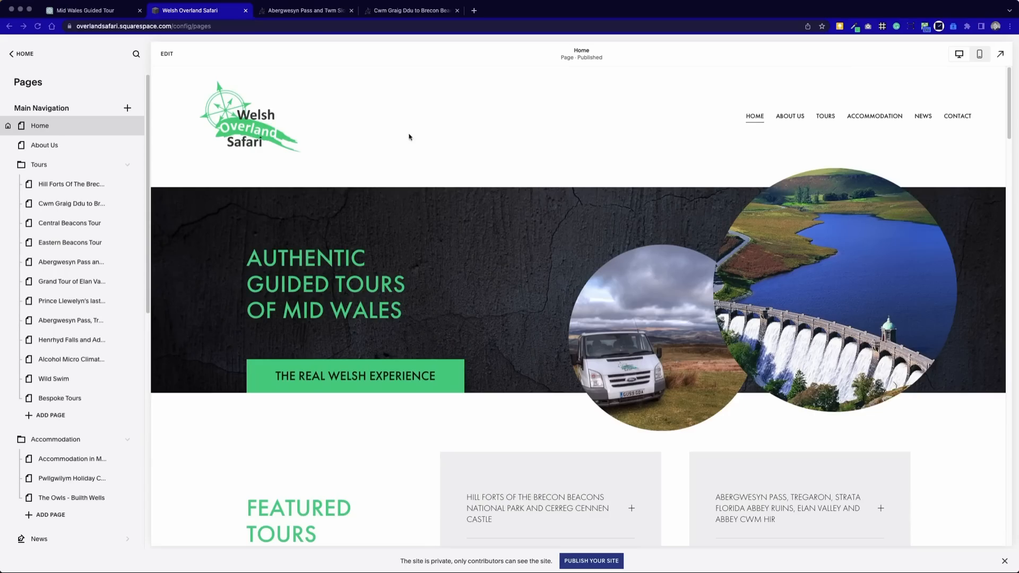
pyautogui.scroll(-3)
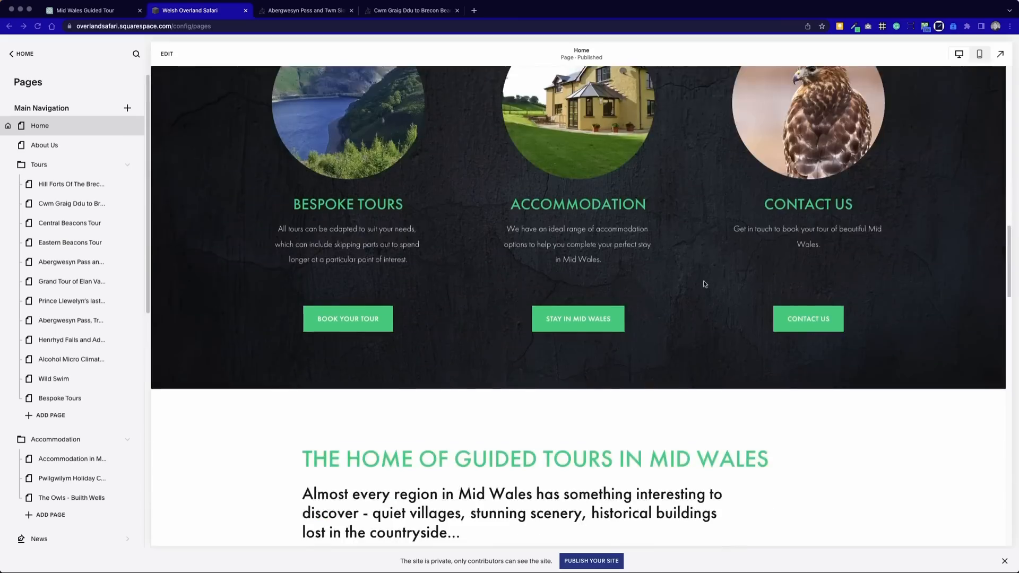
pyautogui.scroll(-3)
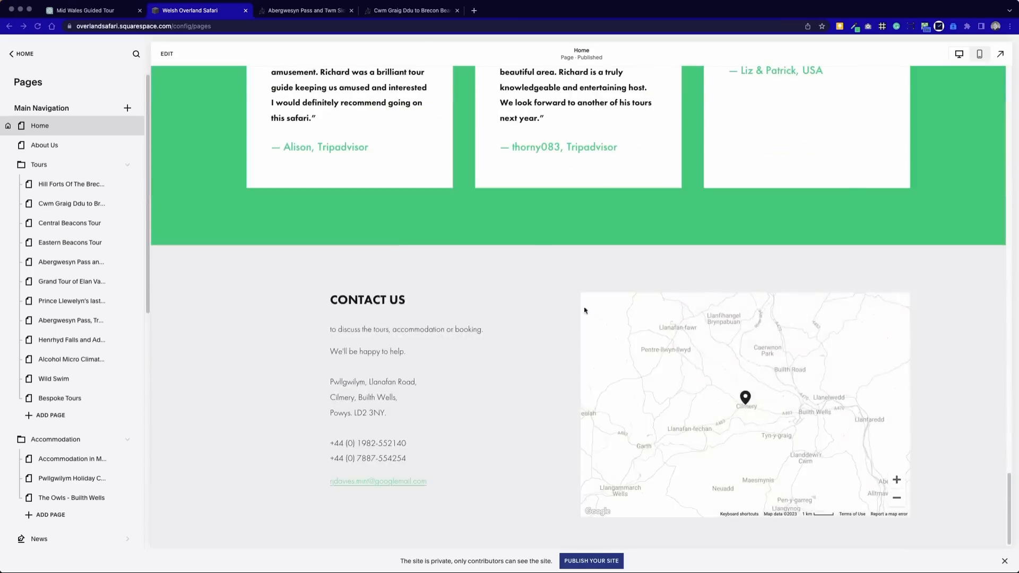
pyautogui.scroll(3)
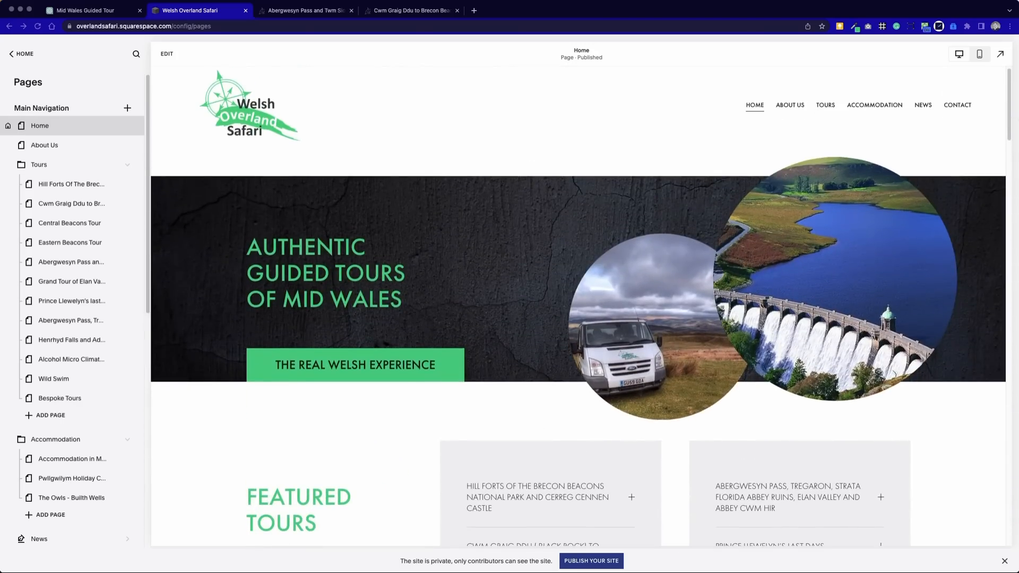
pyautogui.scroll(-3)
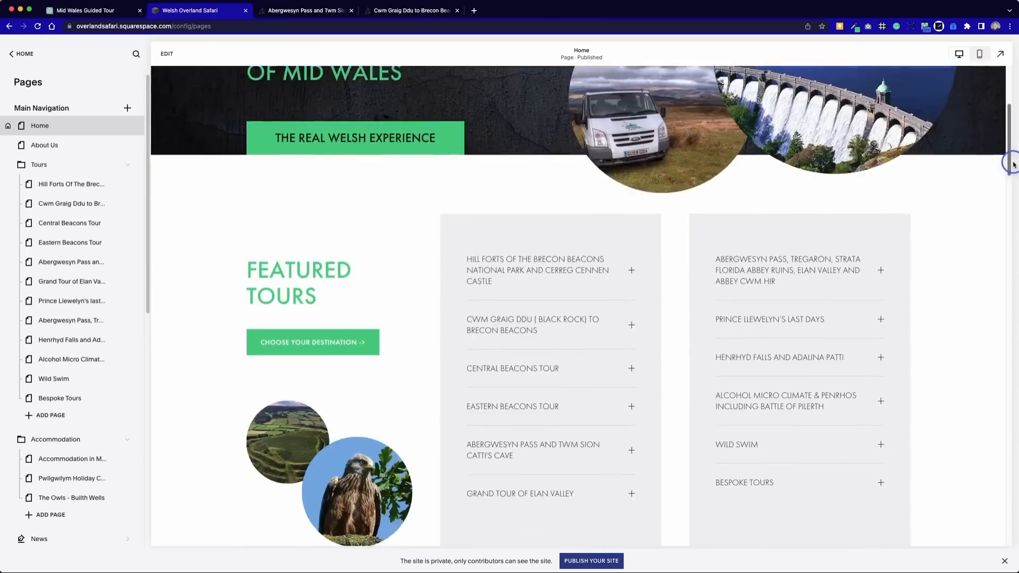
pyautogui.scroll(-3)
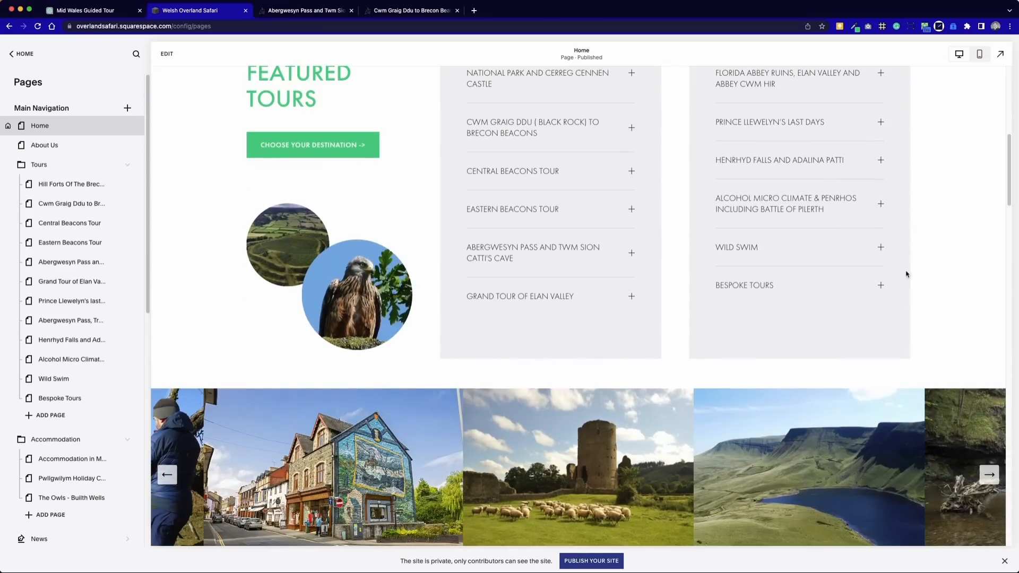
pyautogui.click(880, 248)
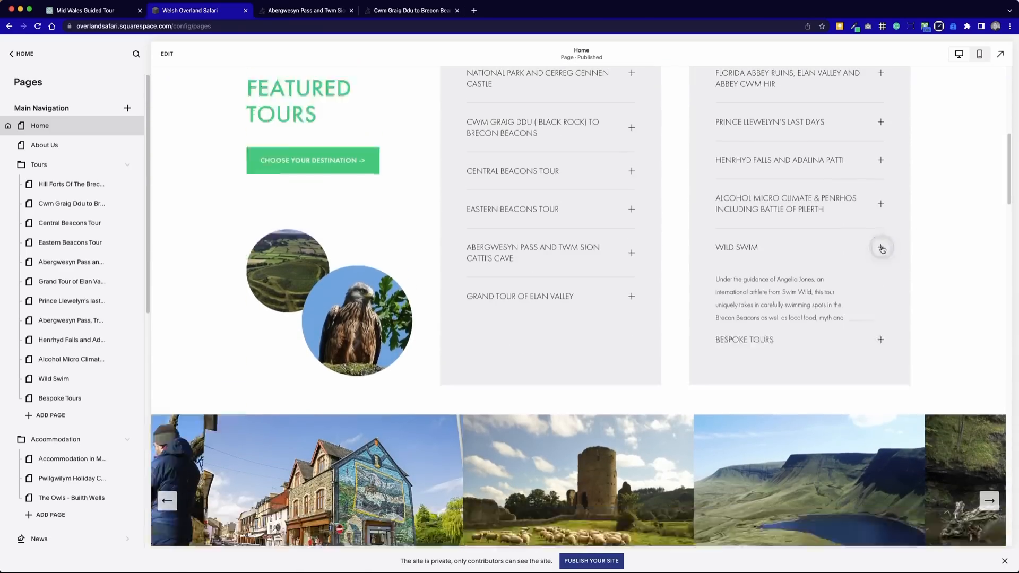
pyautogui.click(881, 249)
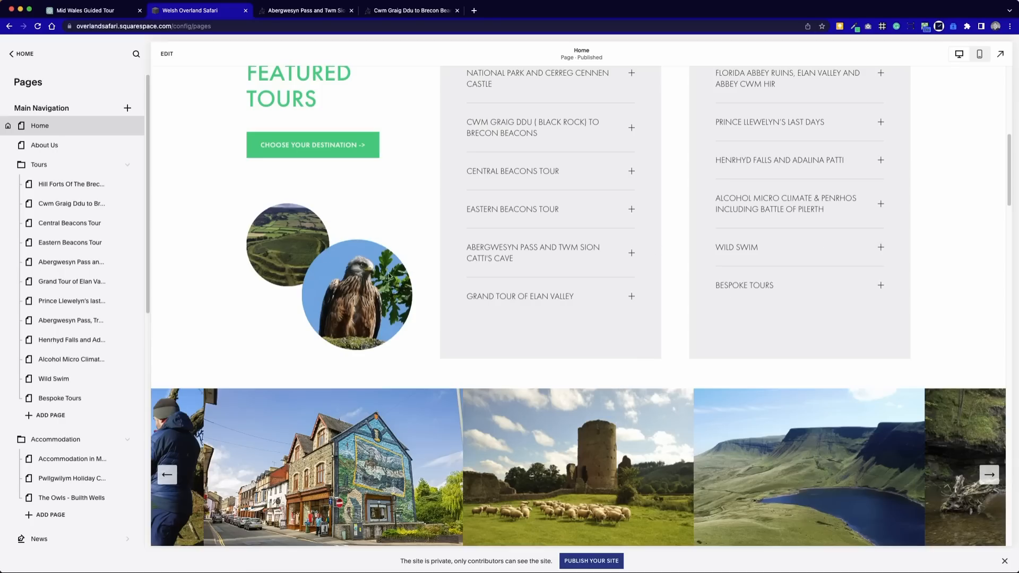
pyautogui.moveTo(430, 329)
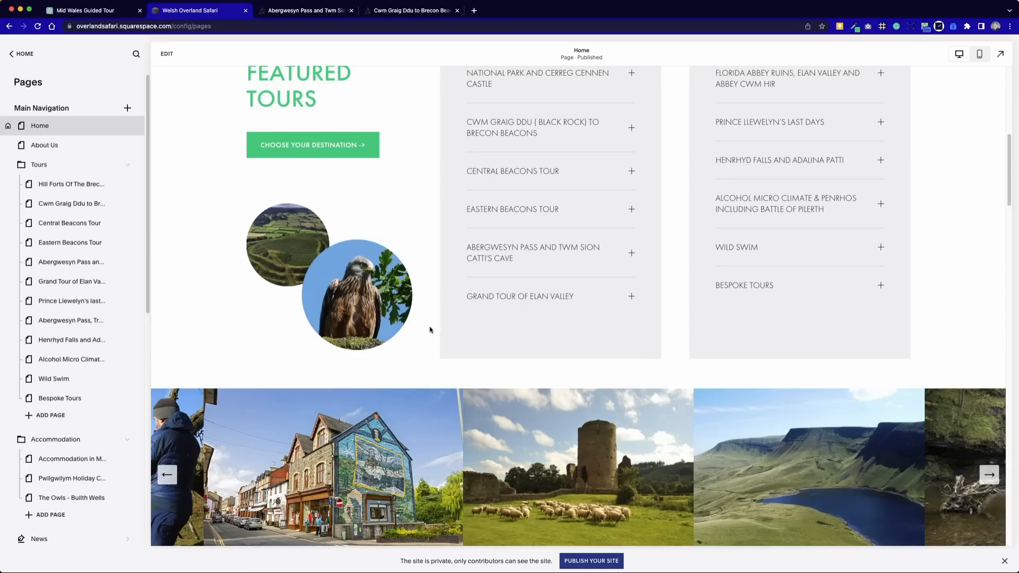
pyautogui.moveTo(1013, 192)
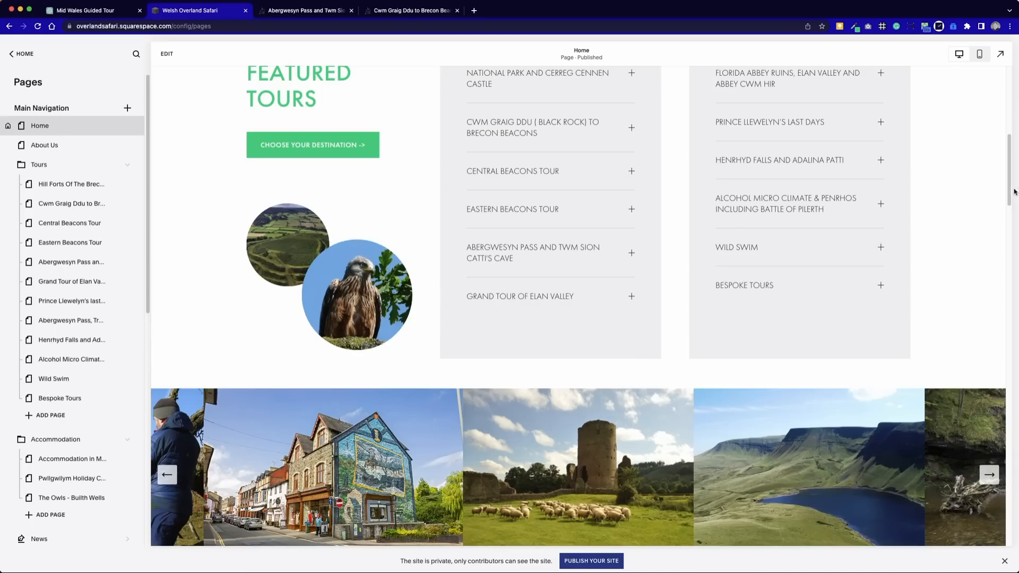
pyautogui.scroll(-3)
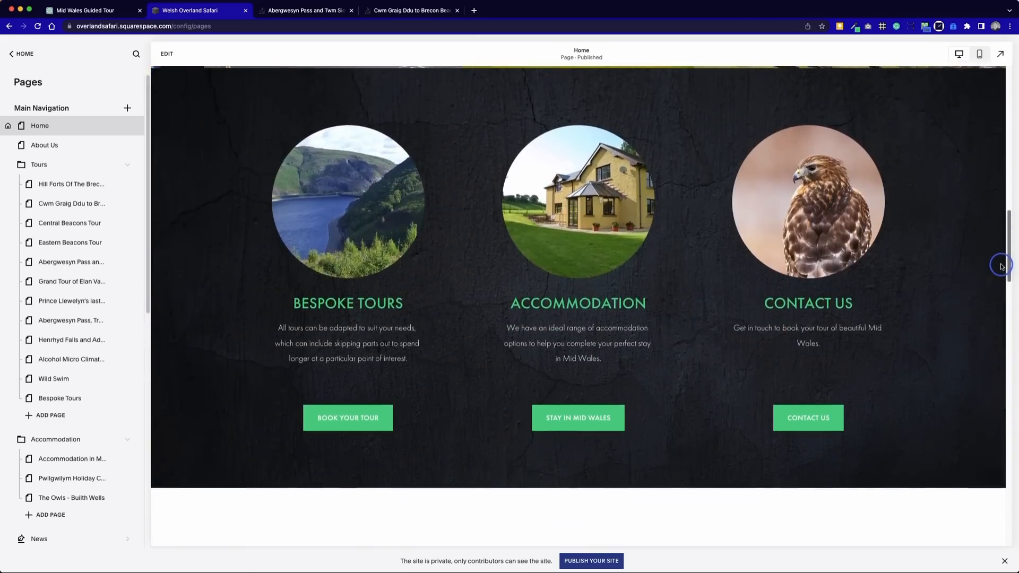
pyautogui.scroll(-3)
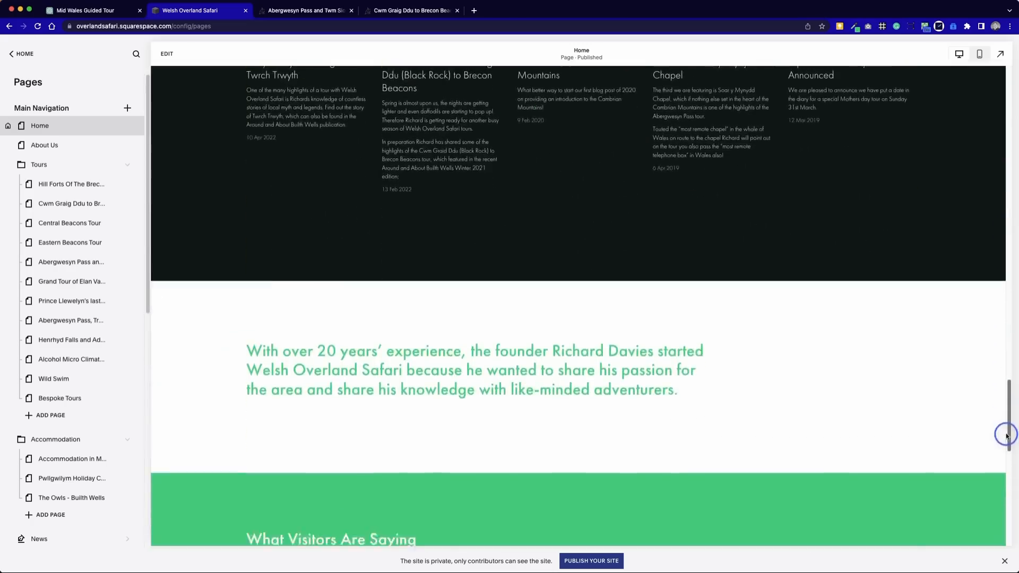
pyautogui.scroll(-3)
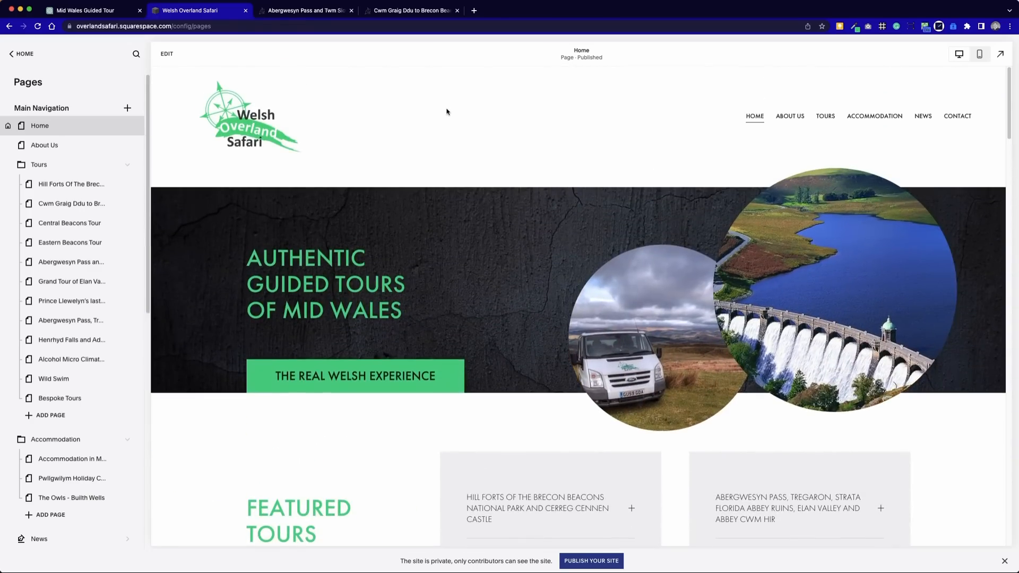
pyautogui.moveTo(528, 170)
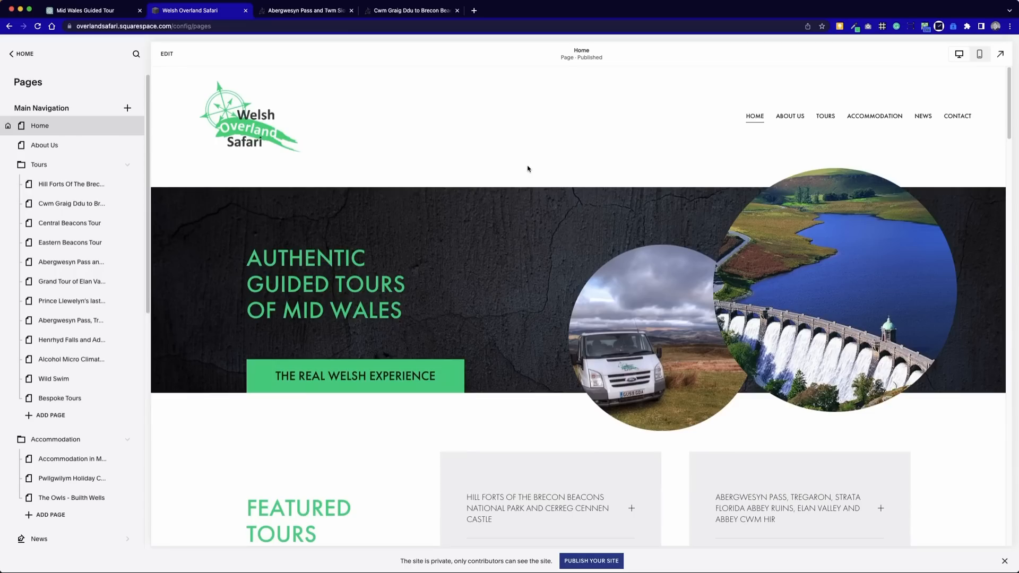
pyautogui.moveTo(738, 157)
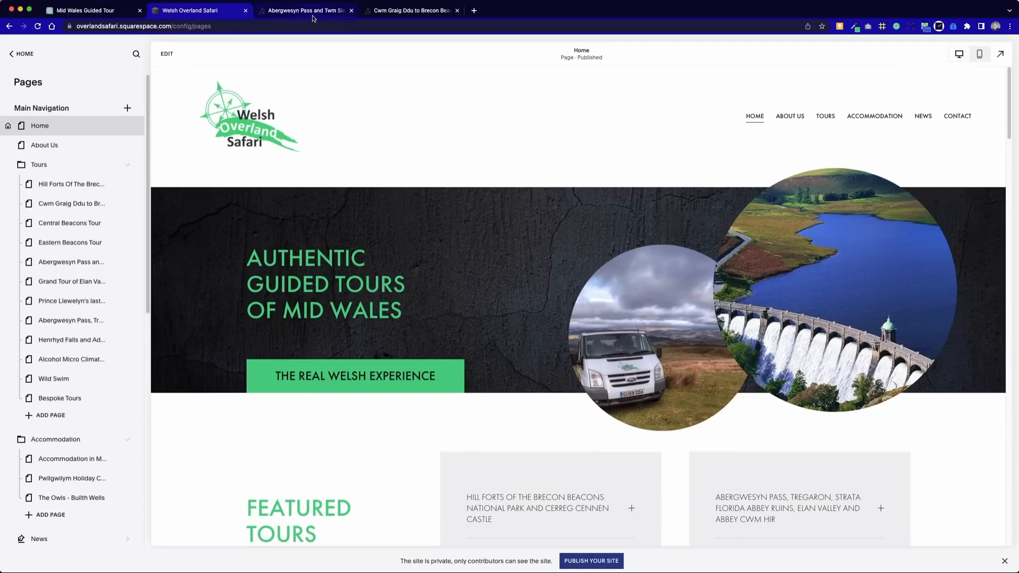
# - Check the old Welsh Overland Safari site's home page, then return to the new site's tab
pyautogui.click(304, 11)
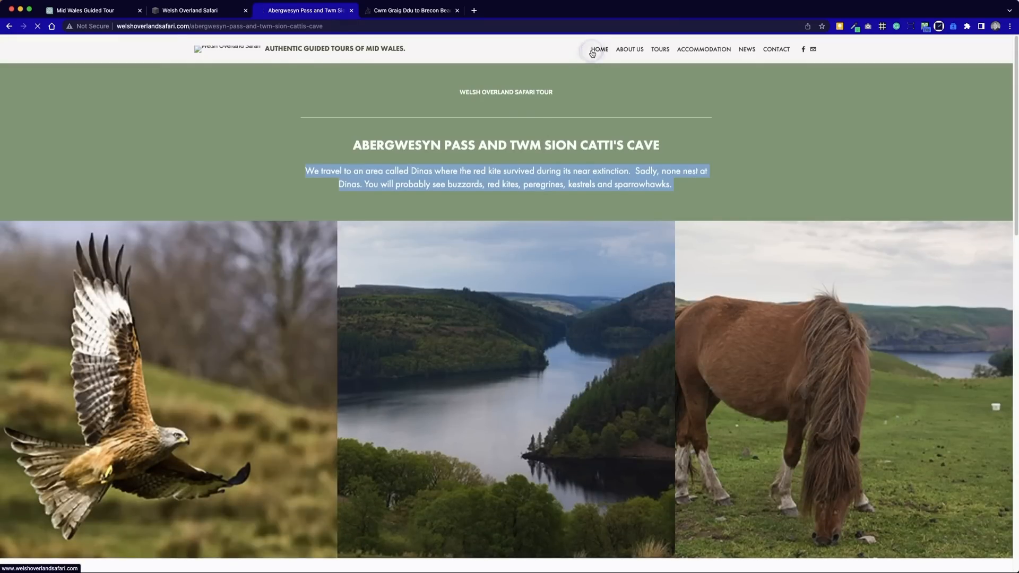
pyautogui.click(600, 49)
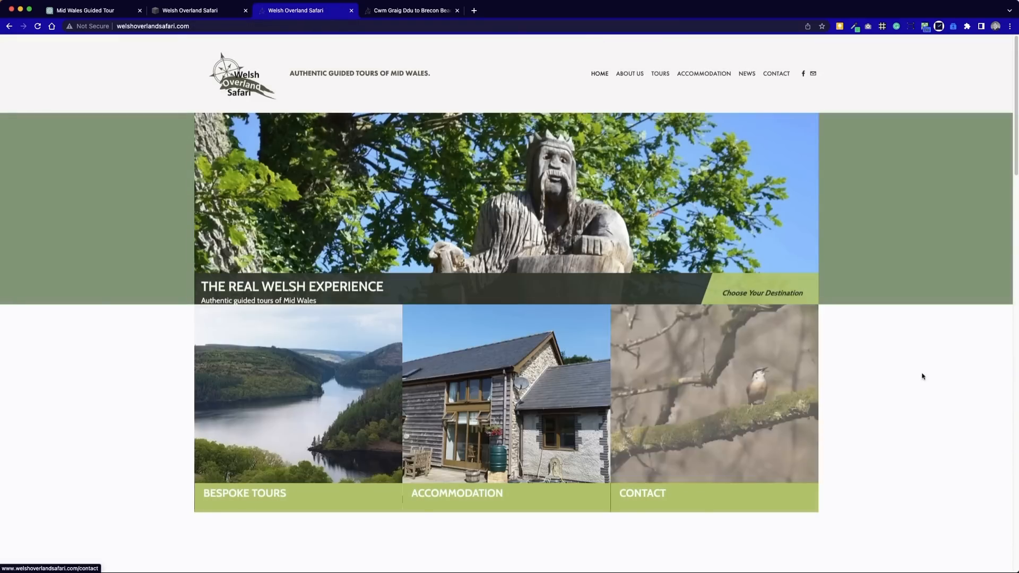
pyautogui.scroll(-3)
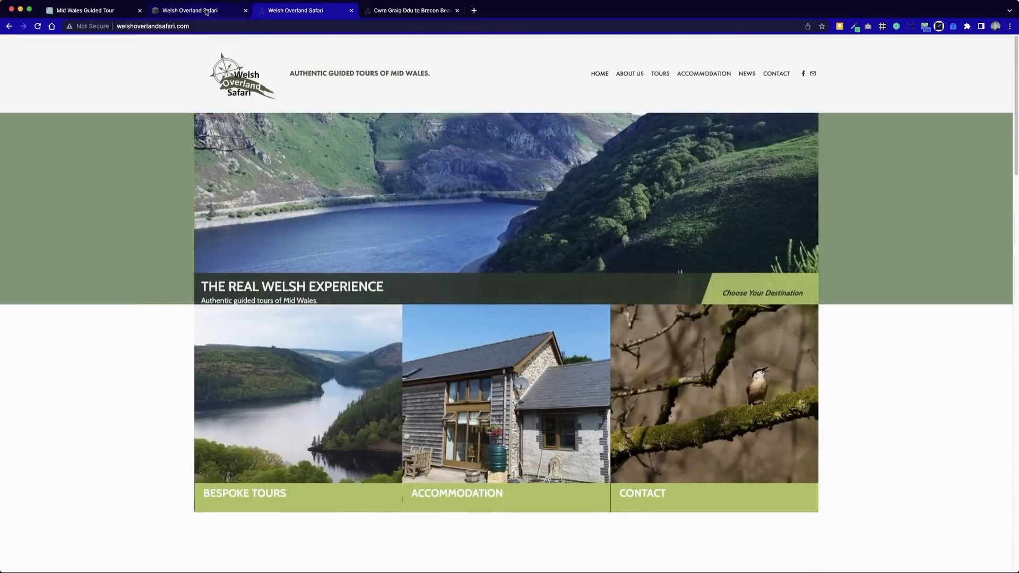
pyautogui.click(191, 10)
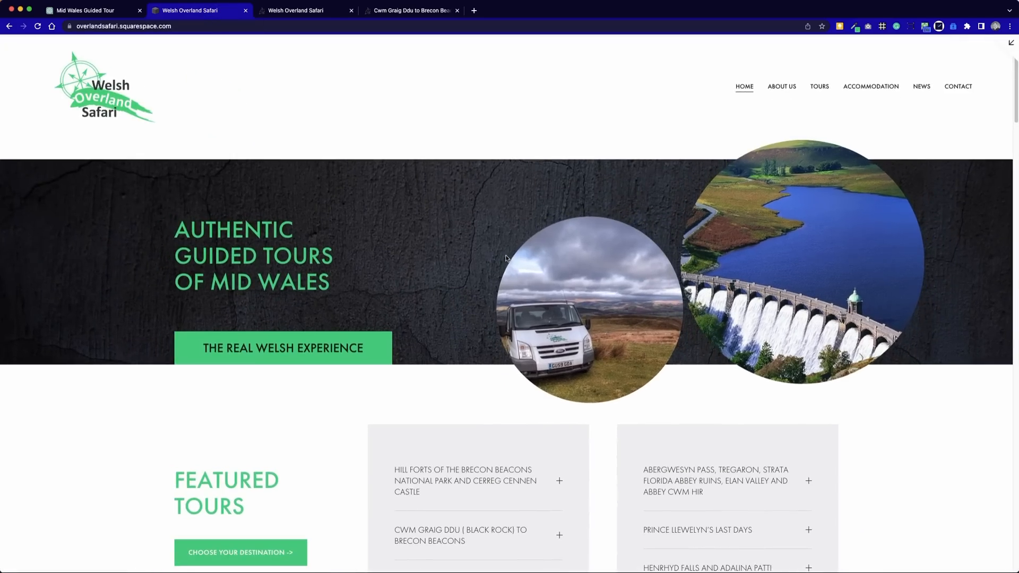
pyautogui.scroll(-3)
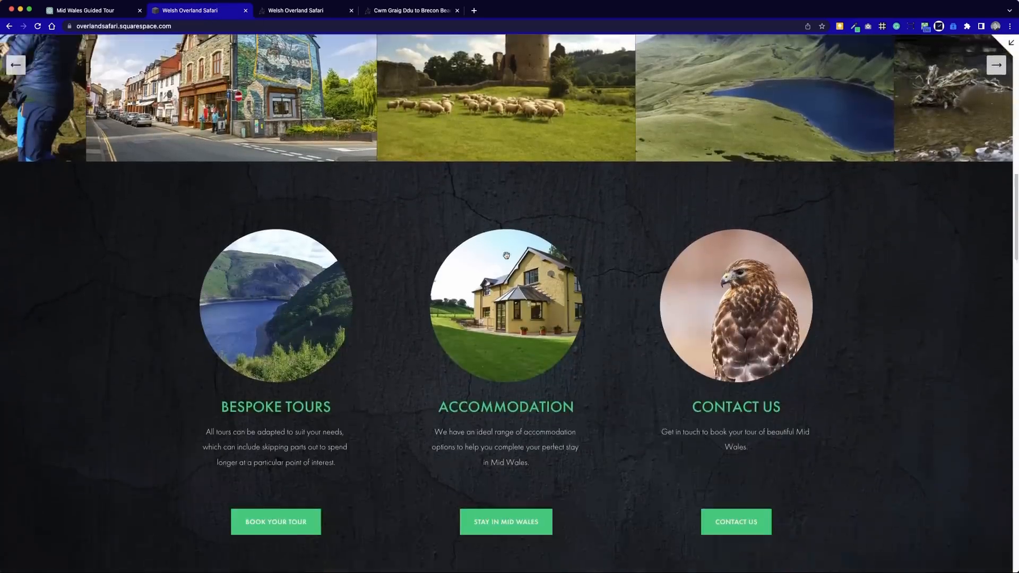
pyautogui.scroll(-3)
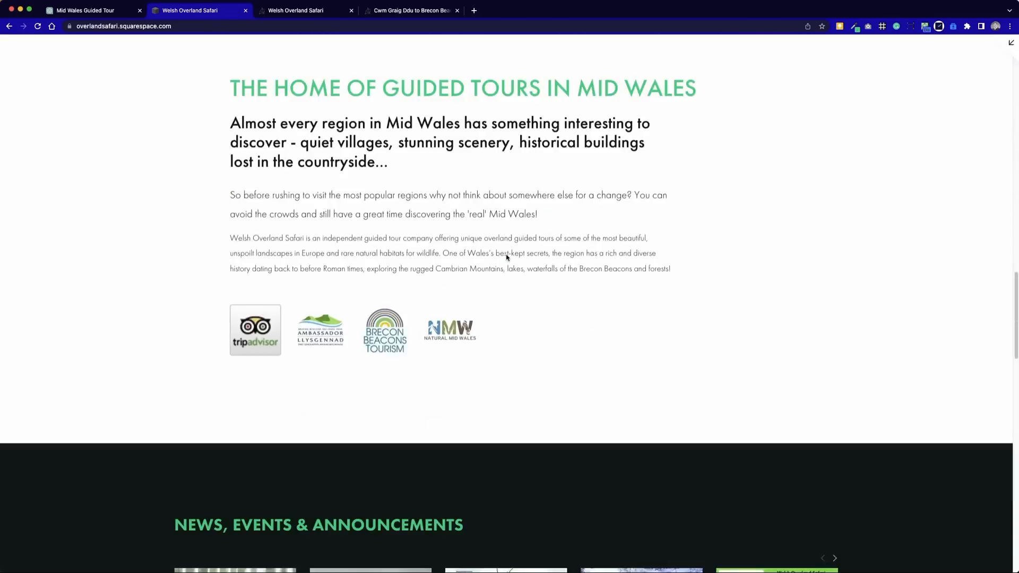
pyautogui.scroll(-3)
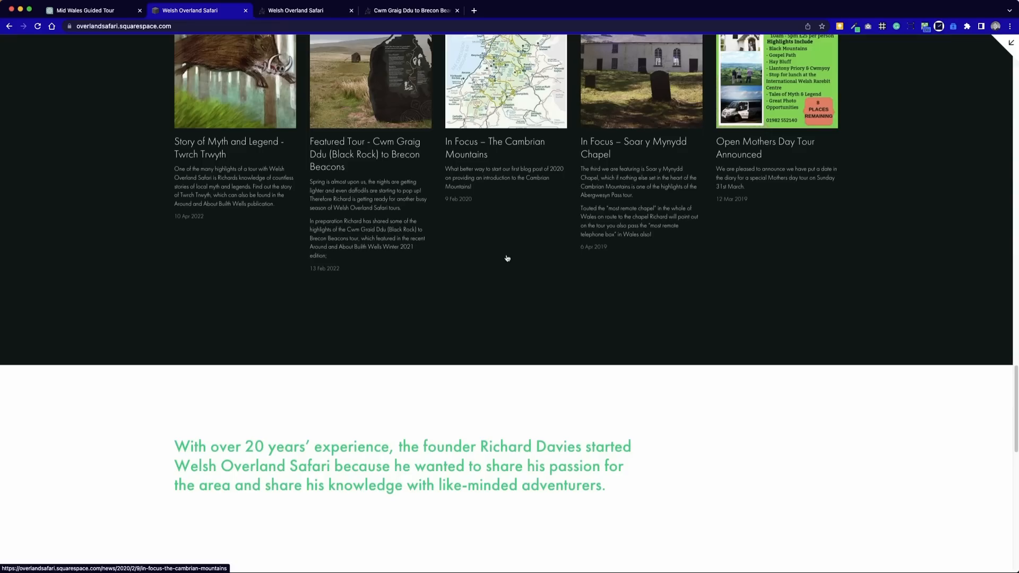
pyautogui.scroll(3)
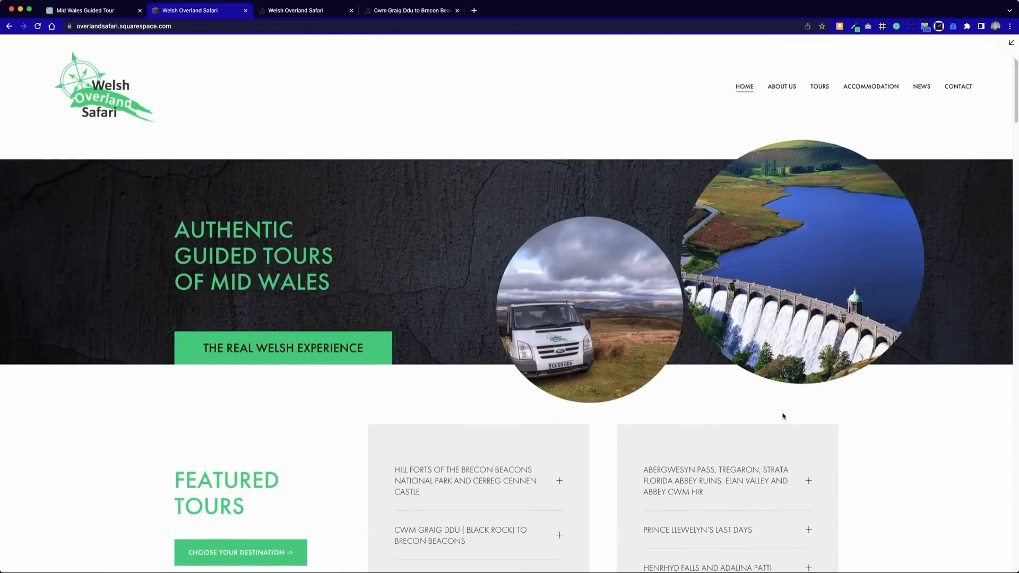
# - Switch to the old site's home page and browse it for the tours menu
pyautogui.click(295, 9)
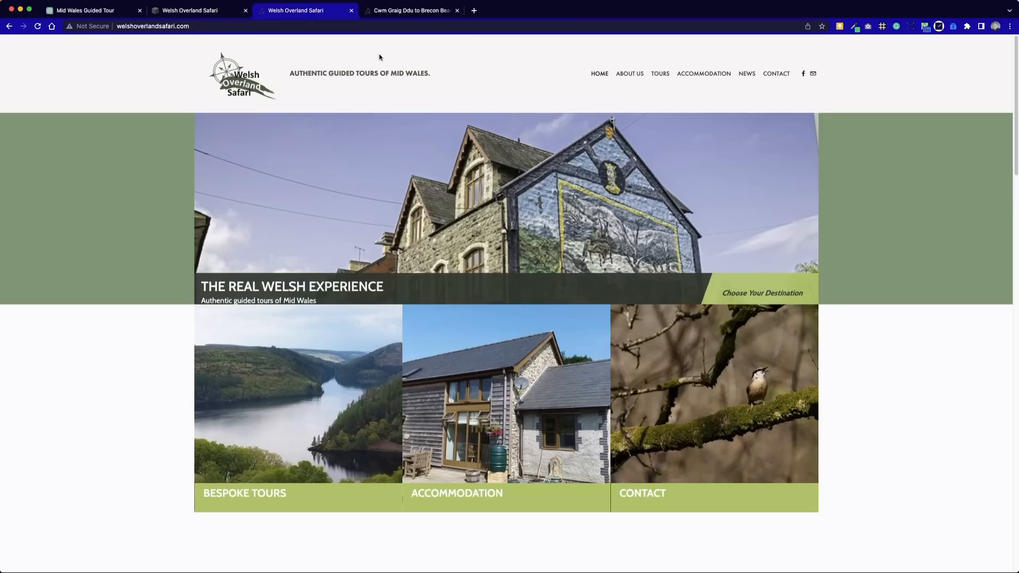
pyautogui.moveTo(925, 448)
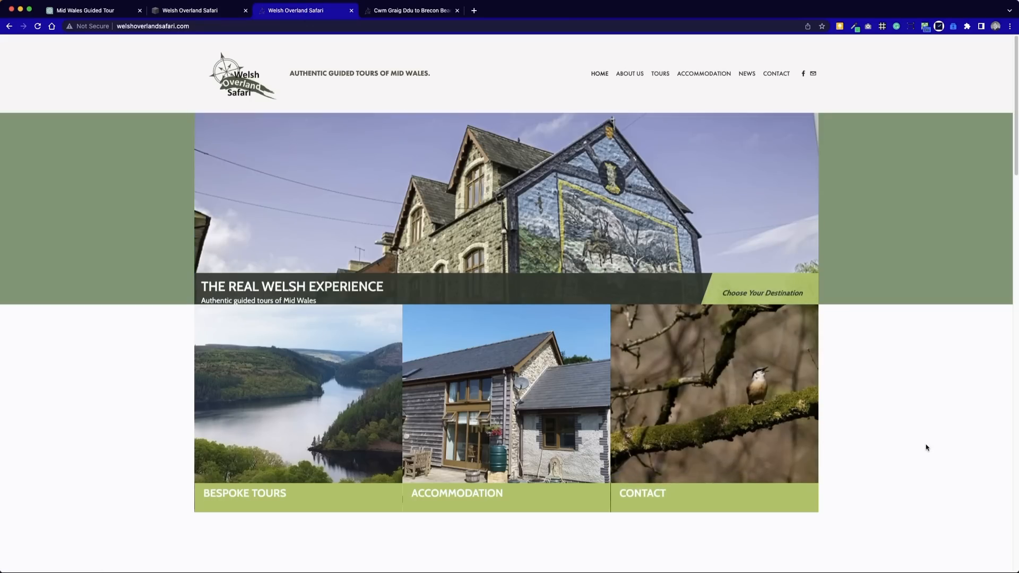
pyautogui.scroll(-3)
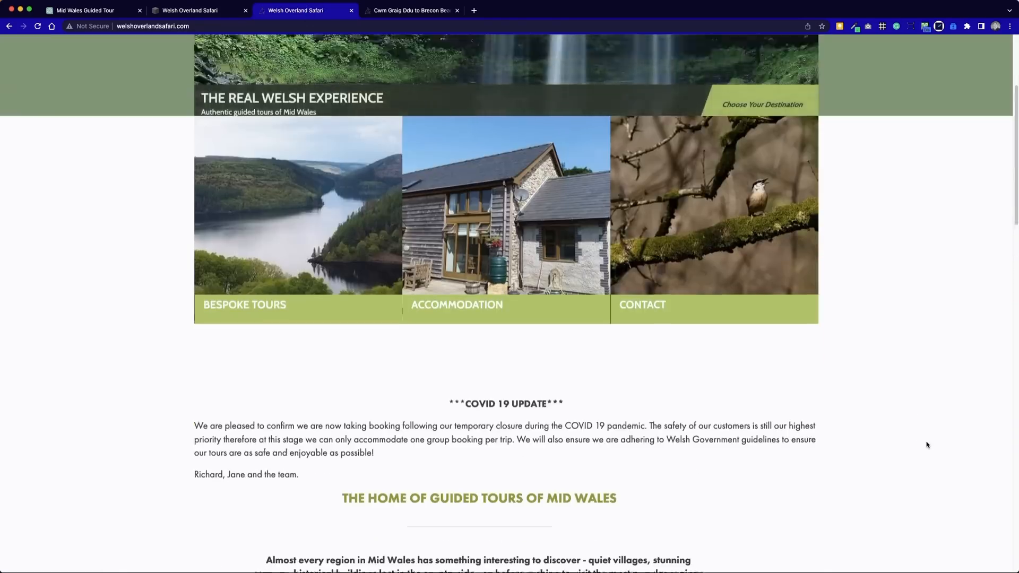
pyautogui.scroll(3)
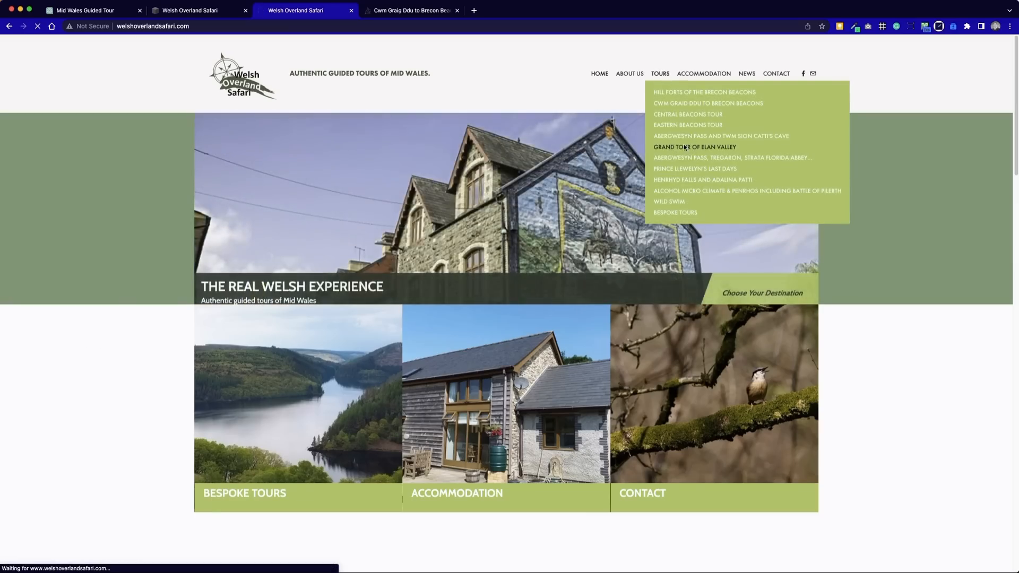
pyautogui.click(696, 147)
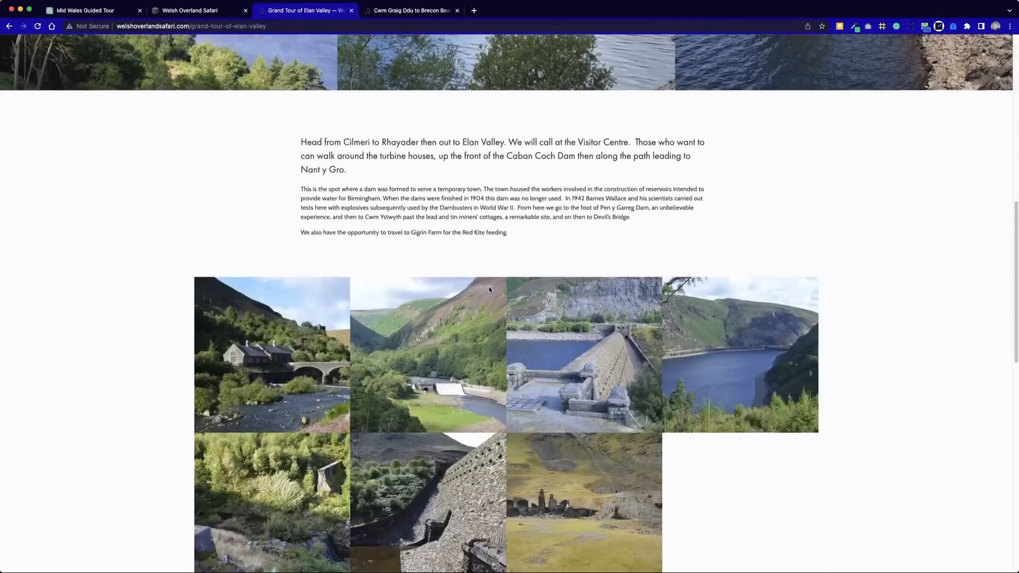
pyautogui.scroll(-3)
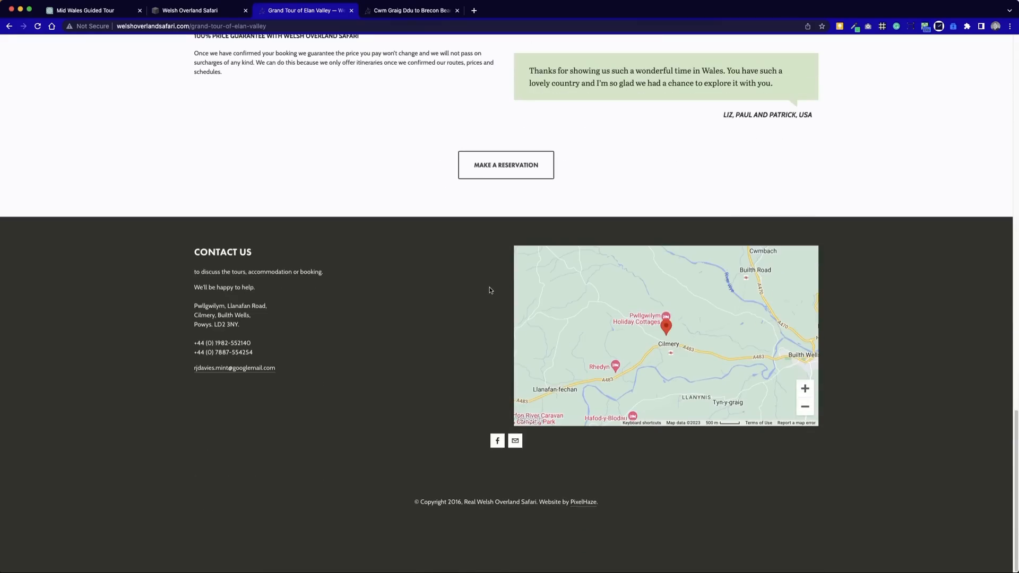
pyautogui.scroll(3)
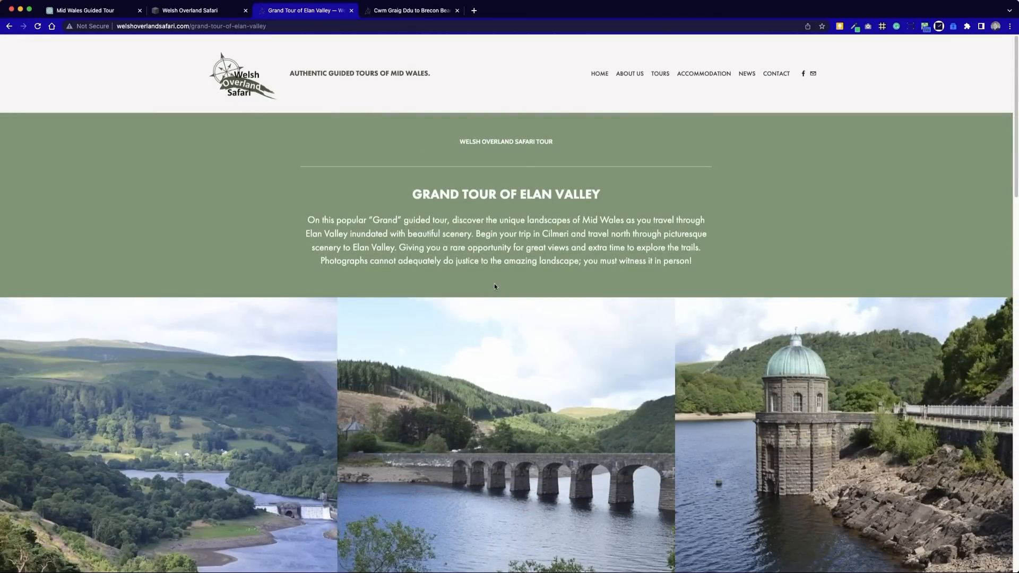
pyautogui.moveTo(645, 185)
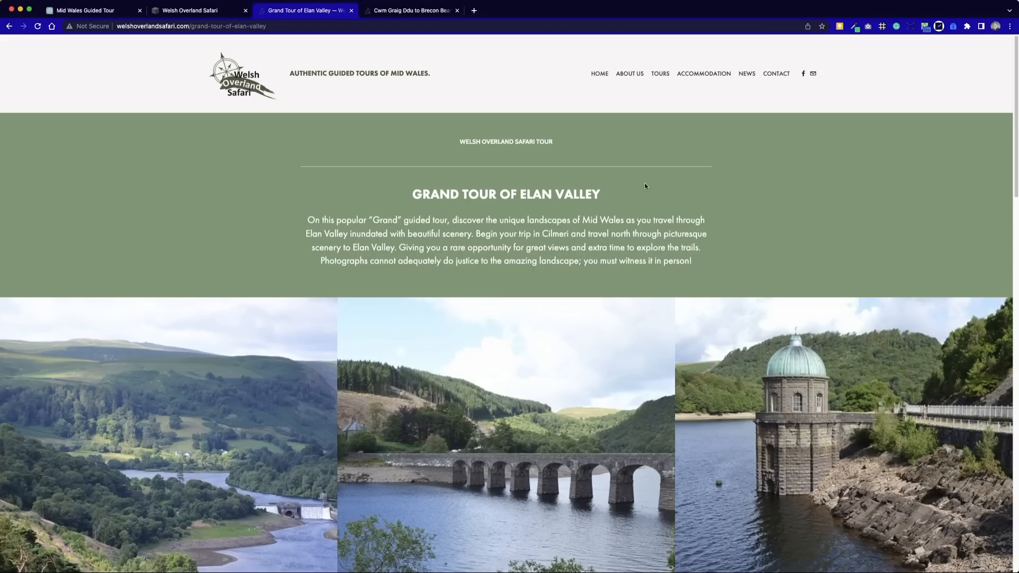
pyautogui.moveTo(955, 37)
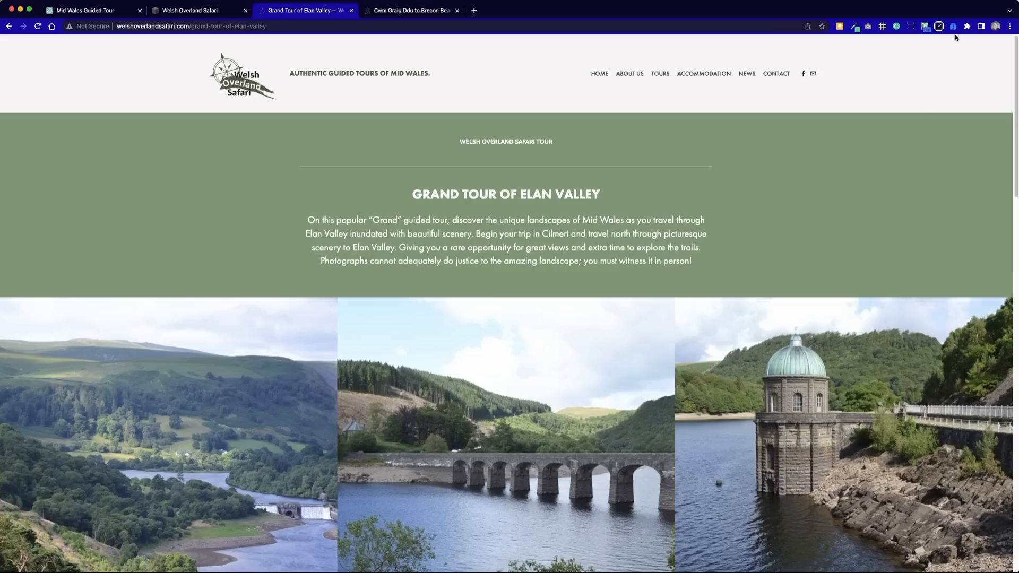
# - Glance at the browser extensions list, then switch to the General 1 — Welsh Overland Safari tab
pyautogui.click(966, 26)
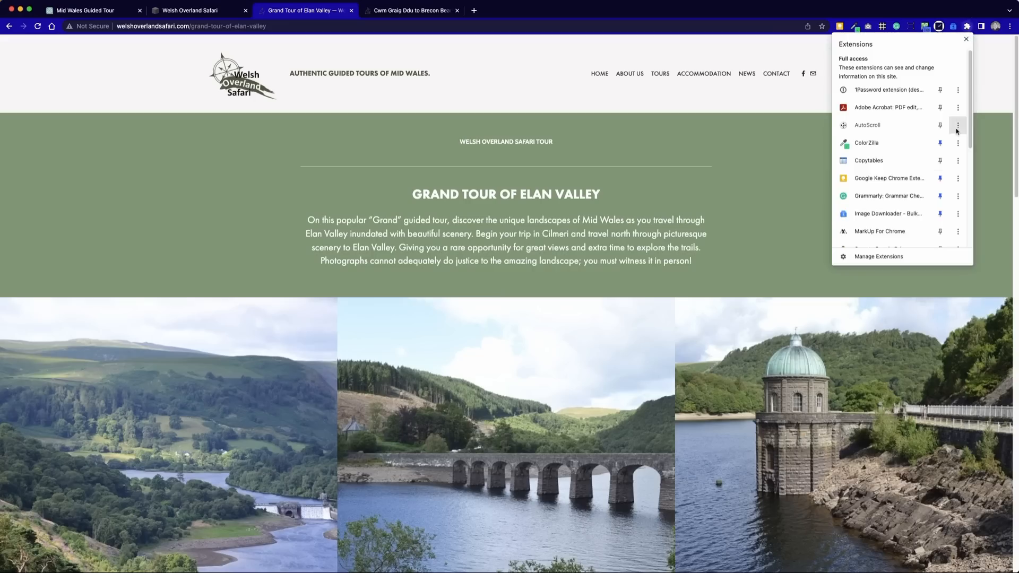
pyautogui.scroll(-3)
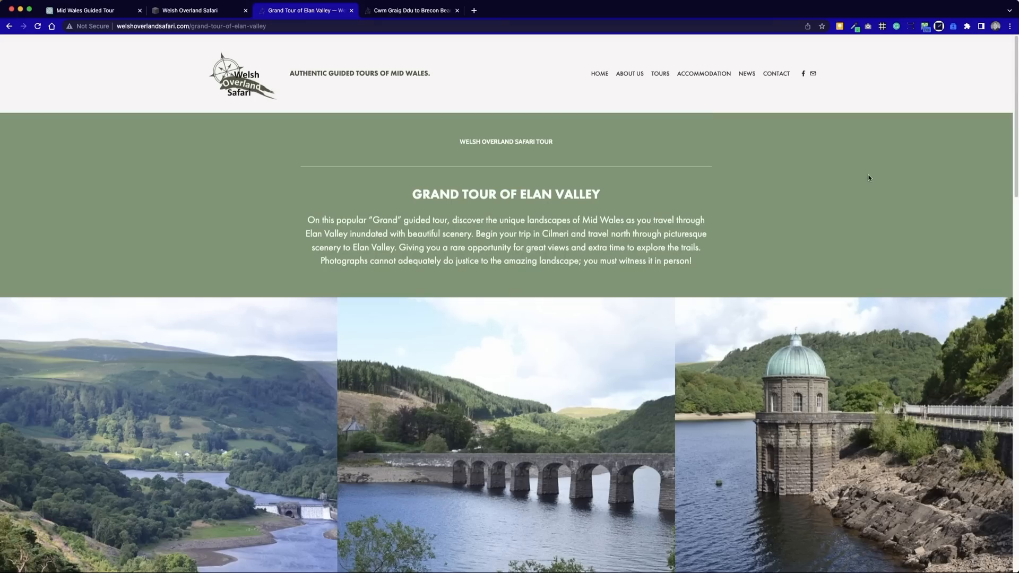
pyautogui.click(193, 10)
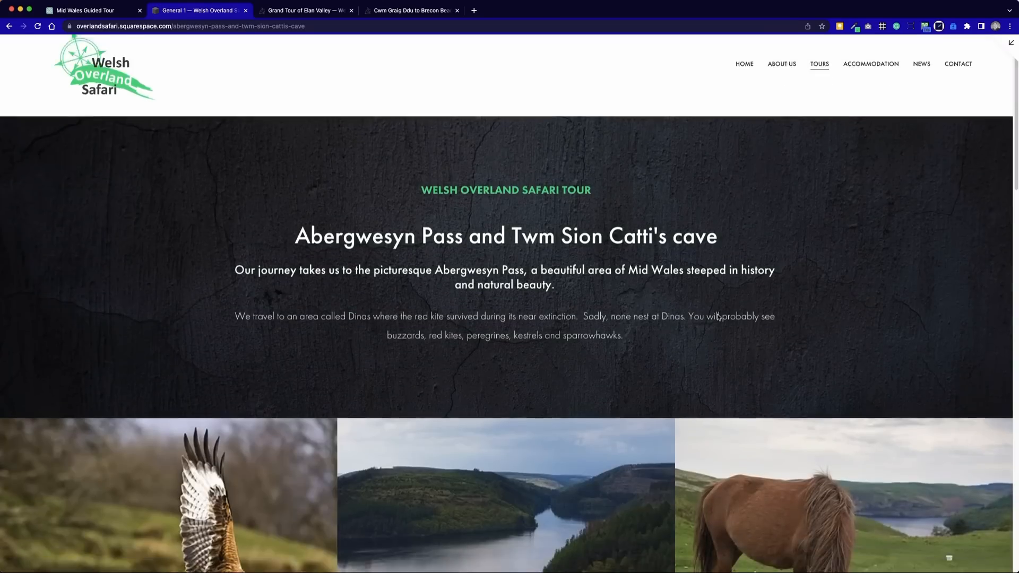
# - Review the Abergwesyn Pass tour page layout down to its footer
pyautogui.scroll(-3)
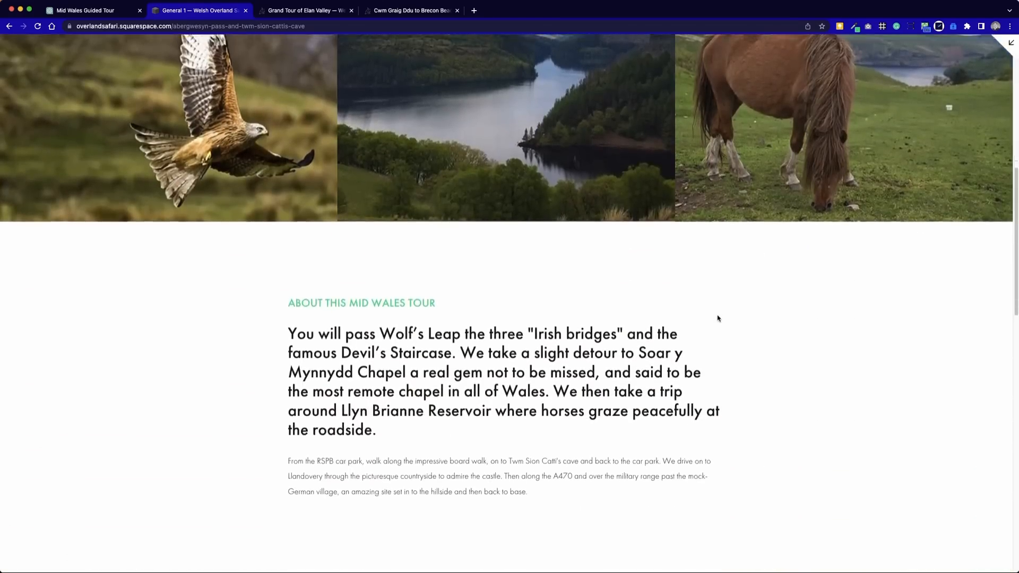
pyautogui.scroll(-3)
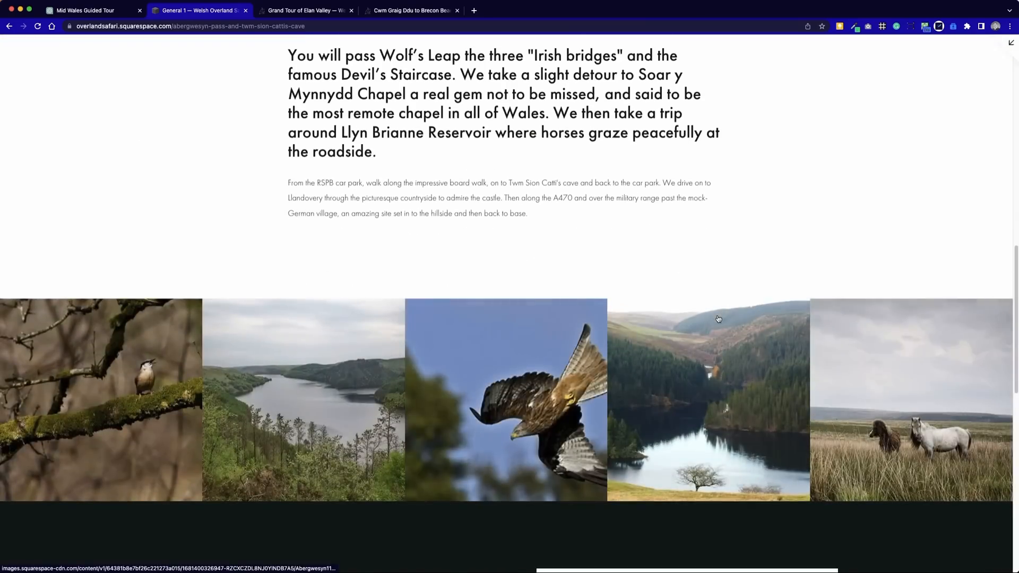
pyautogui.scroll(-3)
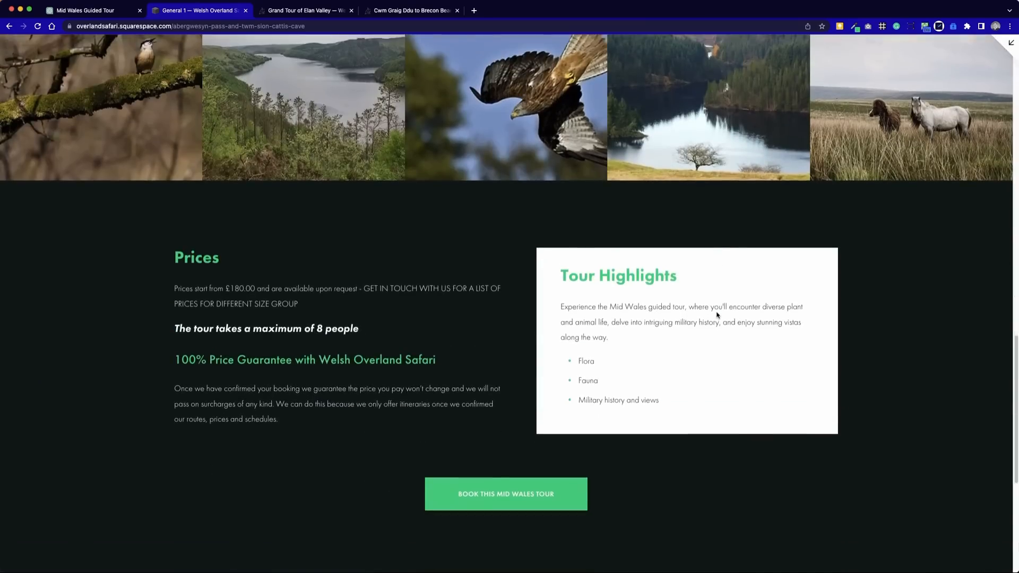
pyautogui.scroll(-3)
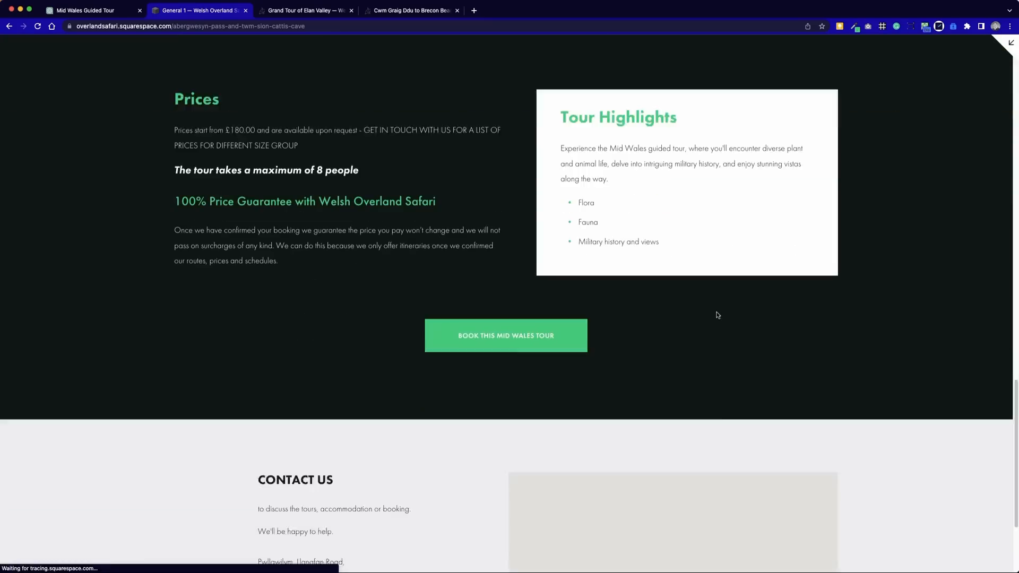
pyautogui.scroll(-3)
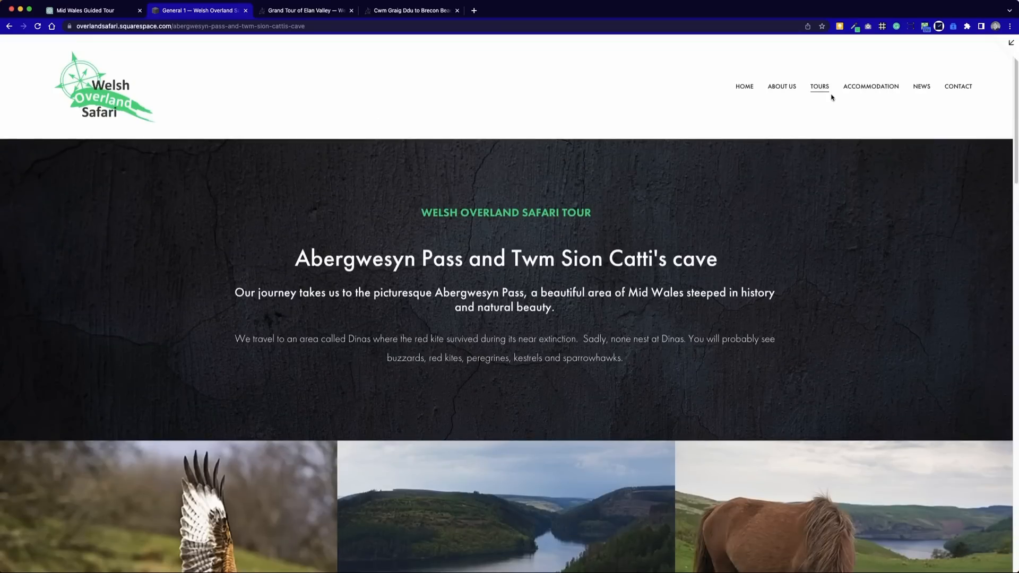
# - Go to Tours > Grand Tour of Elan Valley and review that page from top to footer
pyautogui.click(819, 87)
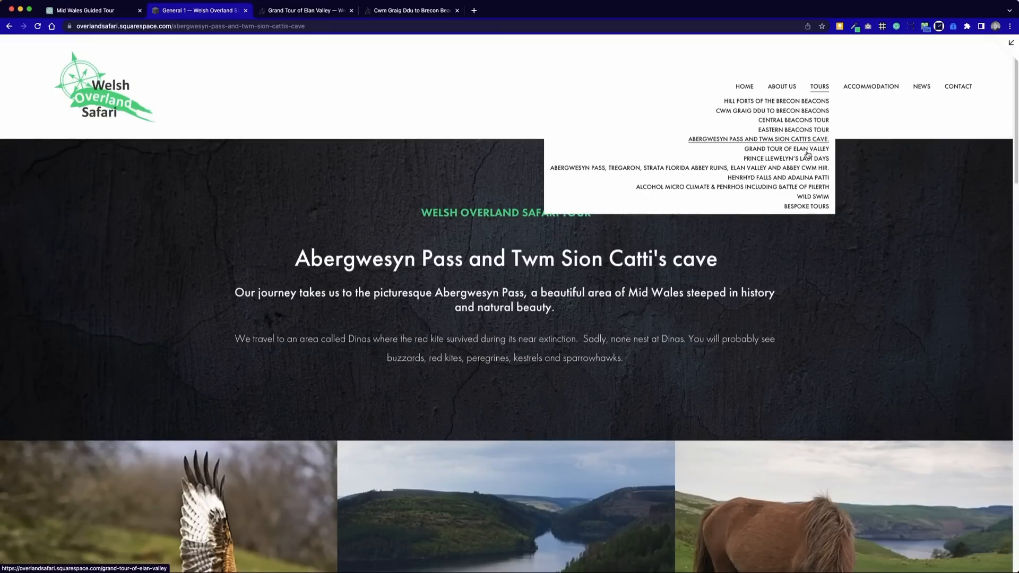
pyautogui.click(788, 148)
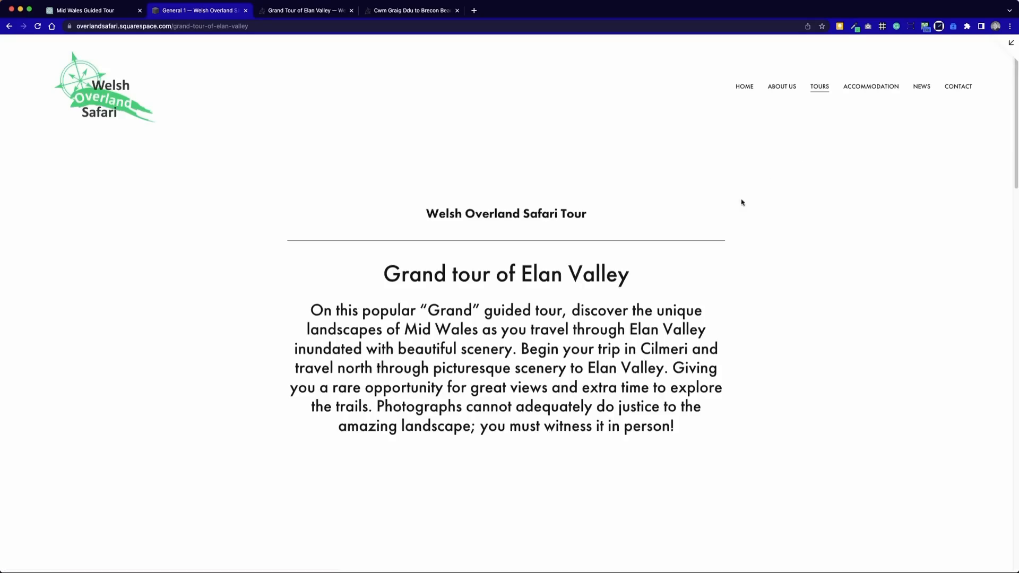
pyautogui.scroll(-3)
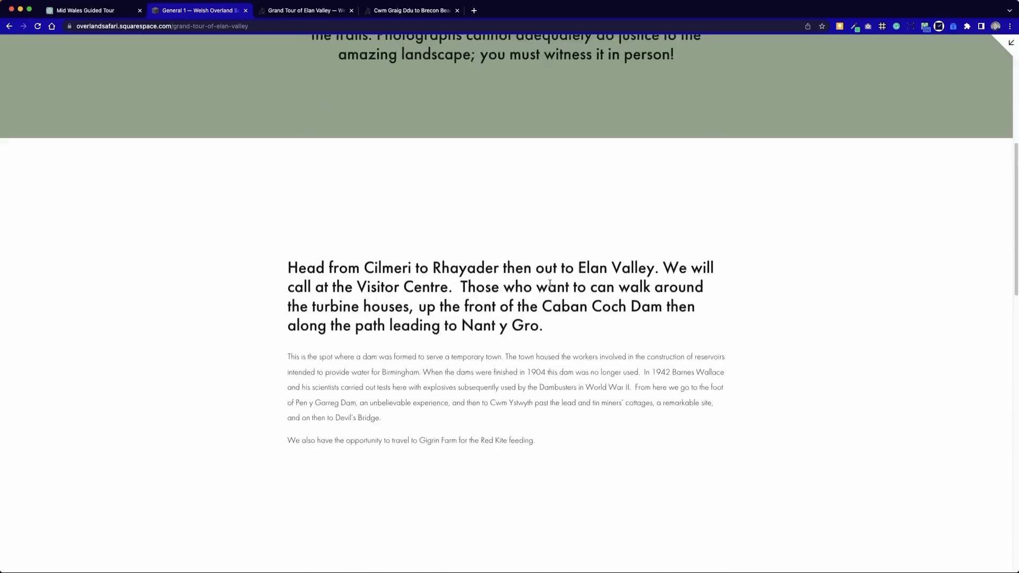
pyautogui.scroll(-3)
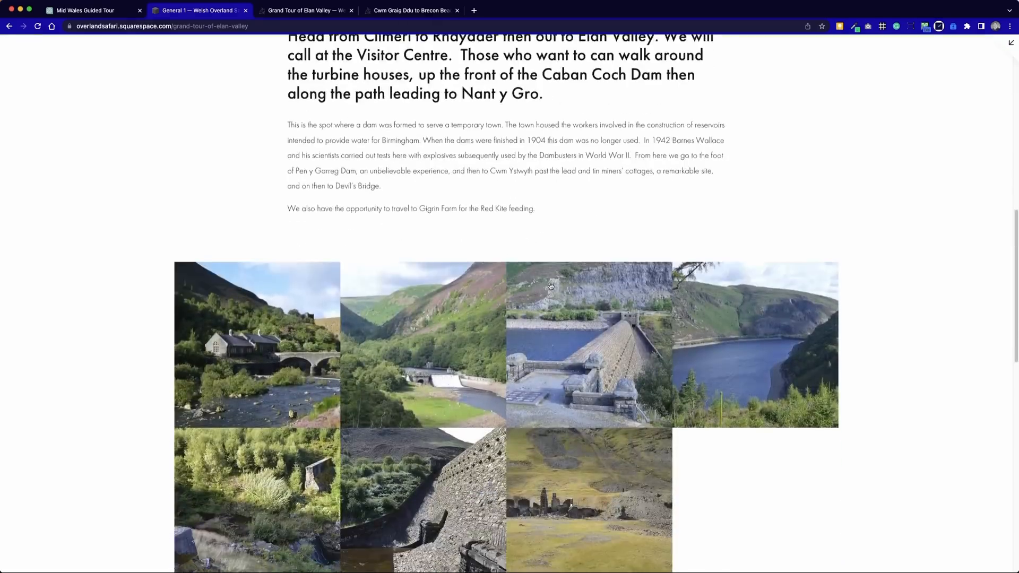
pyautogui.scroll(-3)
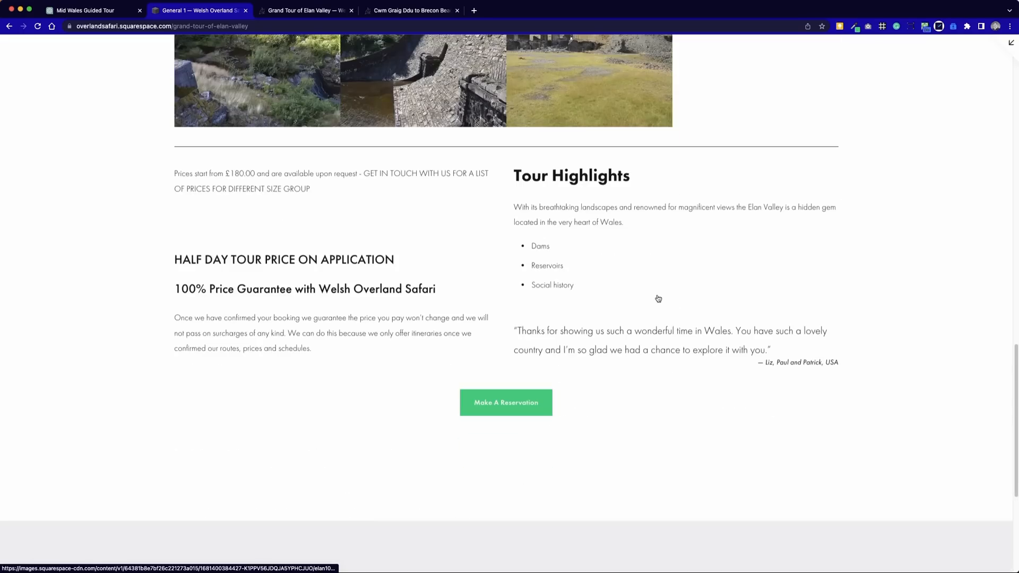
pyautogui.scroll(-3)
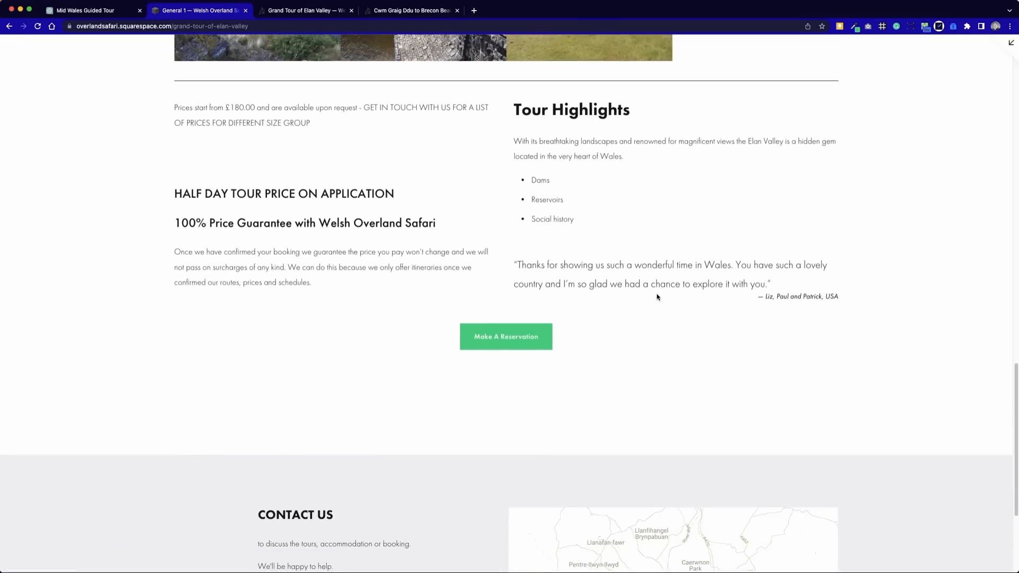
pyautogui.scroll(-3)
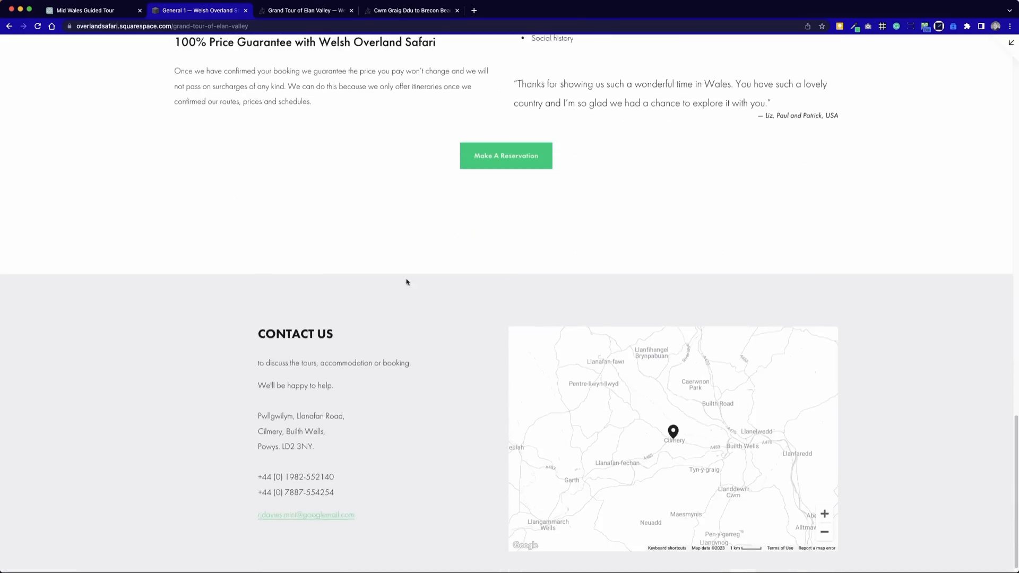
pyautogui.scroll(3)
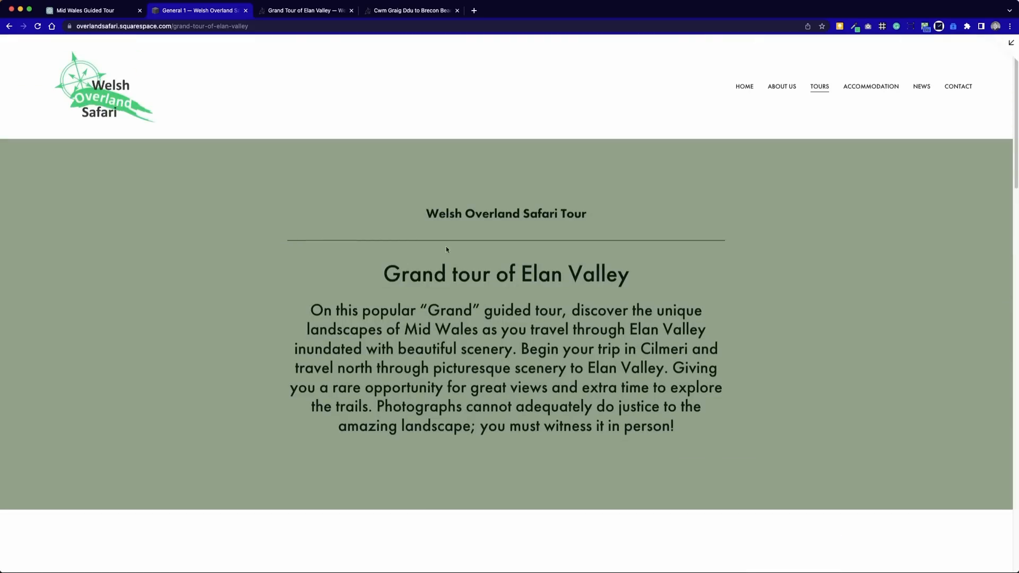
pyautogui.moveTo(806, 64)
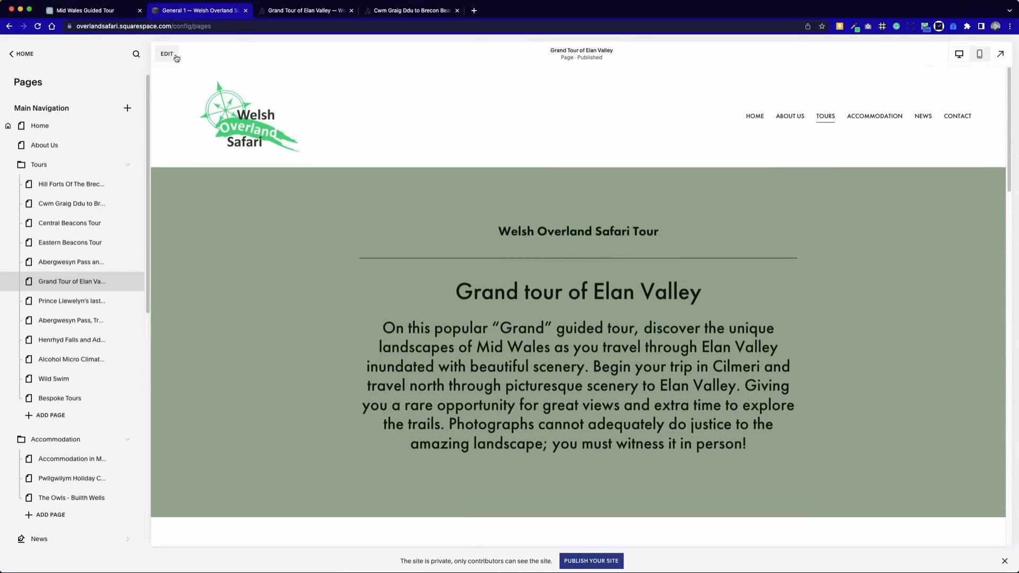
# - Start editing the Grand Tour page and begin adding a section at its top
pyautogui.click(168, 53)
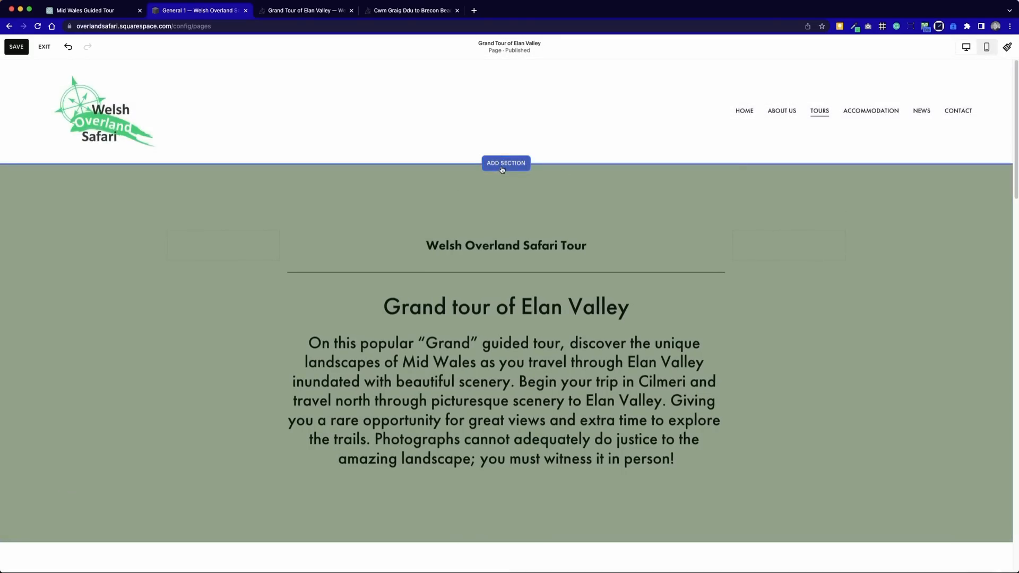
pyautogui.click(505, 164)
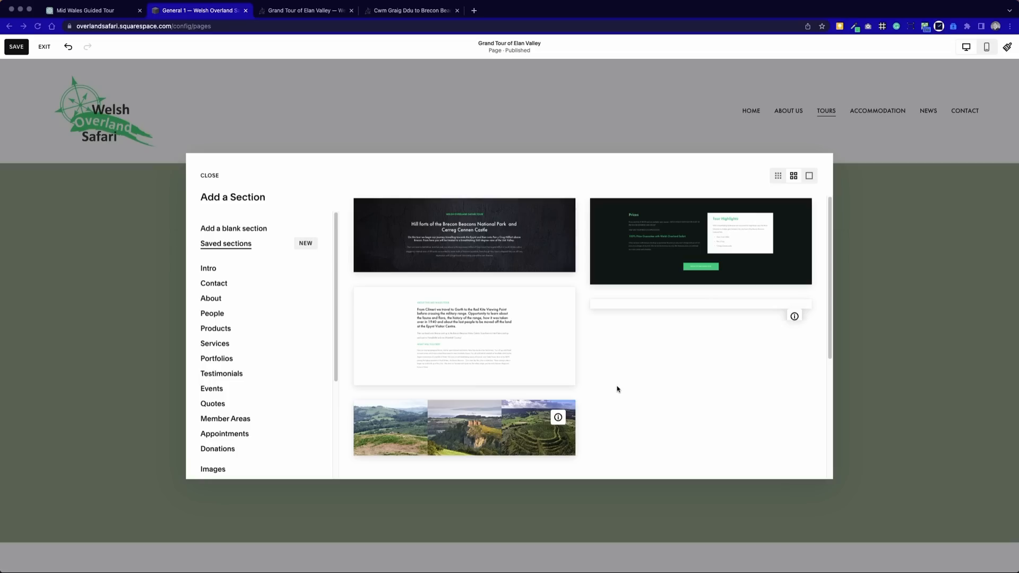
pyautogui.moveTo(459, 448)
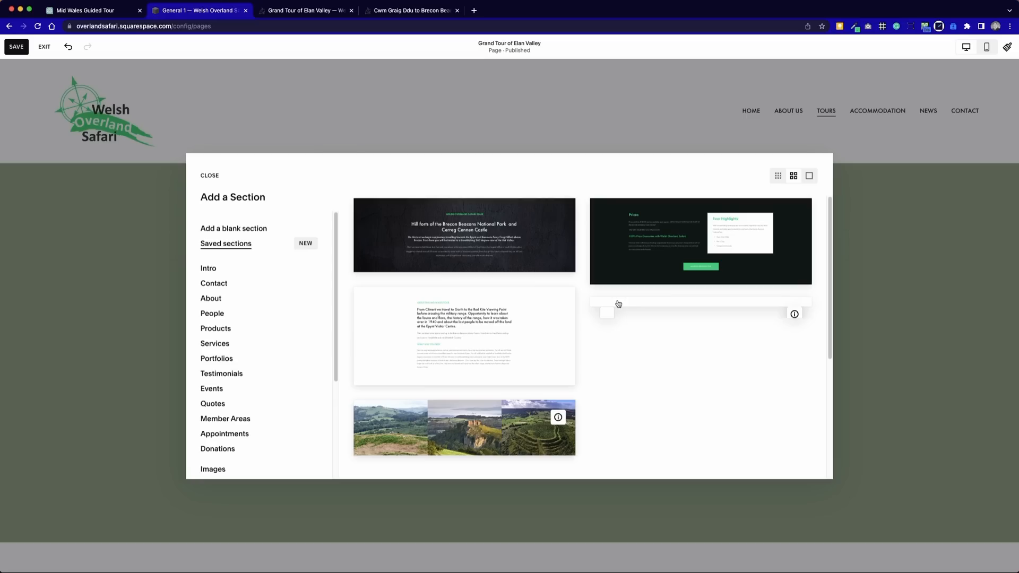
pyautogui.moveTo(629, 304)
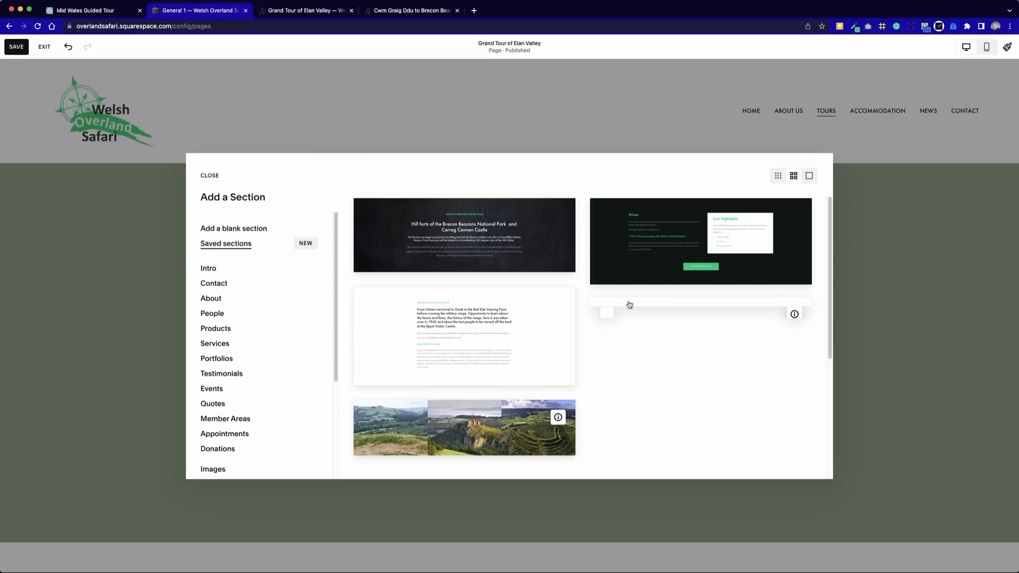
pyautogui.moveTo(713, 306)
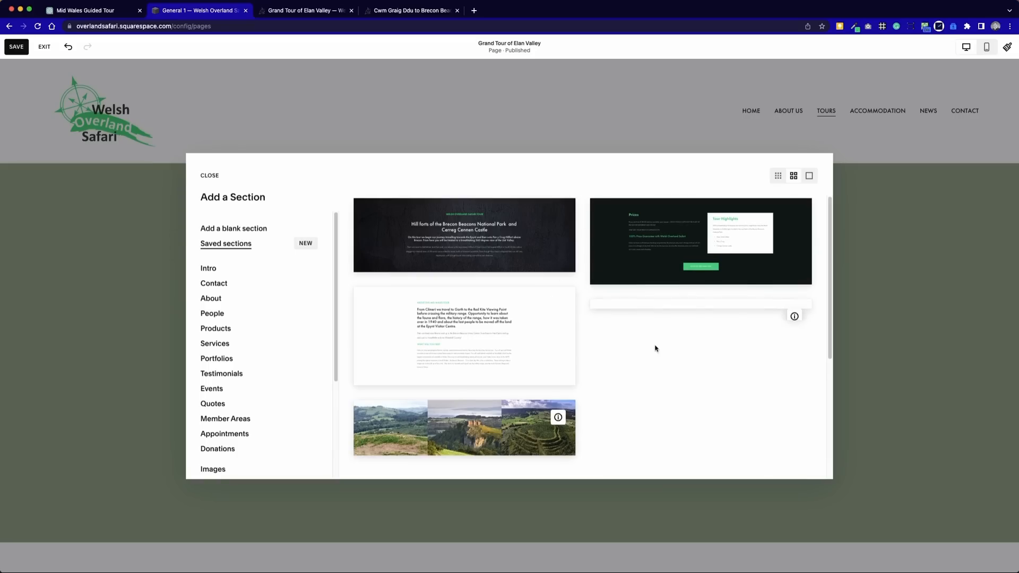
# - Insert the saved dark textured hero section at the top of the page
pyautogui.click(209, 175)
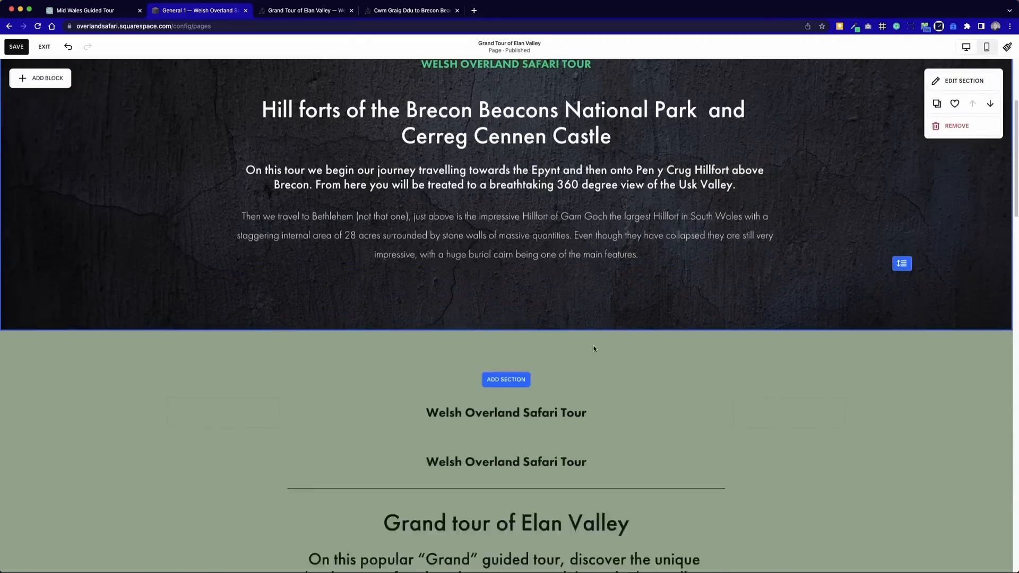
pyautogui.scroll(-3)
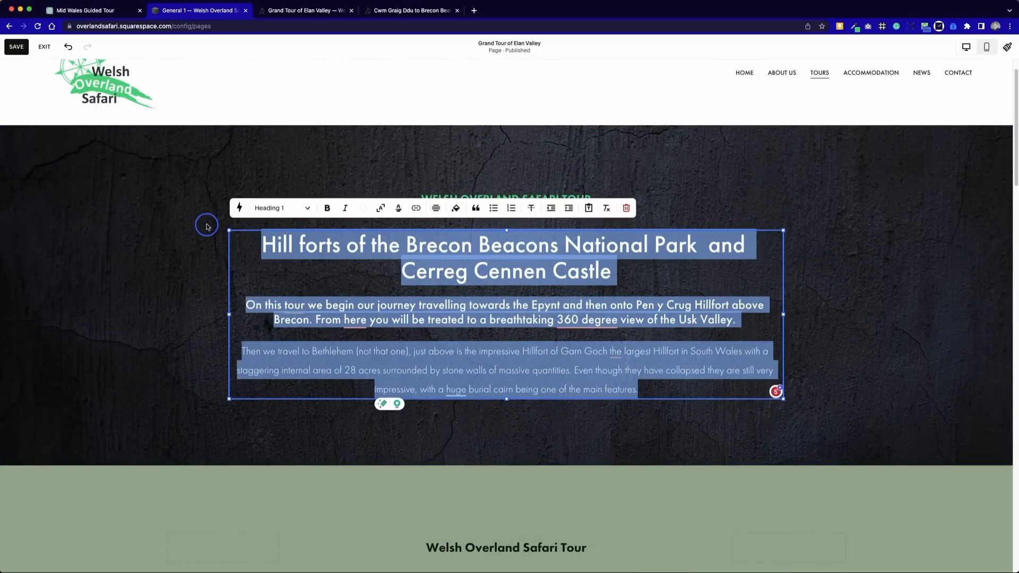
pyautogui.click(426, 271)
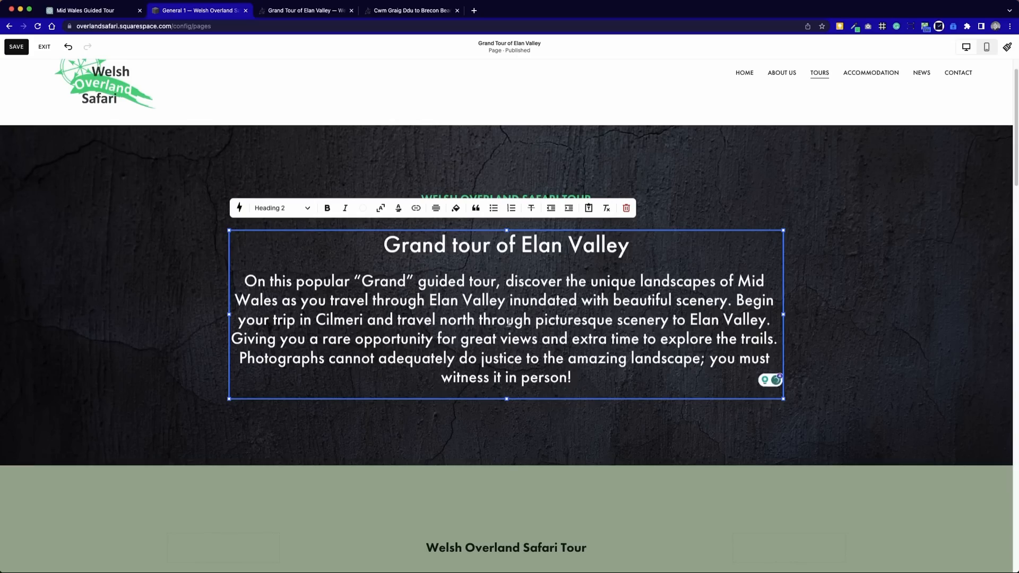
# - Restyle the hero's intro paragraph as Heading 3 and edit the 'Begin your trip' text for Elan Valley
pyautogui.click(442, 281)
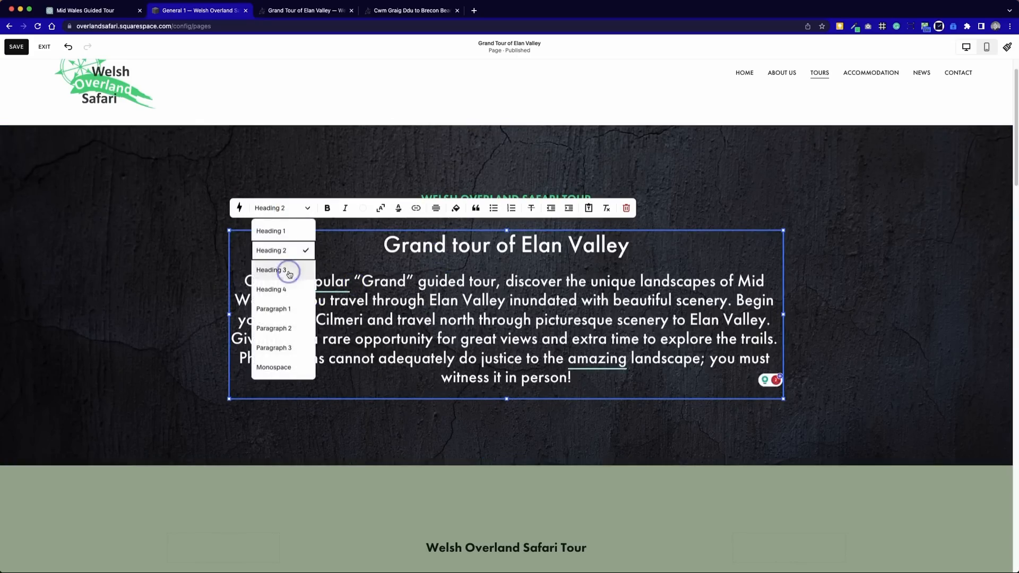
pyautogui.click(273, 270)
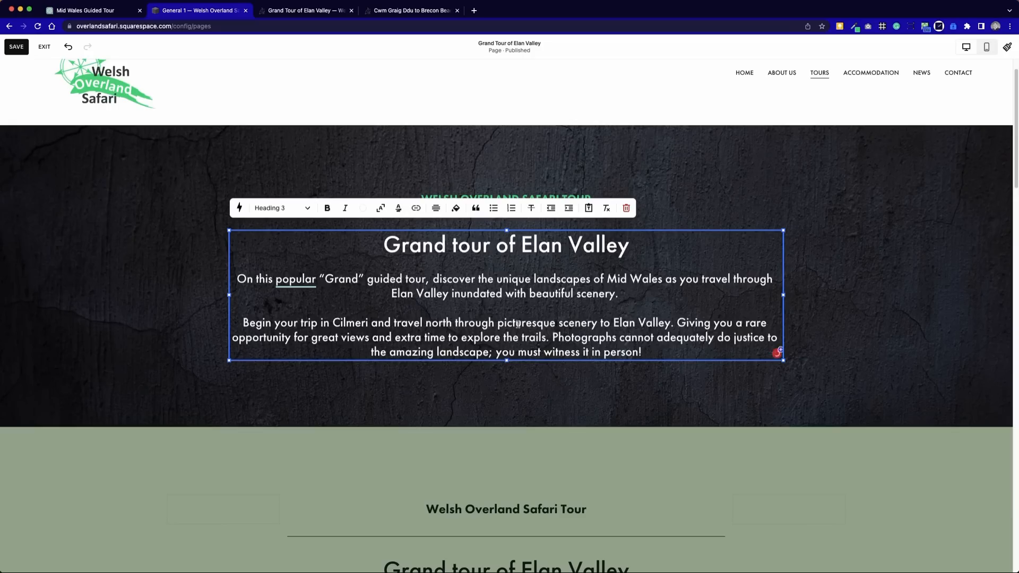
pyautogui.click(282, 208)
pyautogui.write(',')
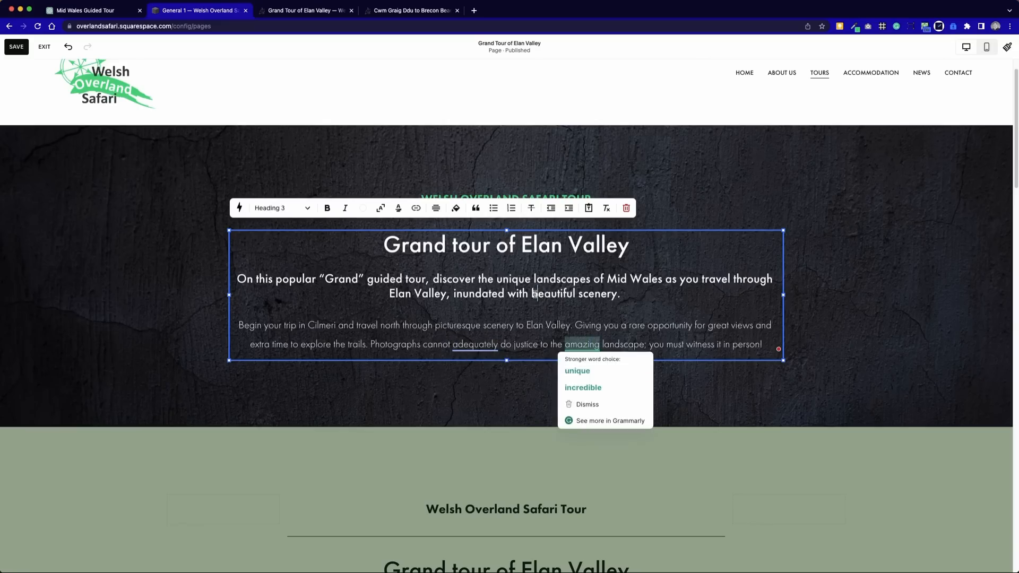
pyautogui.click(462, 384)
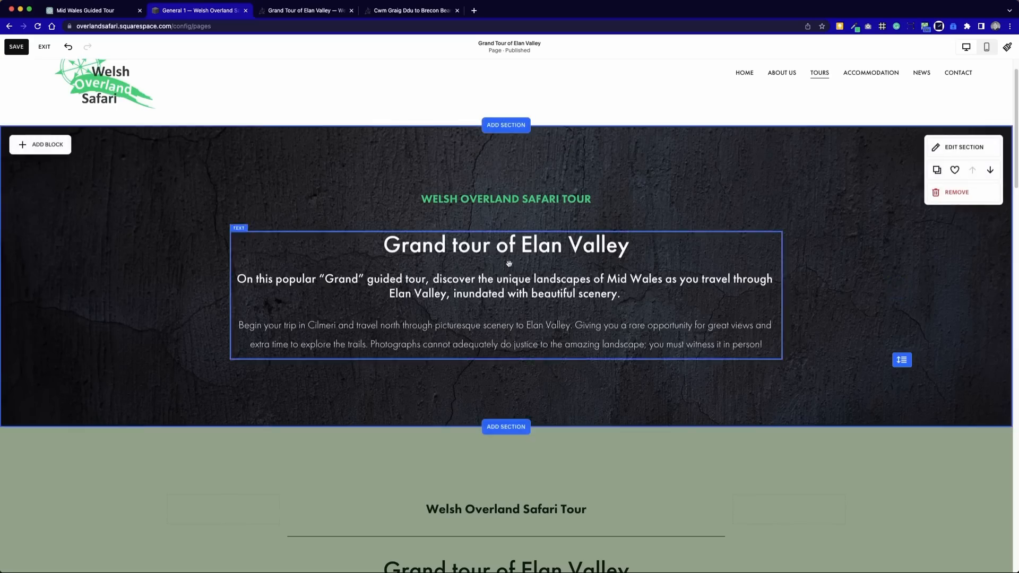
# - Remove the old green intro section from the page
pyautogui.click(16, 47)
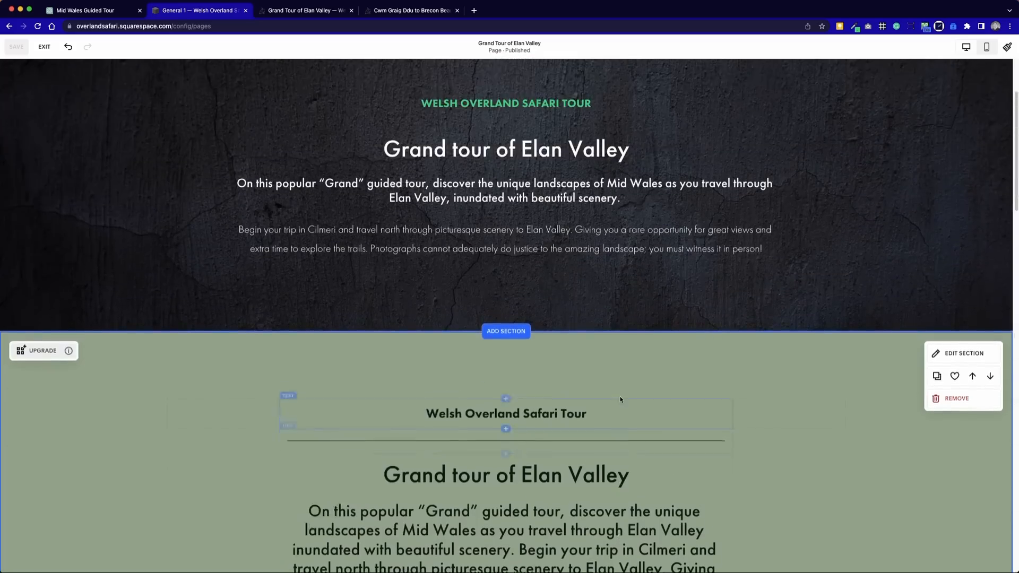
pyautogui.scroll(-3)
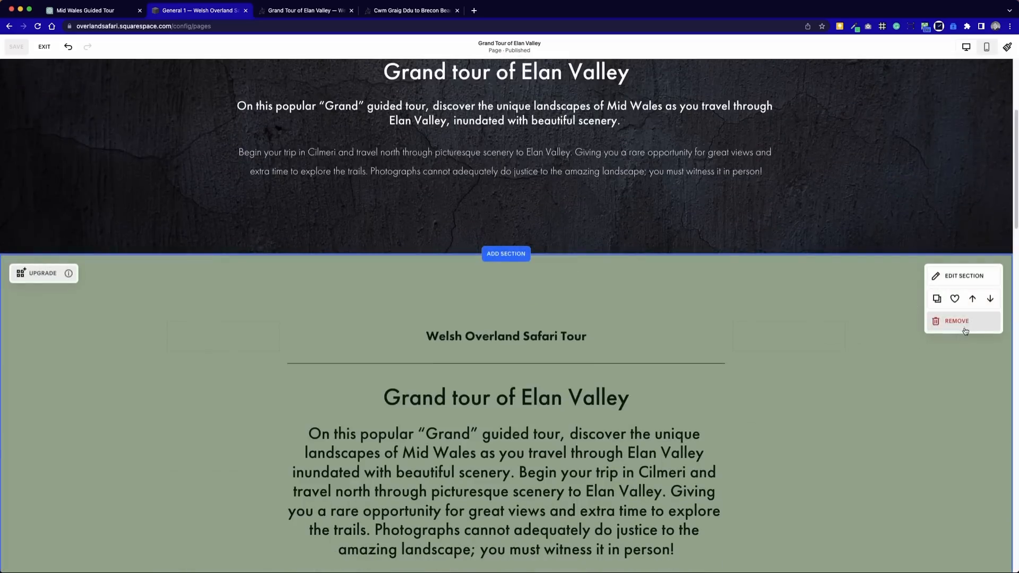
pyautogui.click(955, 321)
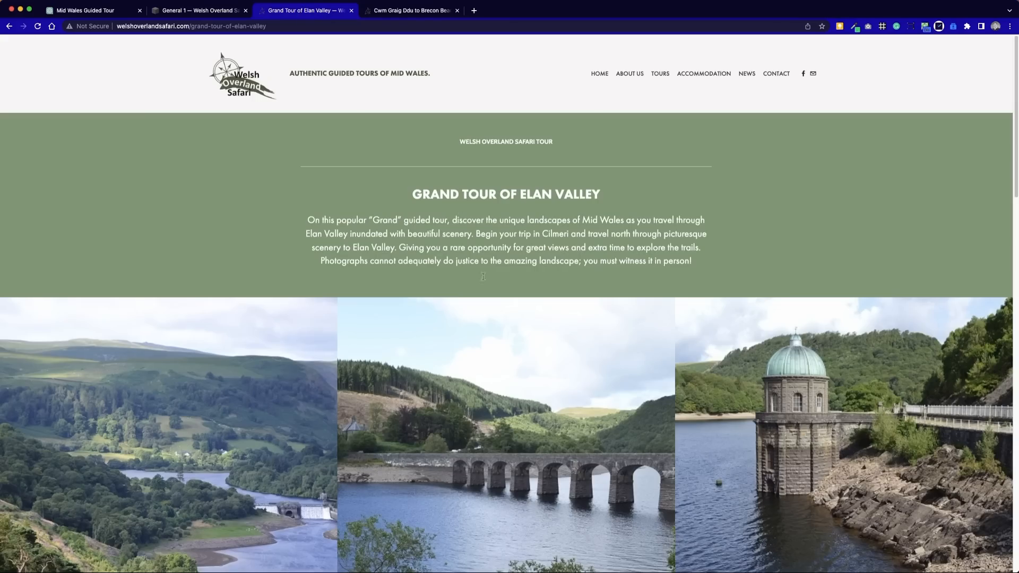
# - Return to the Squarespace editor where the dark hero now leads into the about text
pyautogui.scroll(-3)
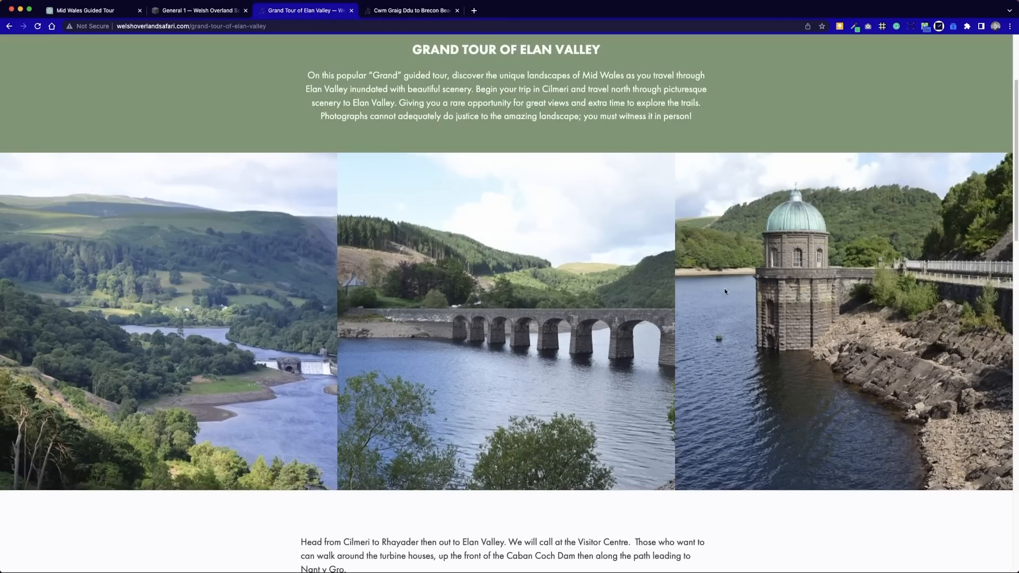
pyautogui.click(204, 9)
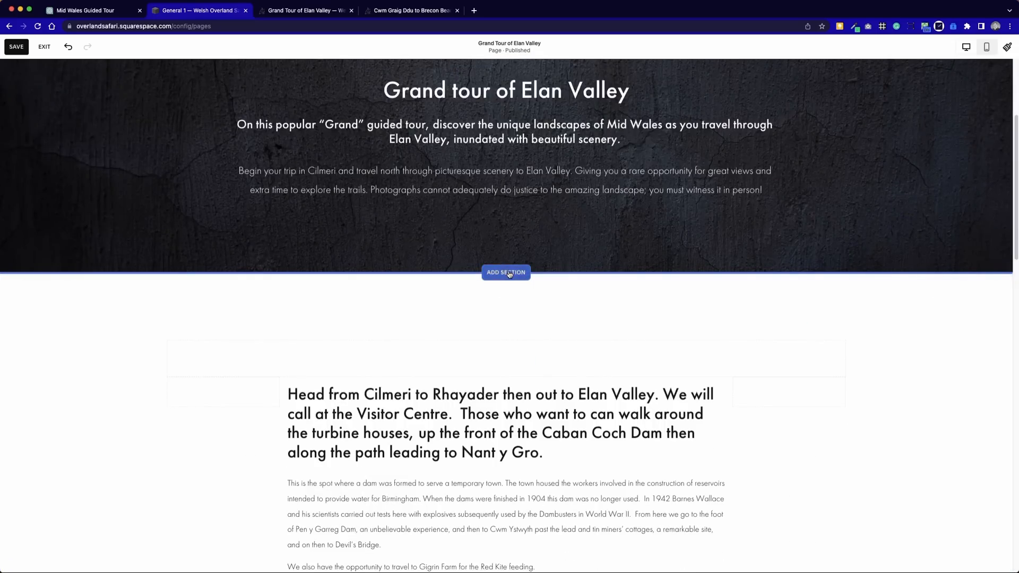
# - Insert the saved gallery section below the hero and bring up its empty image list
pyautogui.click(505, 272)
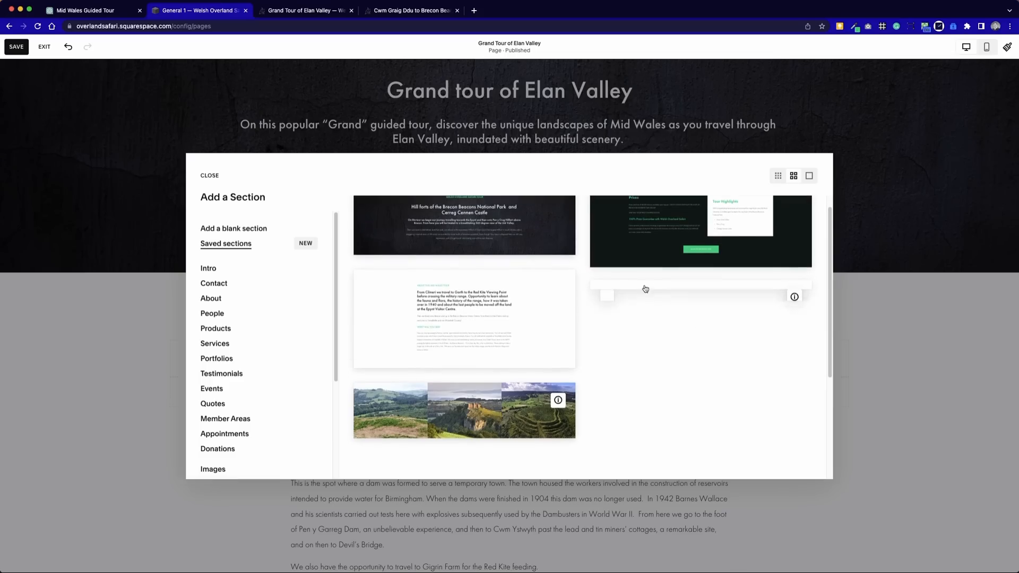
pyautogui.moveTo(713, 294)
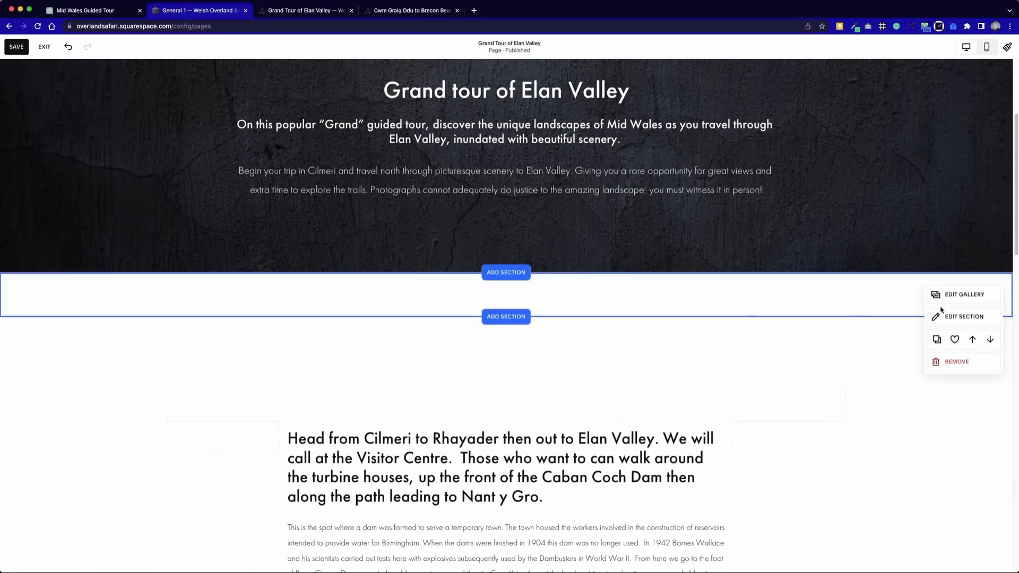
pyautogui.click(963, 295)
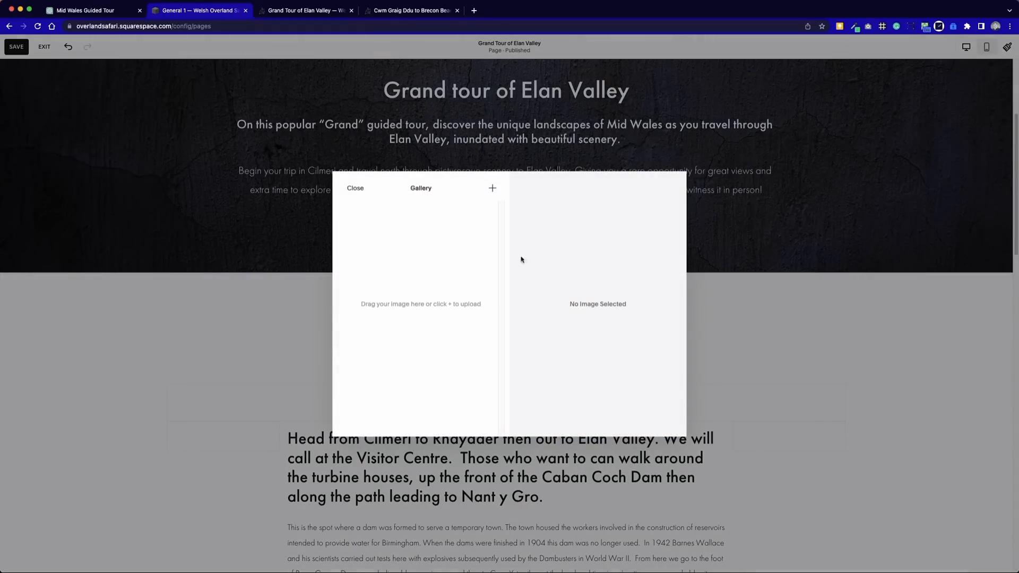
pyautogui.moveTo(433, 205)
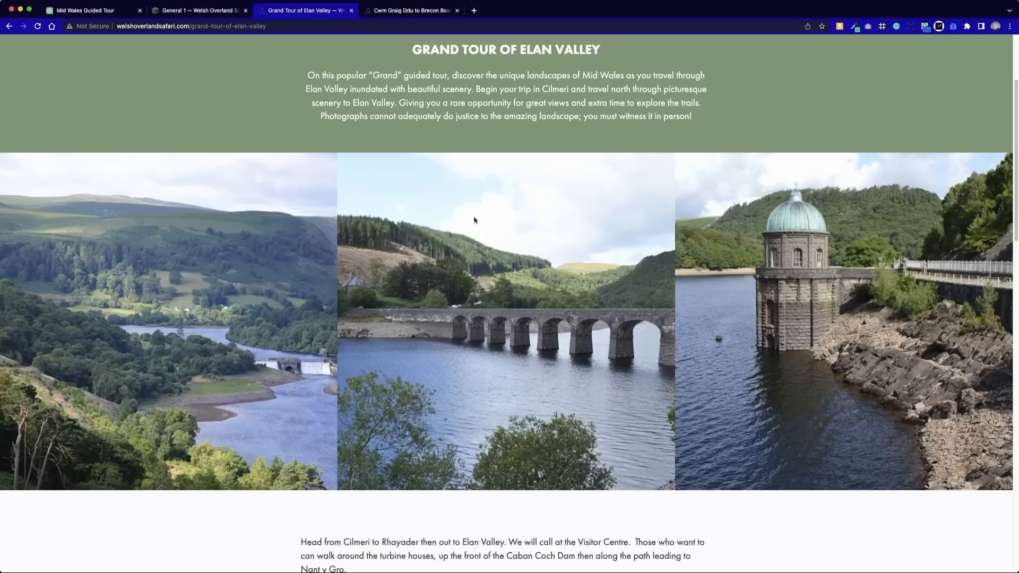
pyautogui.moveTo(928, 137)
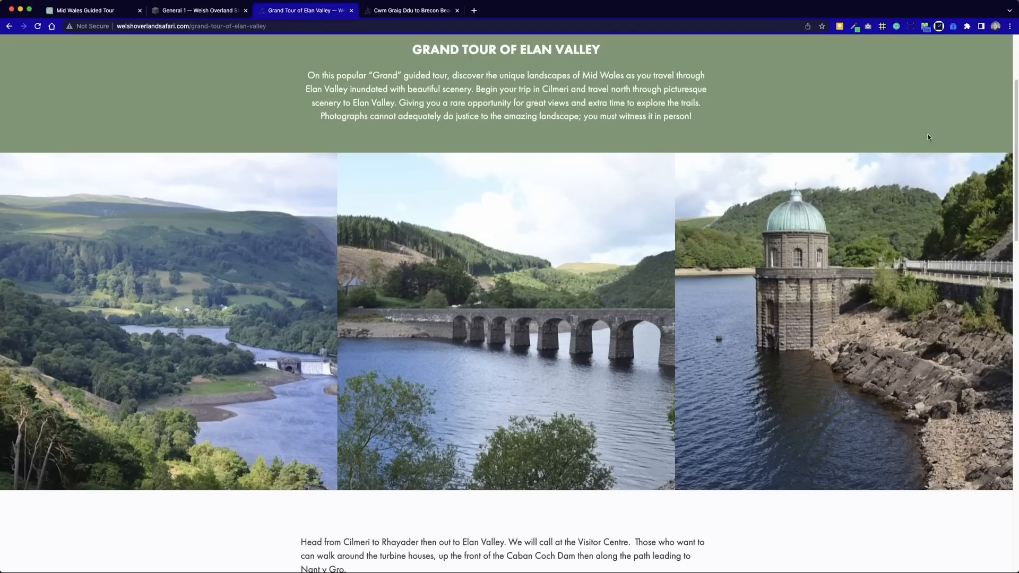
# - List the live page's images in Image Downloader and download the reservoir valley photo
pyautogui.click(953, 26)
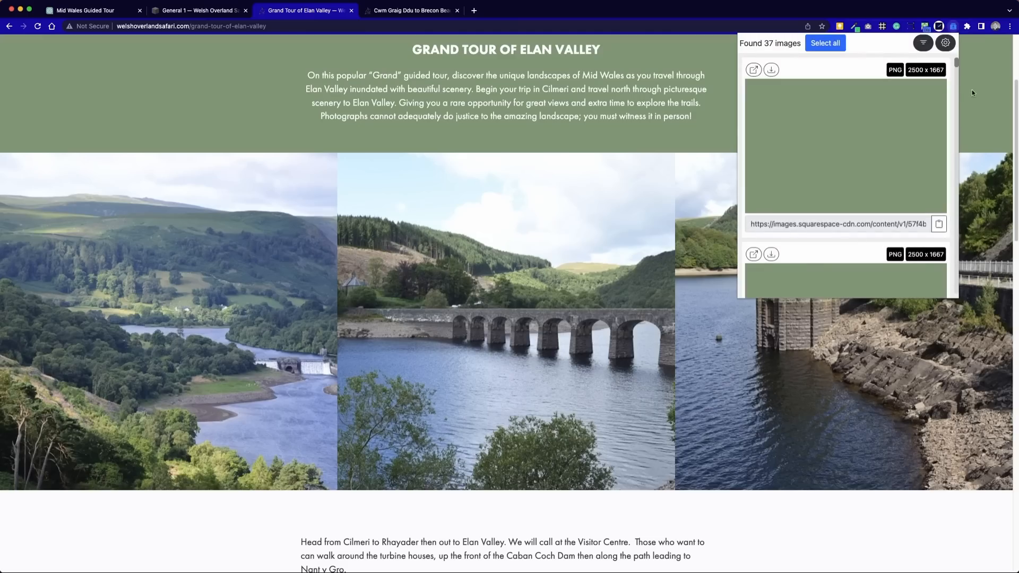
pyautogui.scroll(-3)
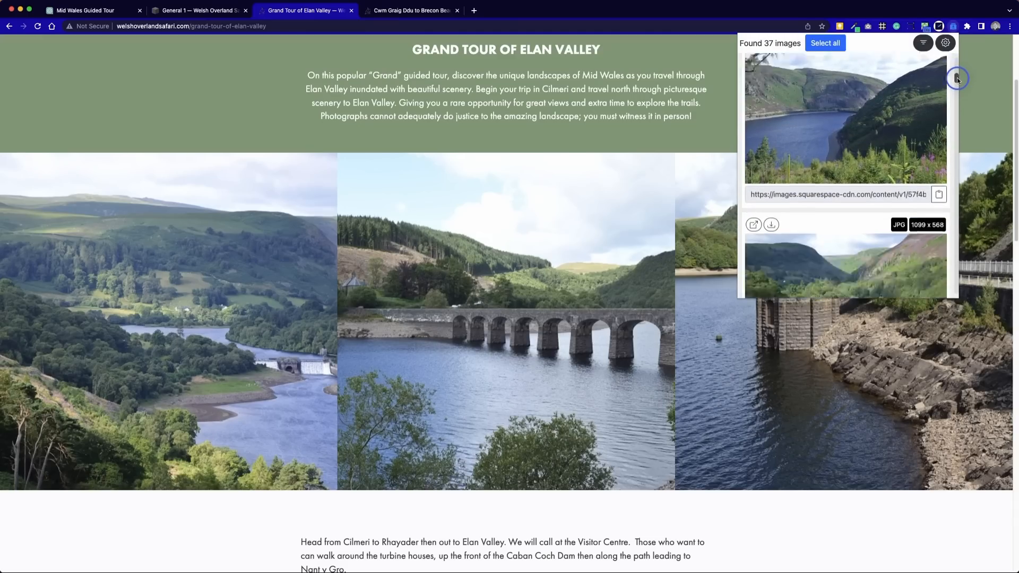
pyautogui.scroll(-3)
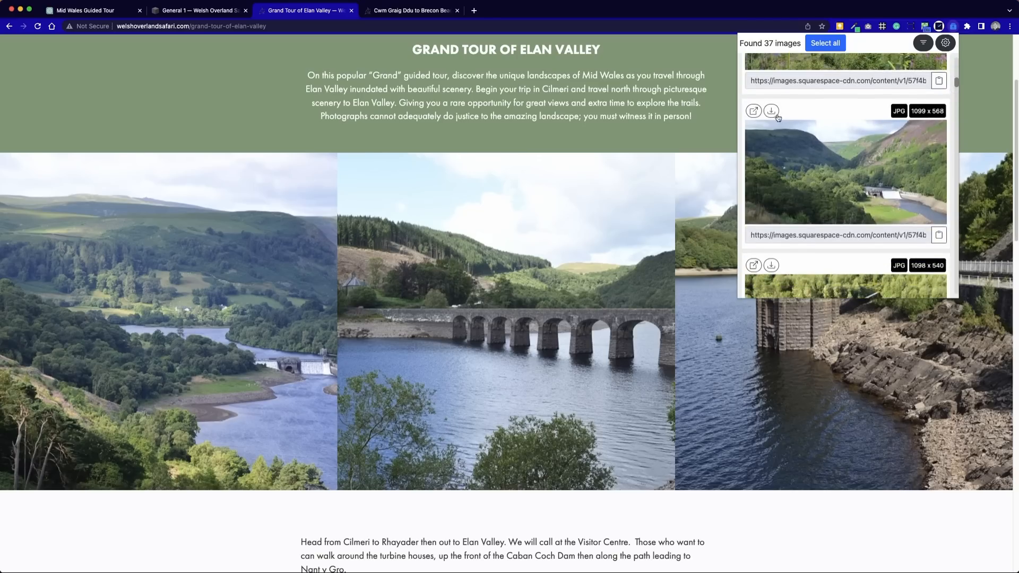
pyautogui.click(770, 111)
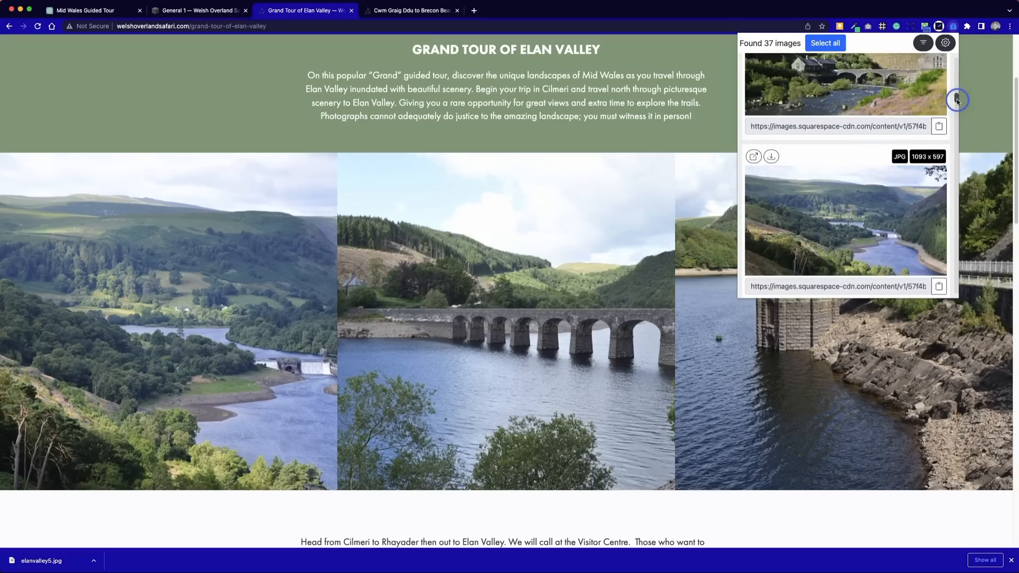
# - Download the stone viaduct photo from further down the found-images list
pyautogui.scroll(-3)
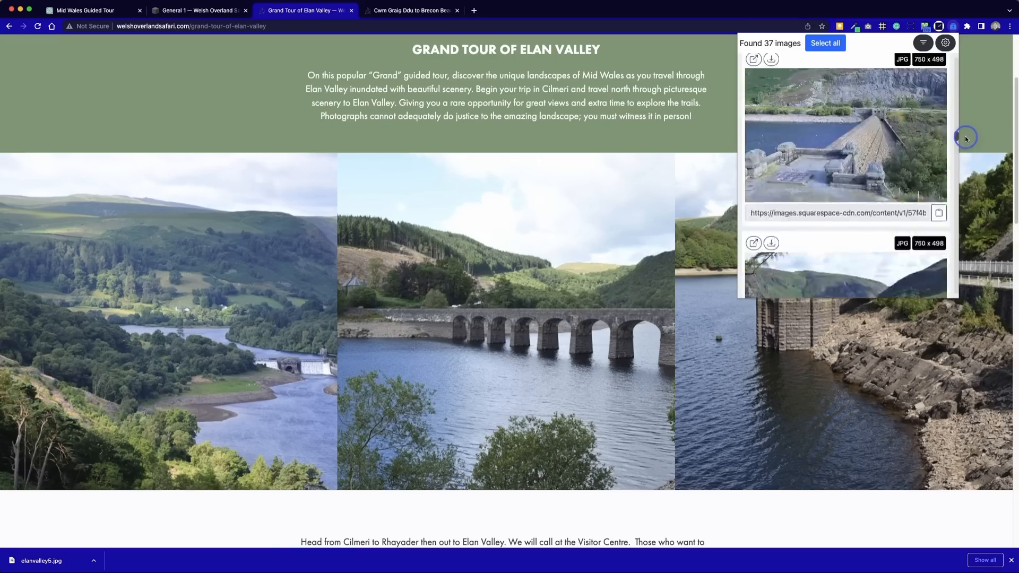
pyautogui.scroll(-3)
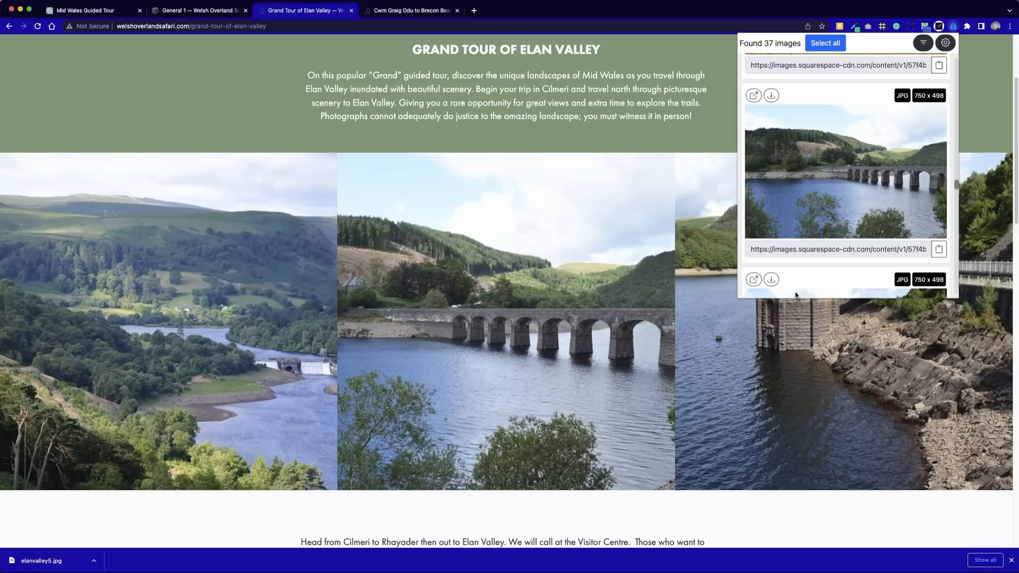
pyautogui.click(771, 95)
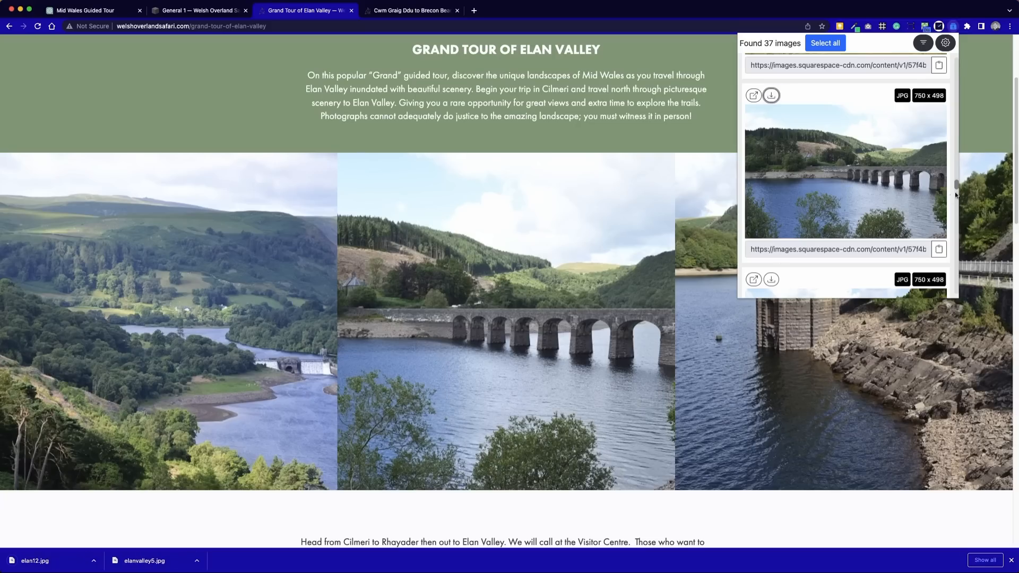
pyautogui.scroll(-3)
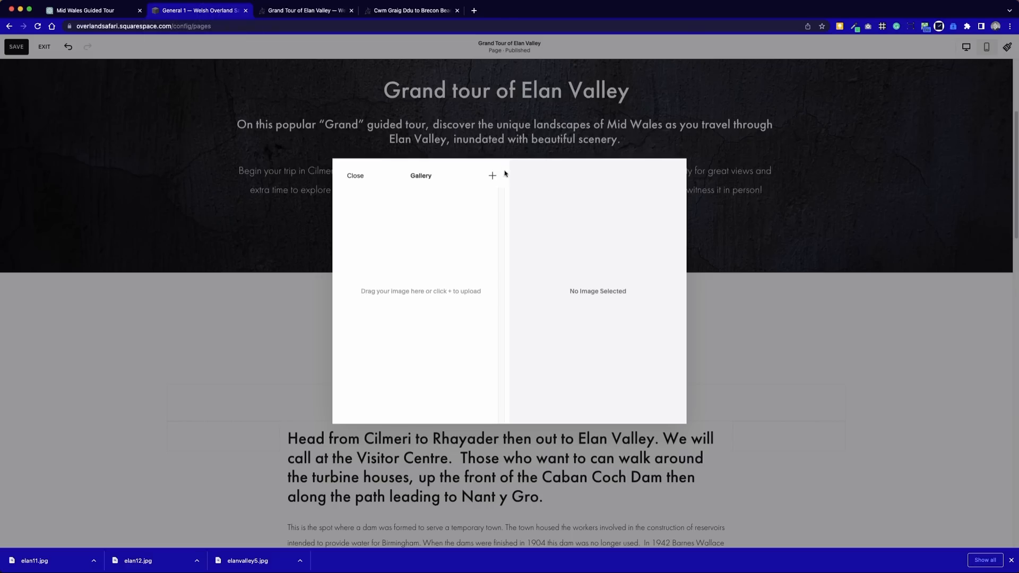
# - Upload elan11, elan12 and elanvalley5 into the new gallery and save the page
pyautogui.click(492, 176)
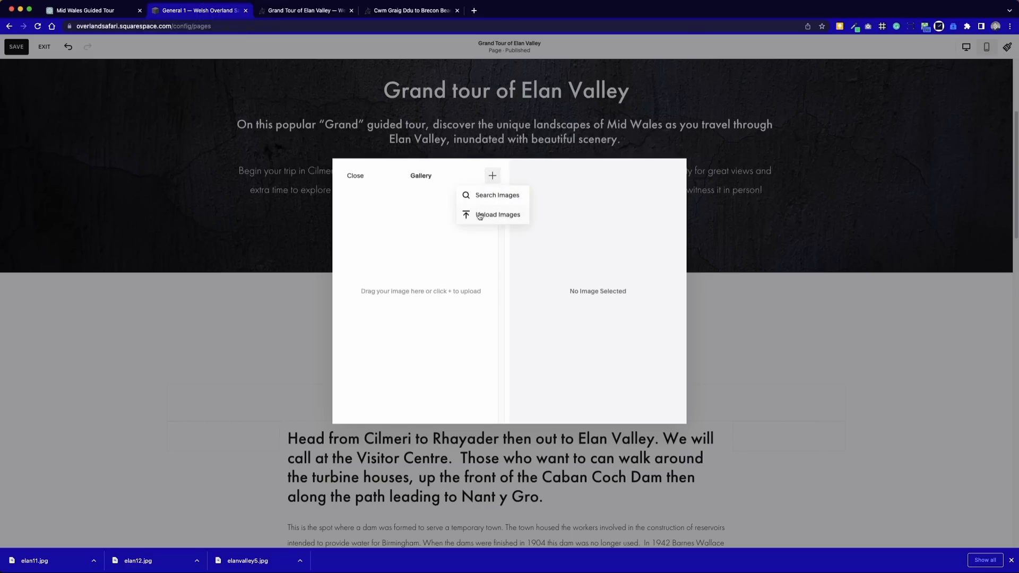
pyautogui.click(498, 215)
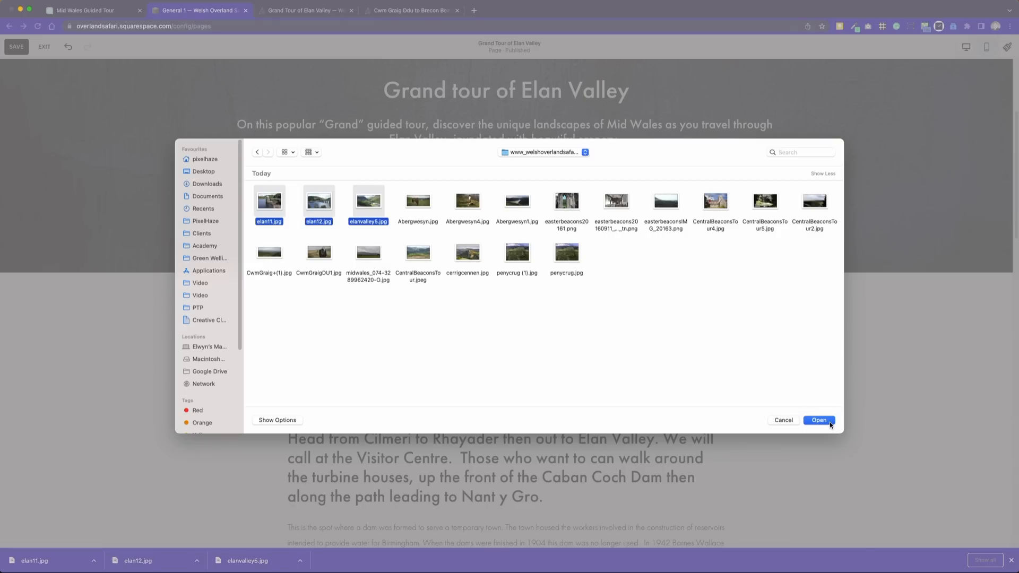
pyautogui.click(819, 420)
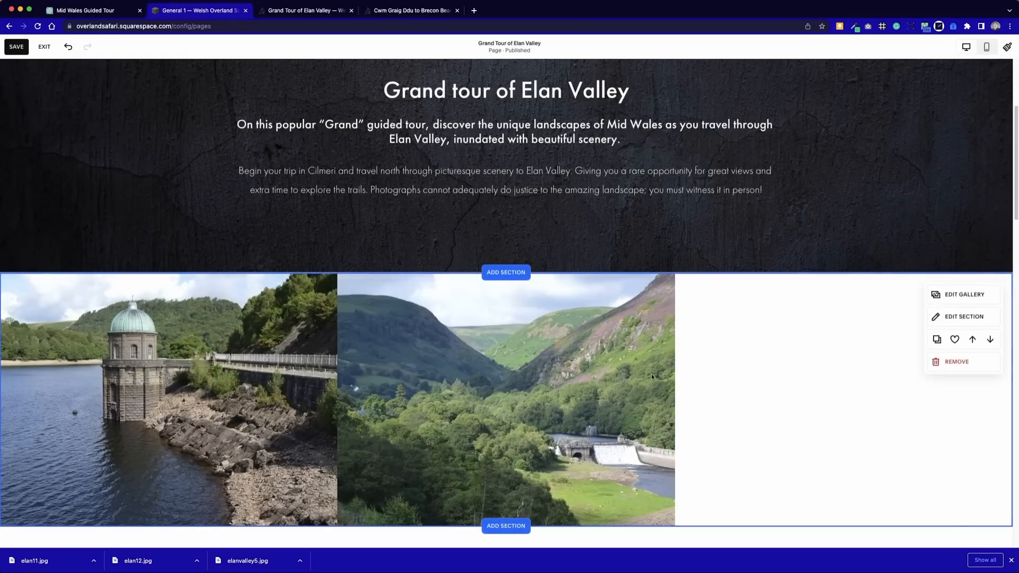
pyautogui.moveTo(986, 318)
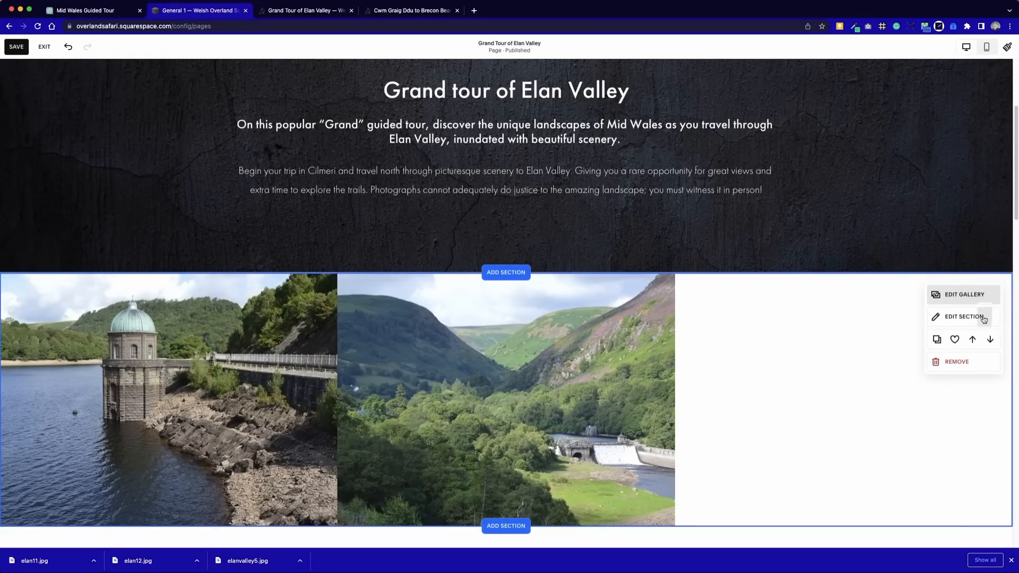
pyautogui.moveTo(789, 331)
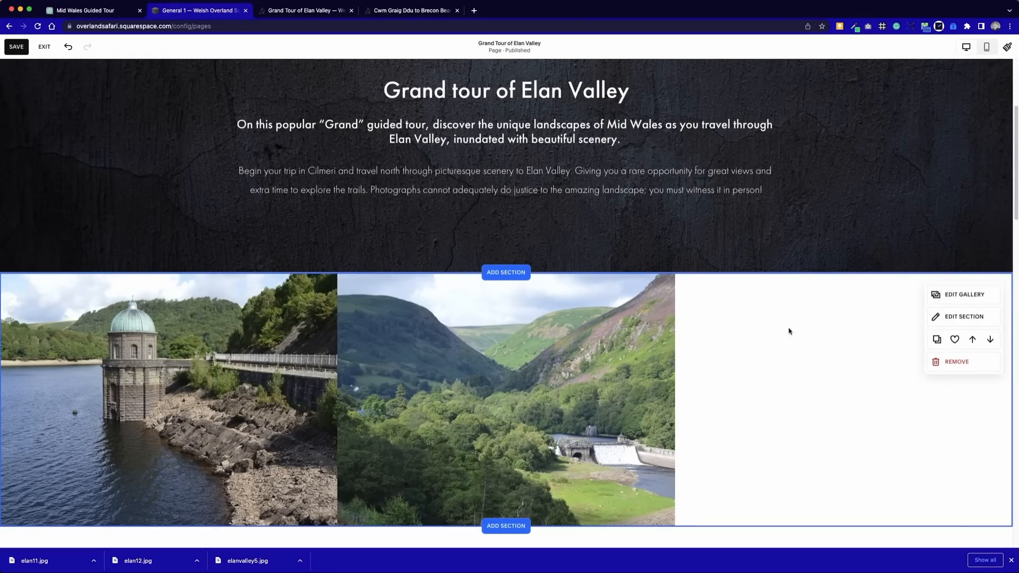
pyautogui.scroll(-3)
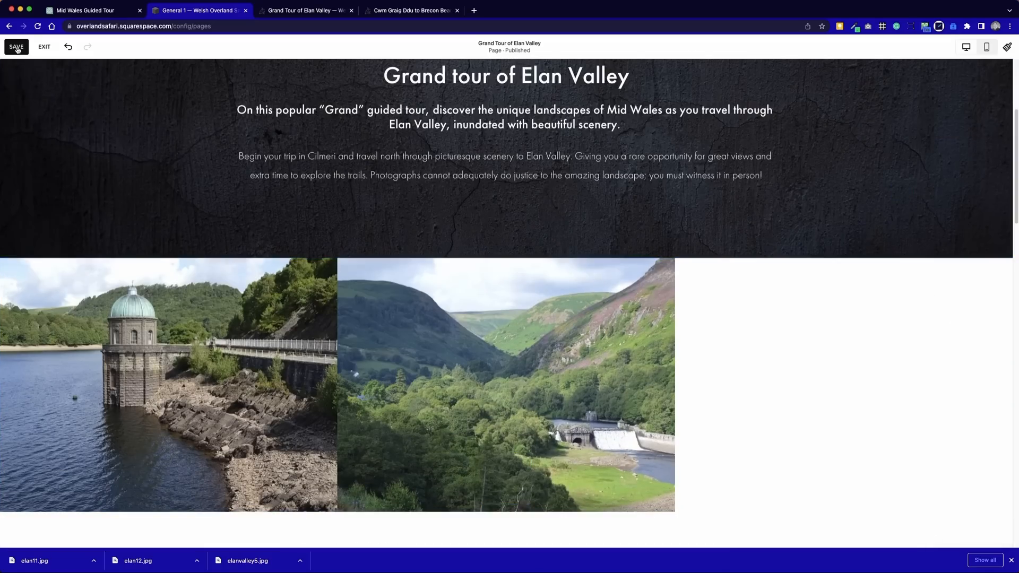
pyautogui.click(16, 46)
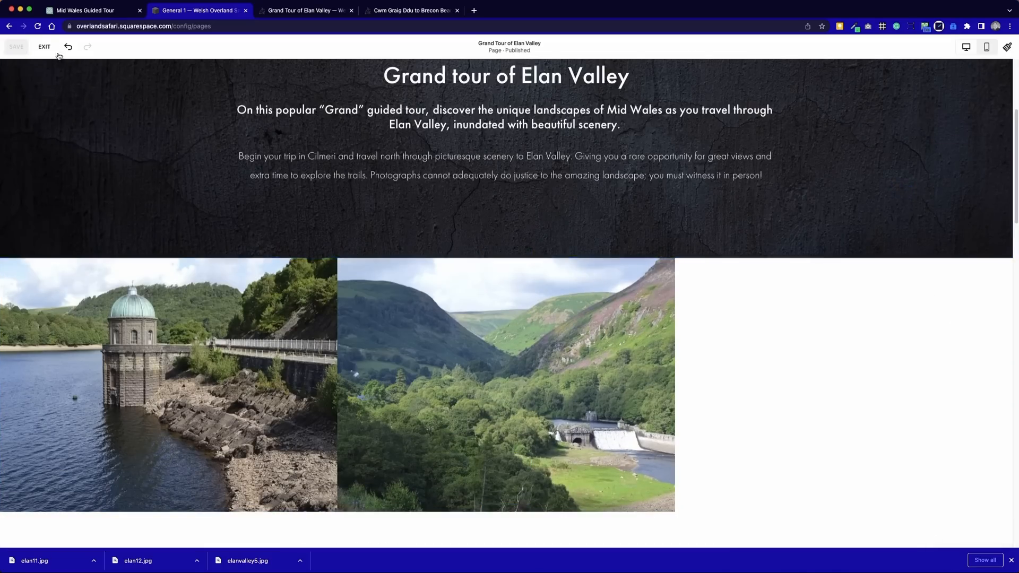
pyautogui.click(45, 46)
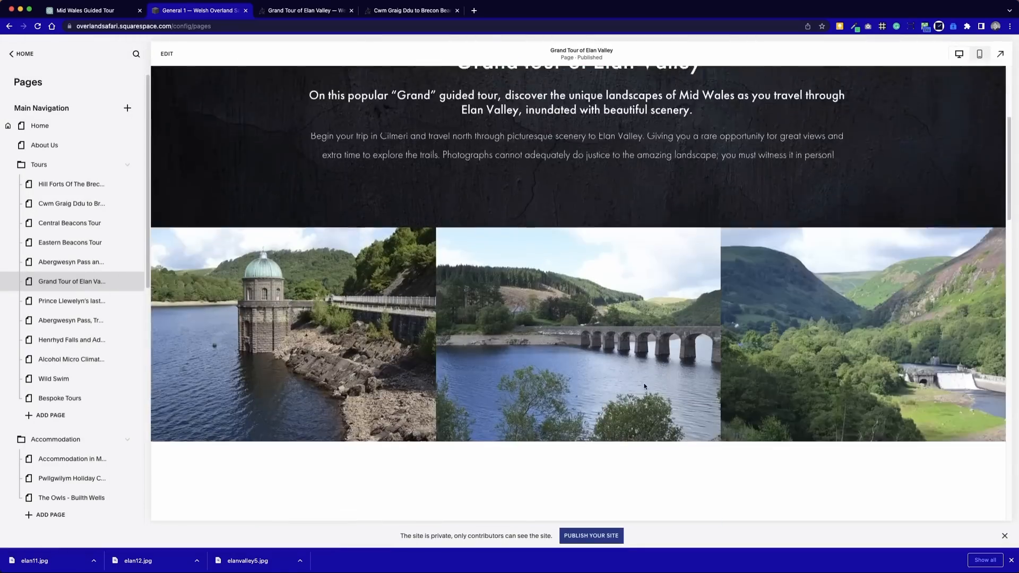
pyautogui.scroll(-3)
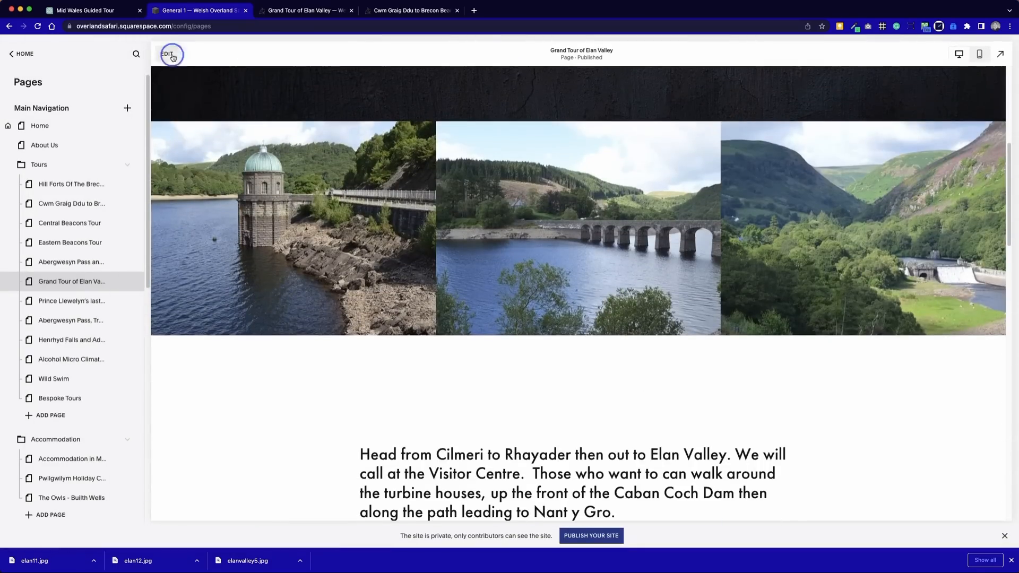
pyautogui.click(170, 53)
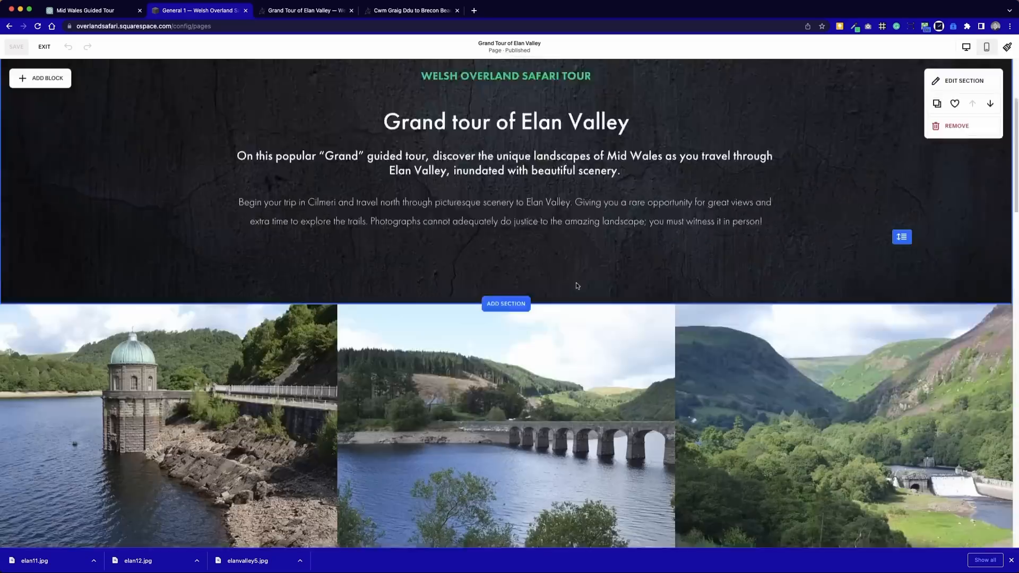
pyautogui.scroll(-3)
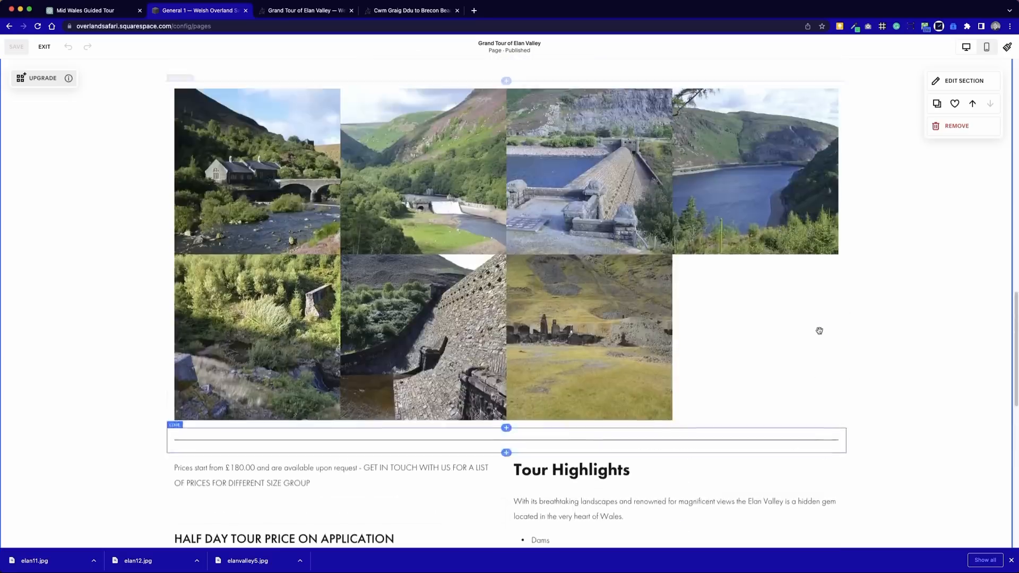
pyautogui.scroll(-3)
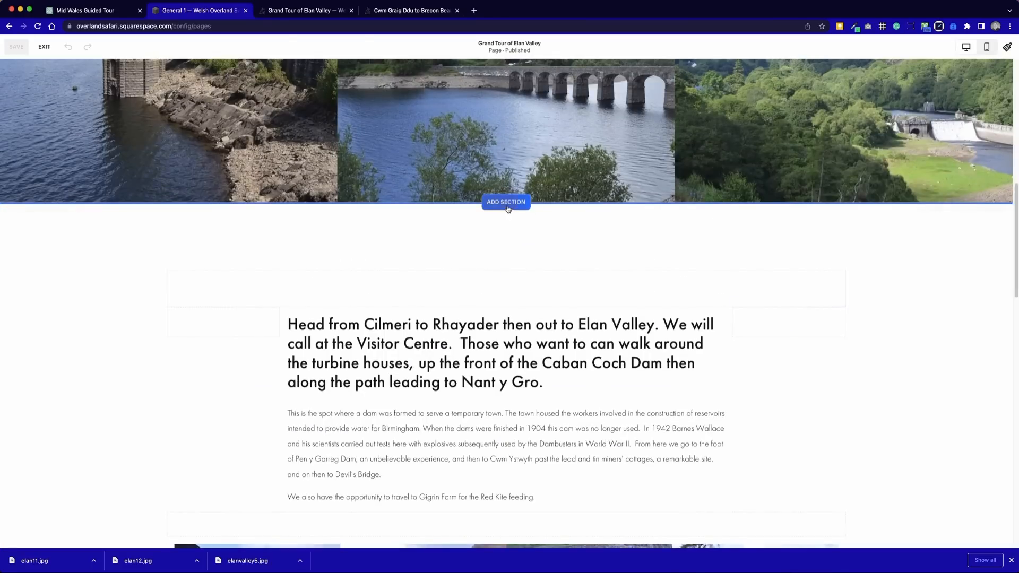
# - Insert the saved dark Prices/Tour Highlights section from Saved sections below the light prices area
pyautogui.click(505, 201)
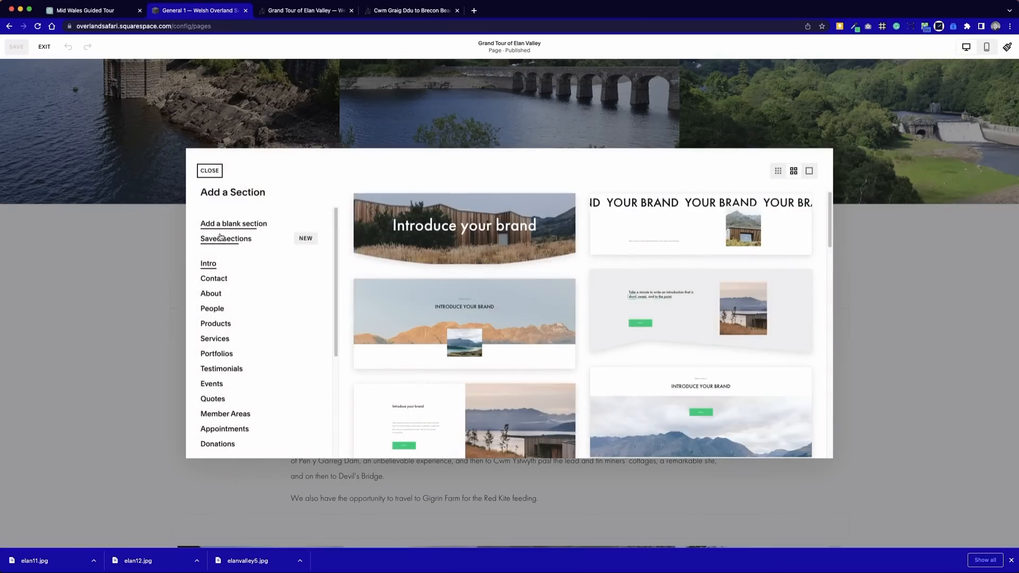
pyautogui.click(225, 239)
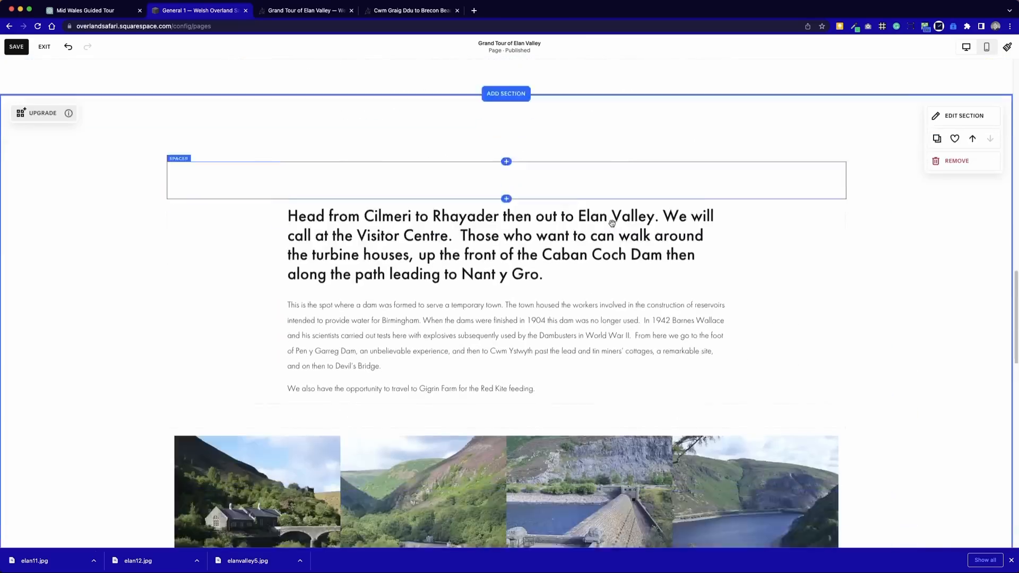
pyautogui.scroll(-3)
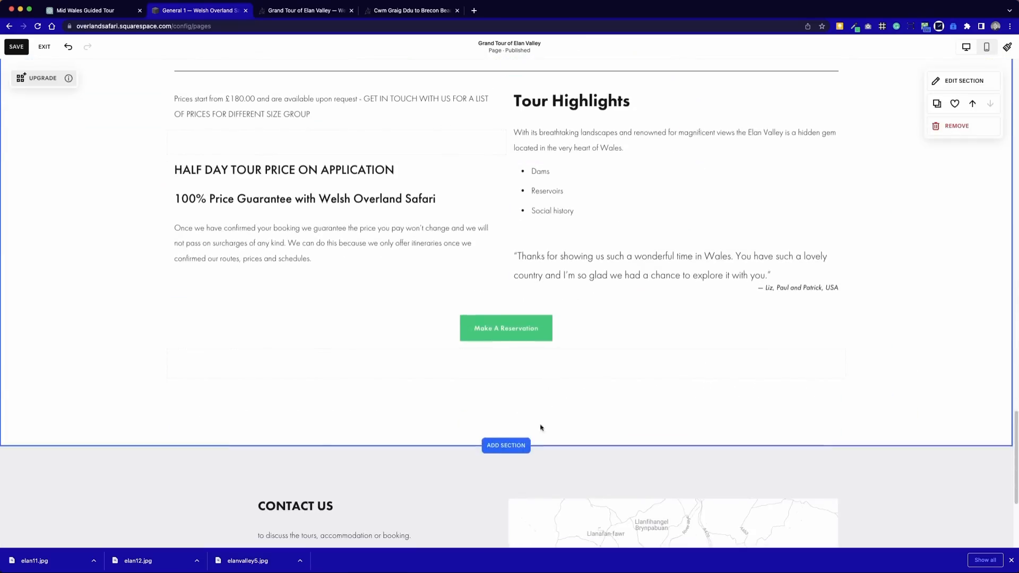
pyautogui.click(505, 444)
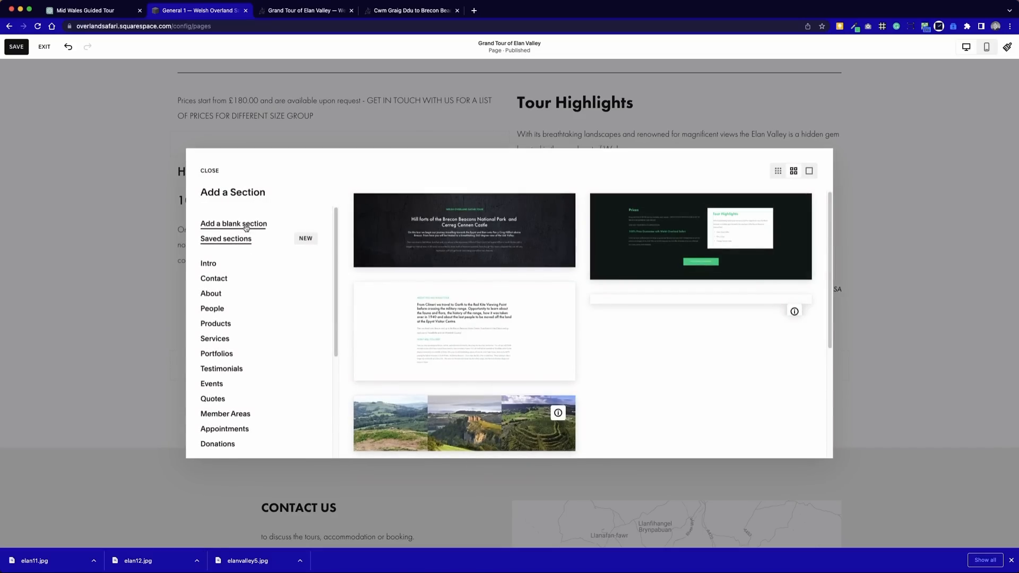
pyautogui.scroll(-3)
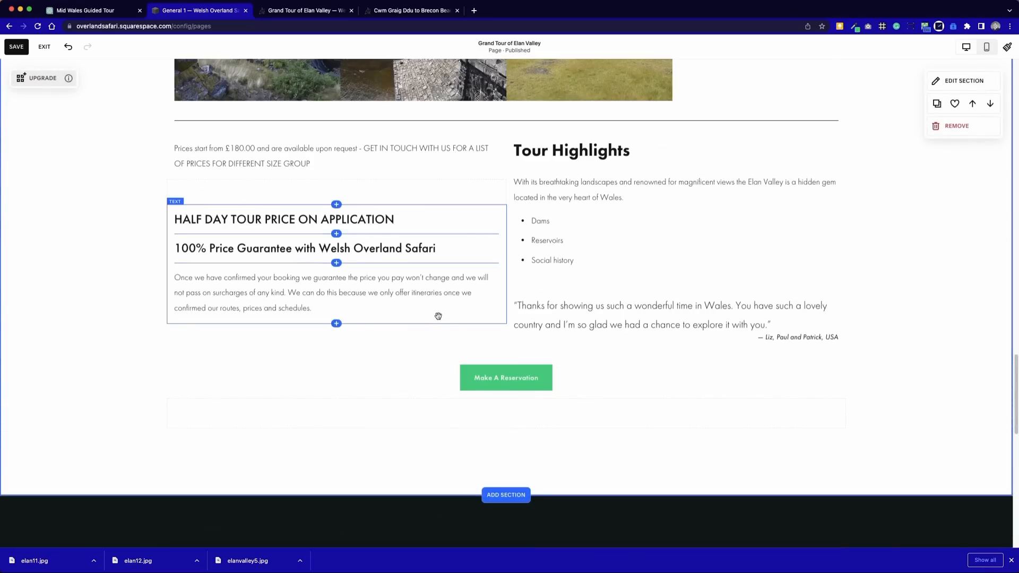
pyautogui.click(647, 261)
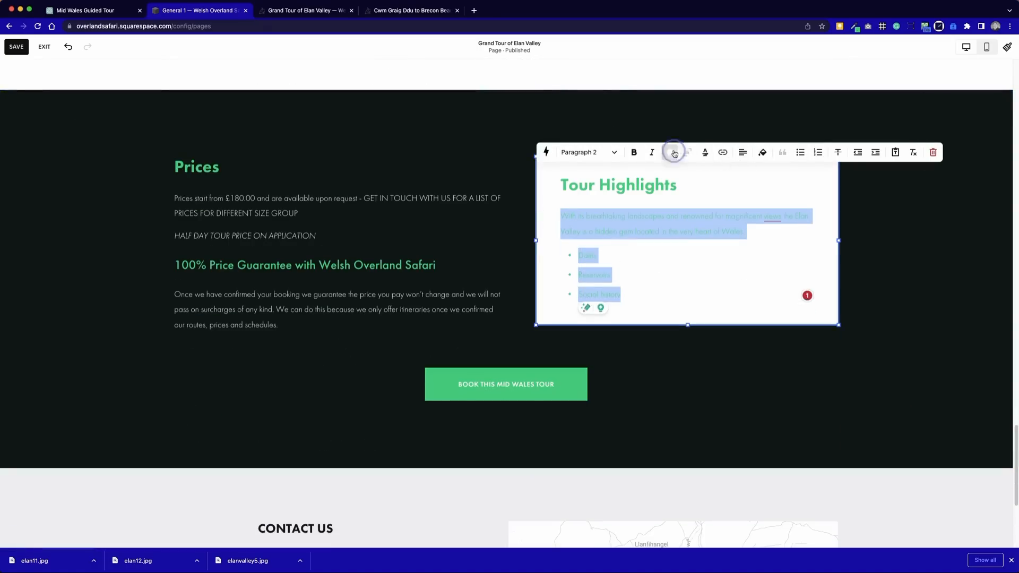
# - Restyle the Tour Highlights text in the dark section with the Elan Valley prices and bullets
pyautogui.click(674, 153)
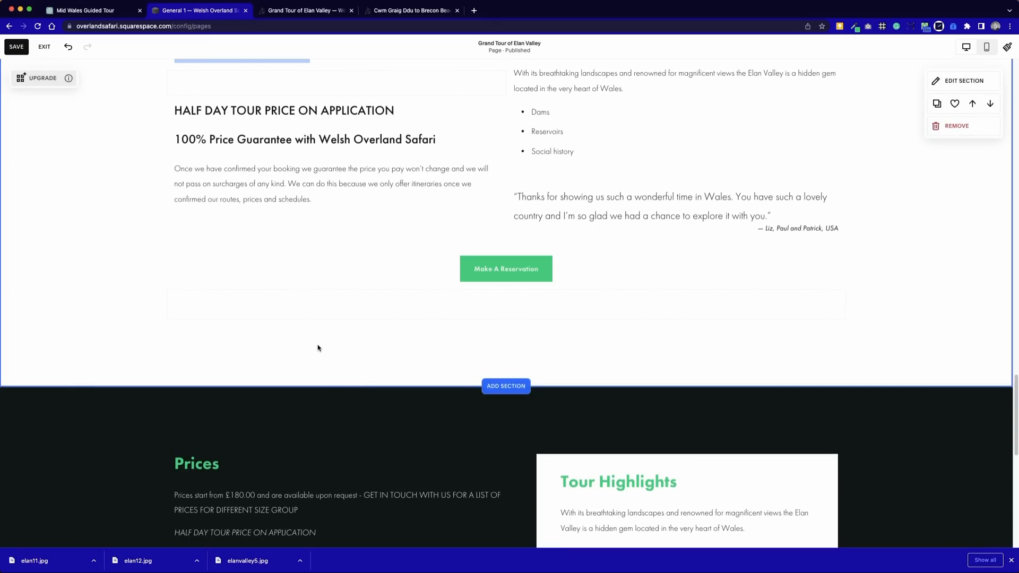
pyautogui.scroll(-3)
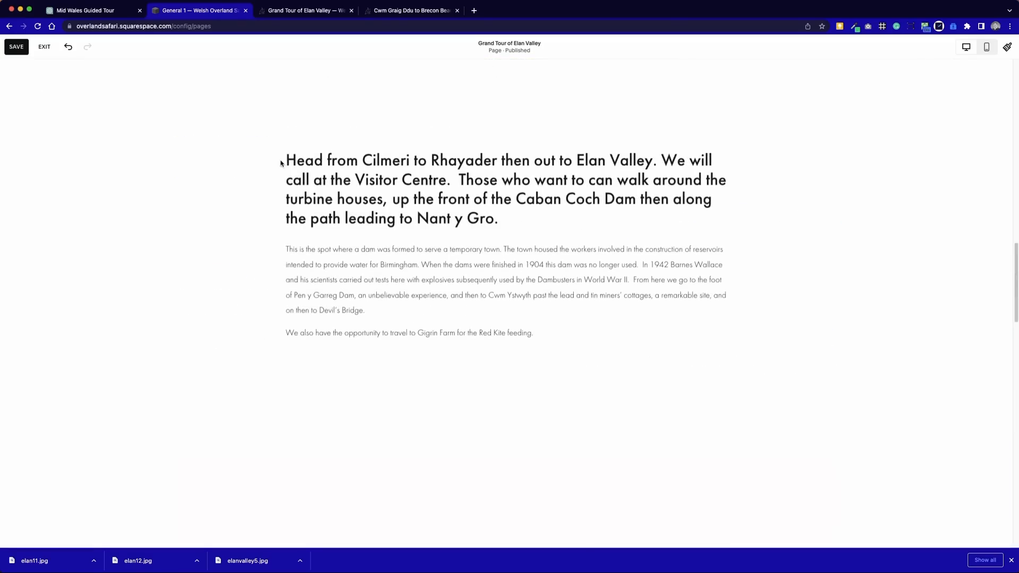
# - Delete the remaining old light prices text blocks beneath the photo grid
pyautogui.scroll(-3)
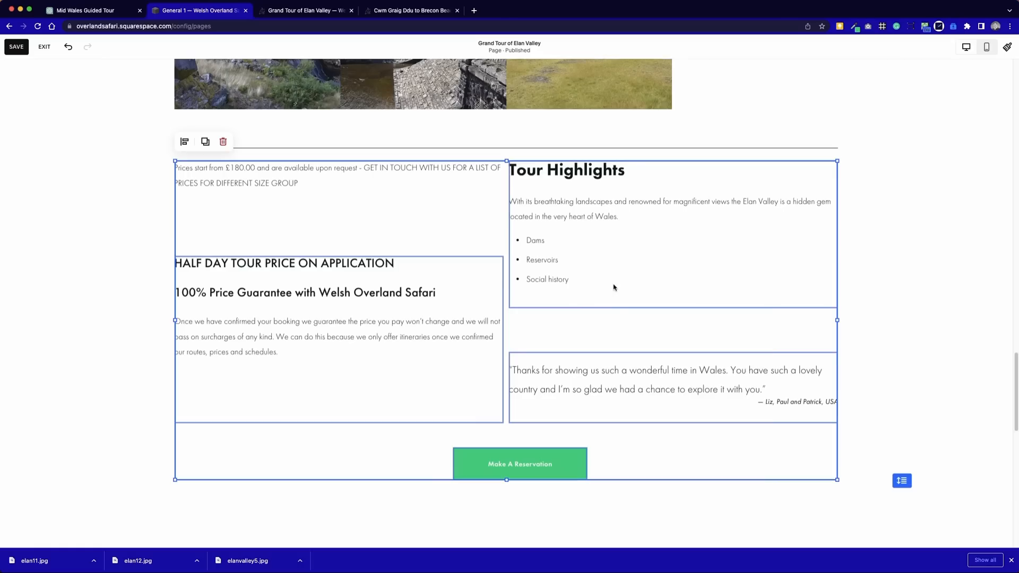
pyautogui.moveTo(223, 142)
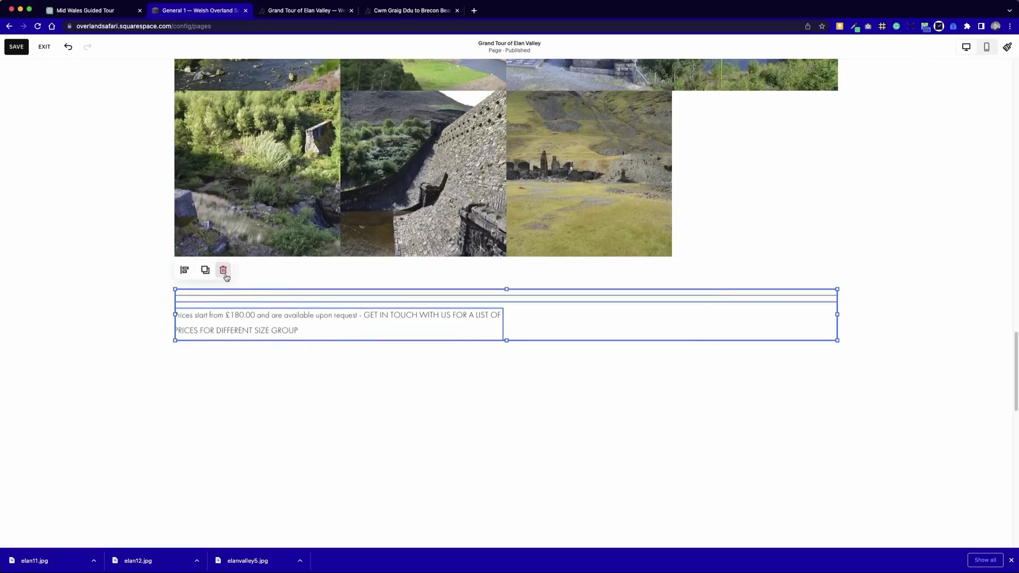
pyautogui.click(223, 270)
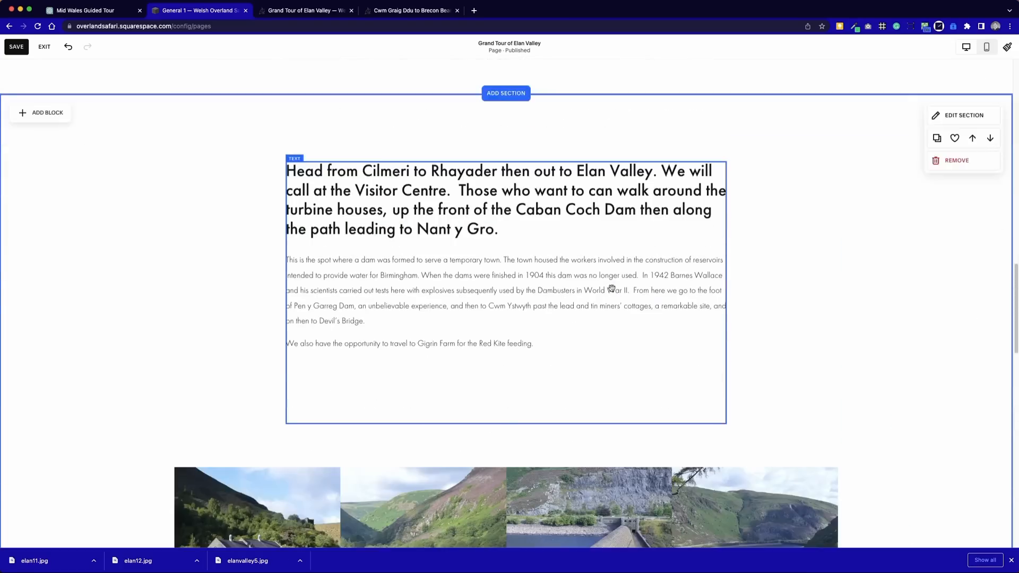
# - Add a green 'ABOUT THIS MID WALES TOUR' label above the Head from Cilmeri heading
pyautogui.click(533, 344)
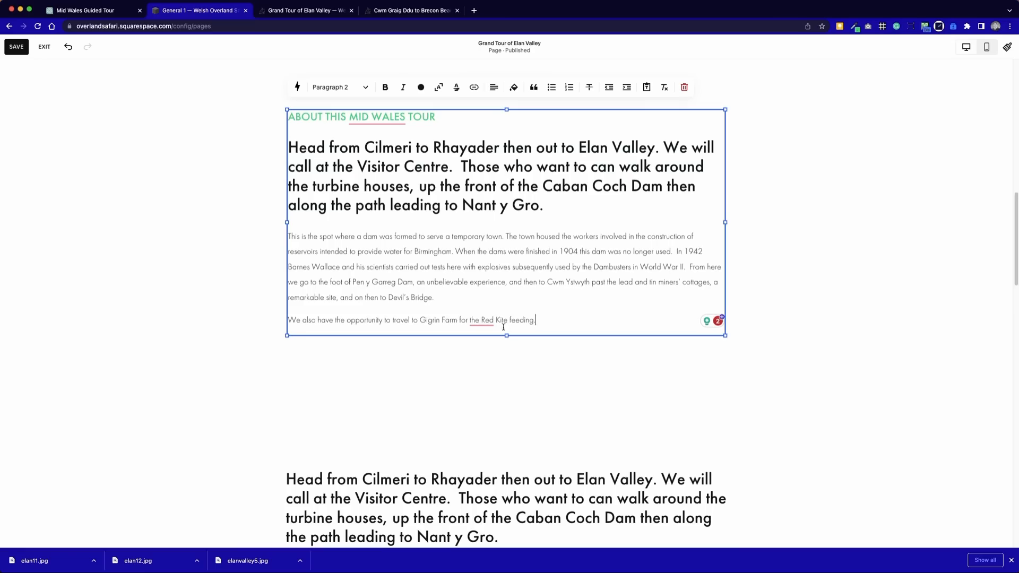
pyautogui.moveTo(431, 384)
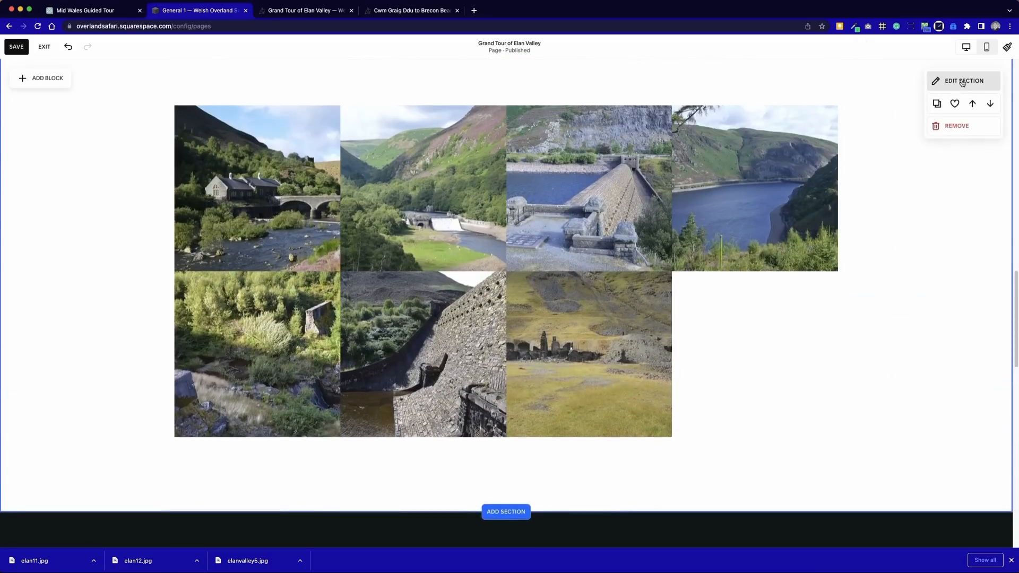
# - Turn off Fill Screen for the photo grid section and stretch its gallery to full width
pyautogui.click(963, 80)
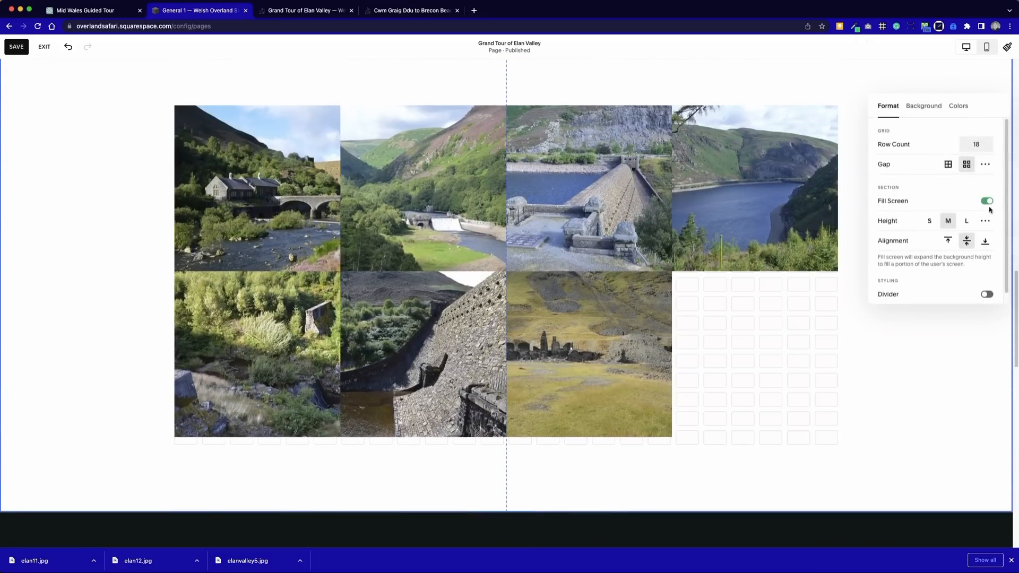
pyautogui.click(987, 201)
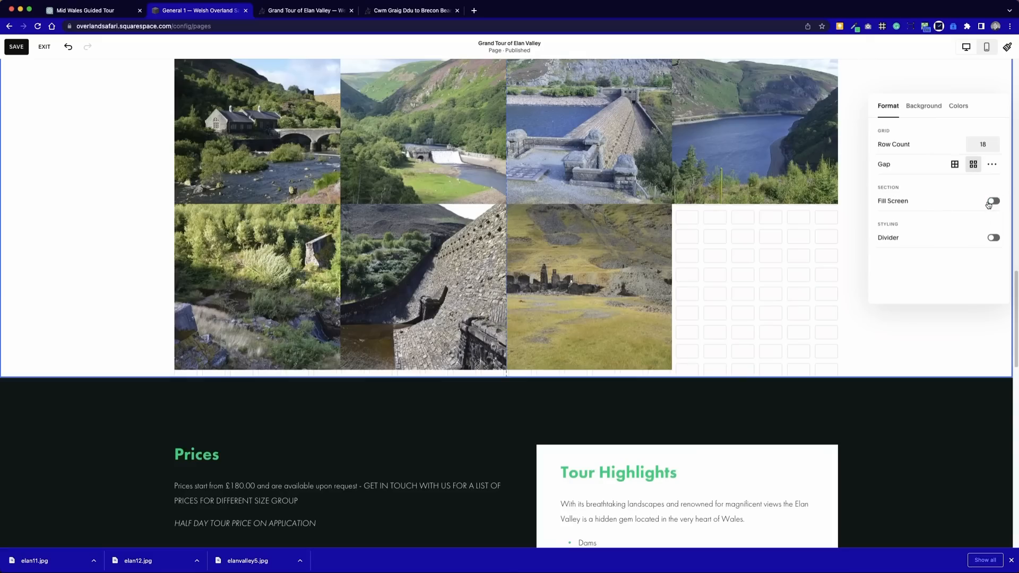
pyautogui.click(993, 201)
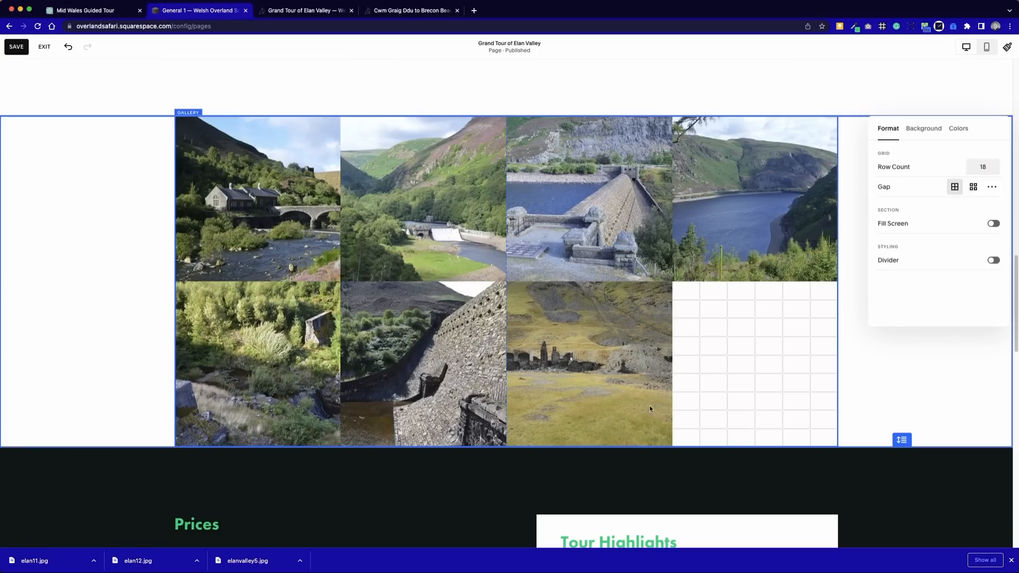
pyautogui.moveTo(673, 282)
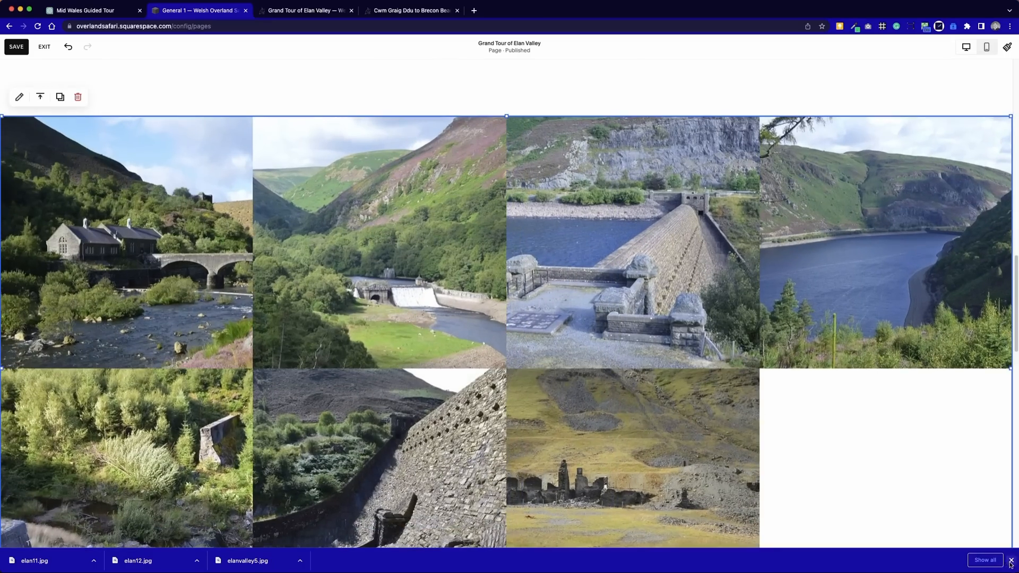
pyautogui.scroll(-3)
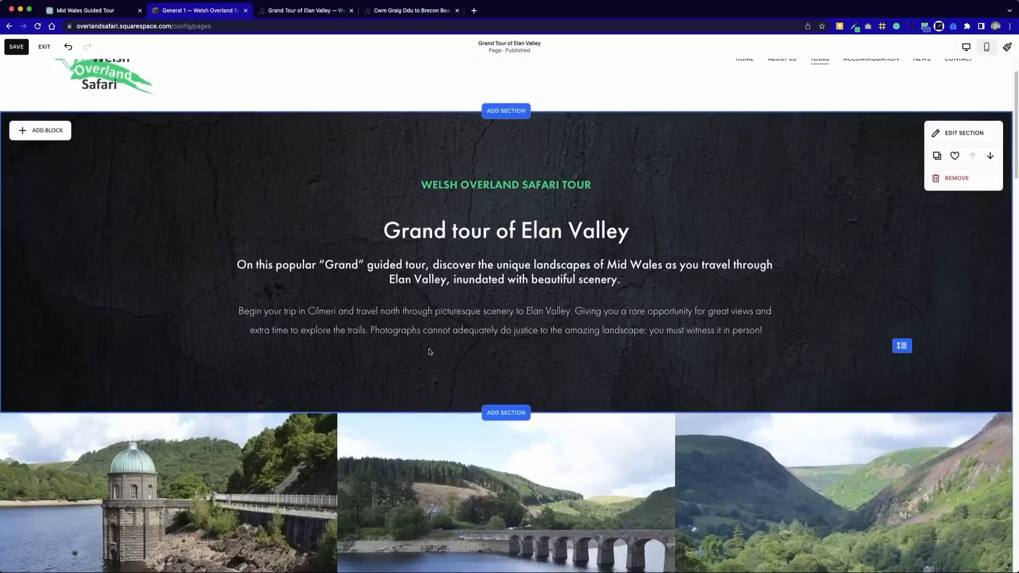
# - Save the rebuilt page and scroll through its full-screen live preview
pyautogui.click(16, 46)
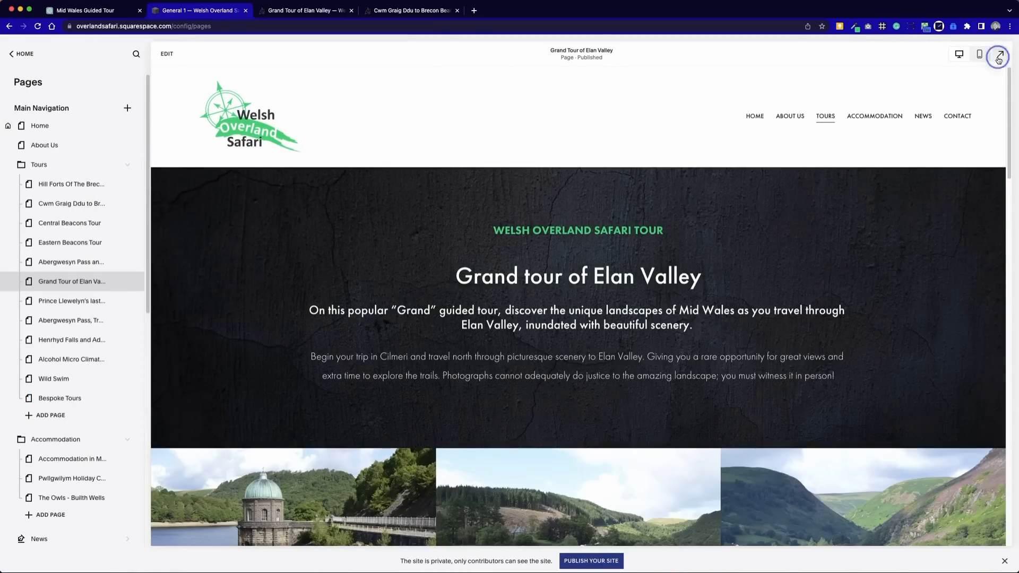
pyautogui.click(1002, 55)
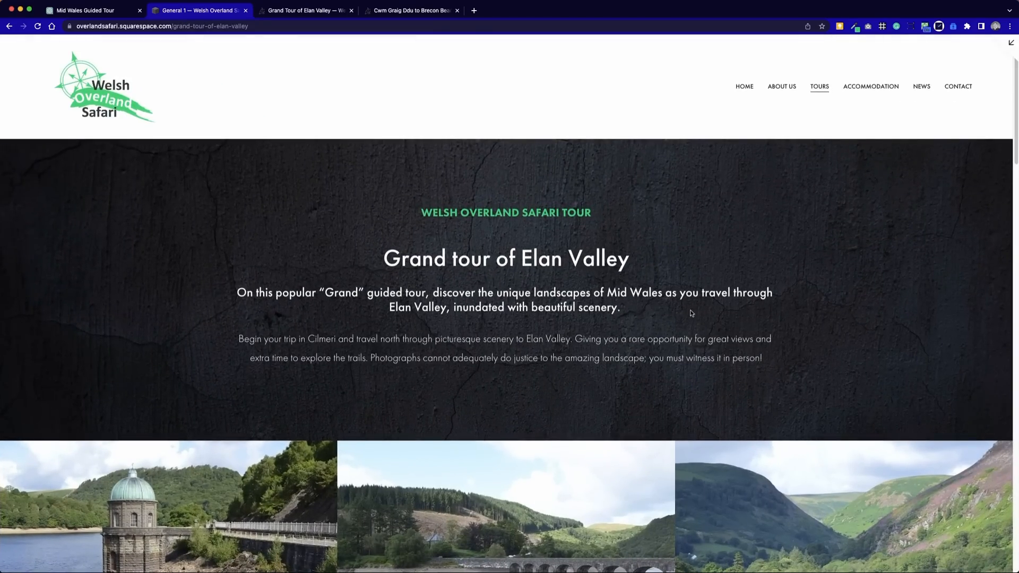
pyautogui.scroll(-3)
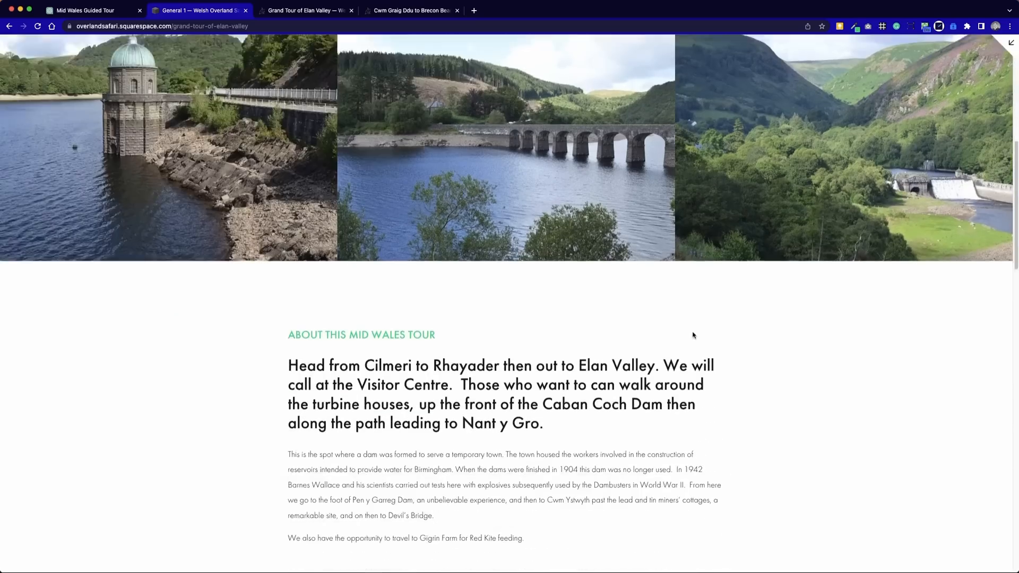
pyautogui.scroll(-3)
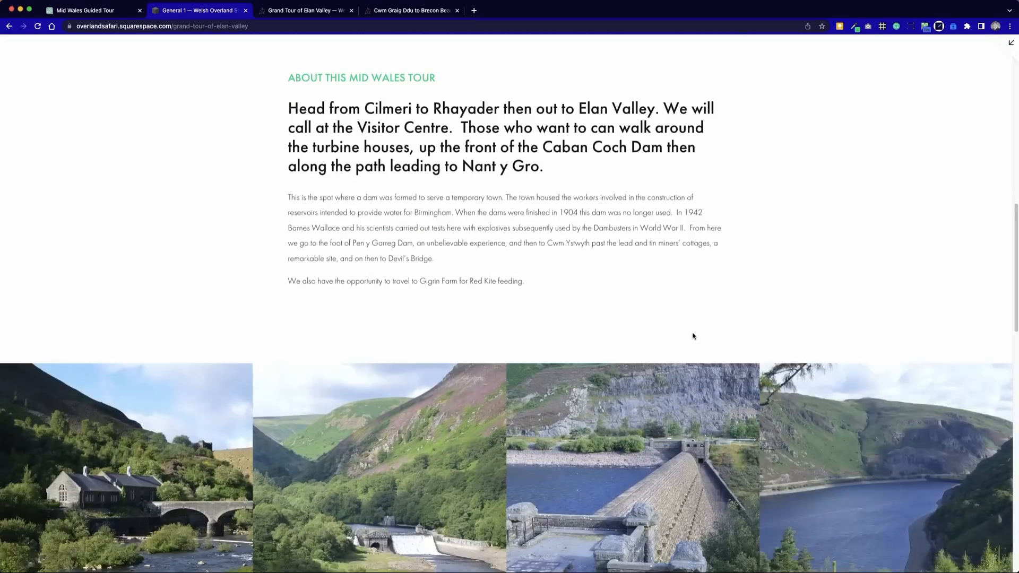
pyautogui.scroll(-3)
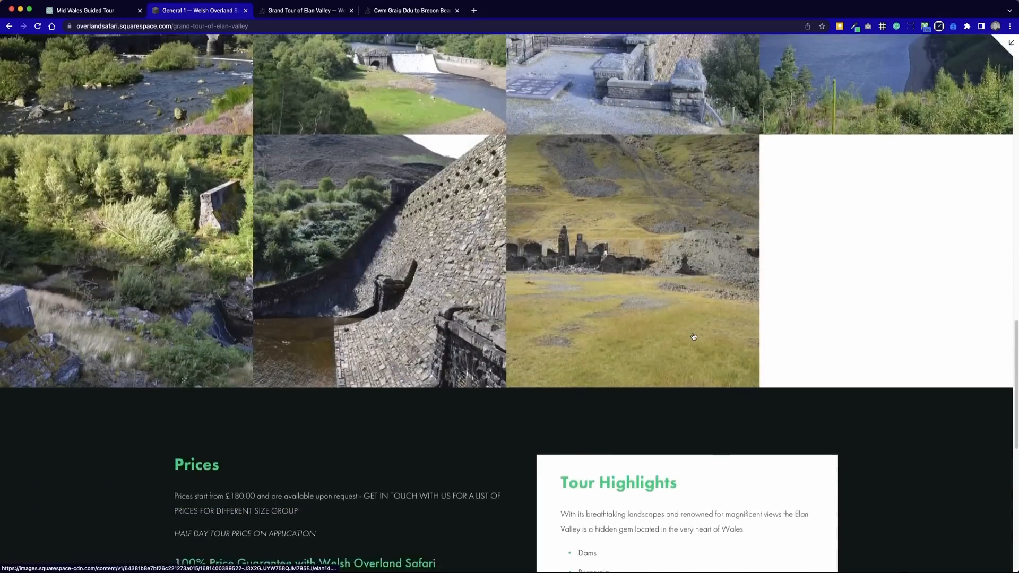
pyautogui.scroll(-3)
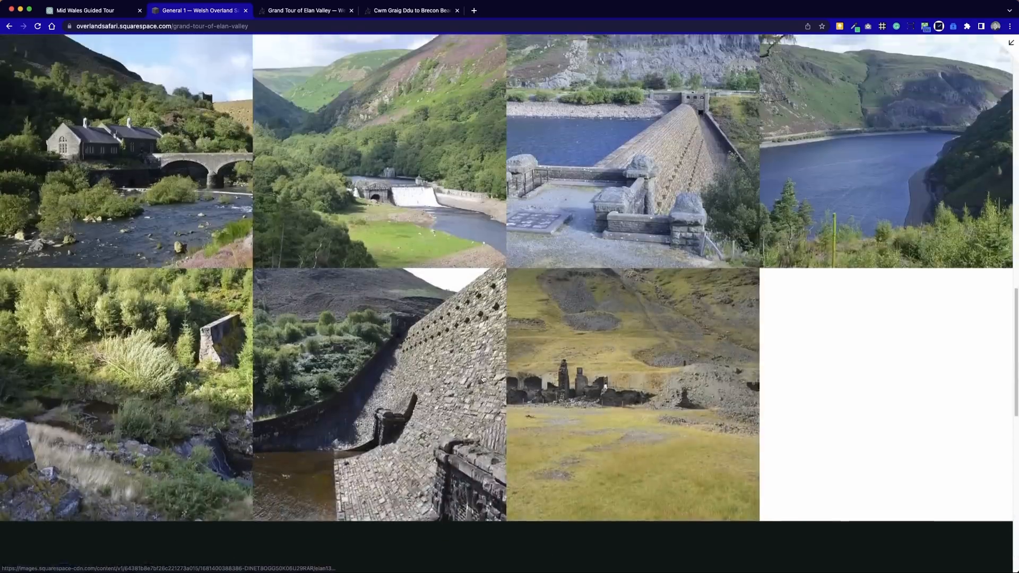
pyautogui.scroll(-3)
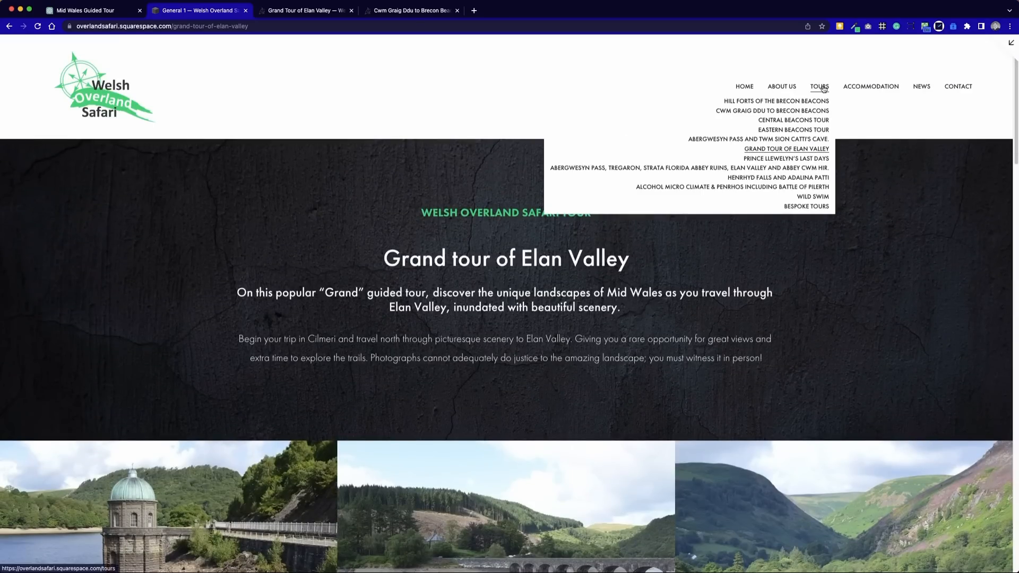
# - Browse other tour pages via the Tours navigation, ending on Eastern Beacons Tour
pyautogui.click(758, 139)
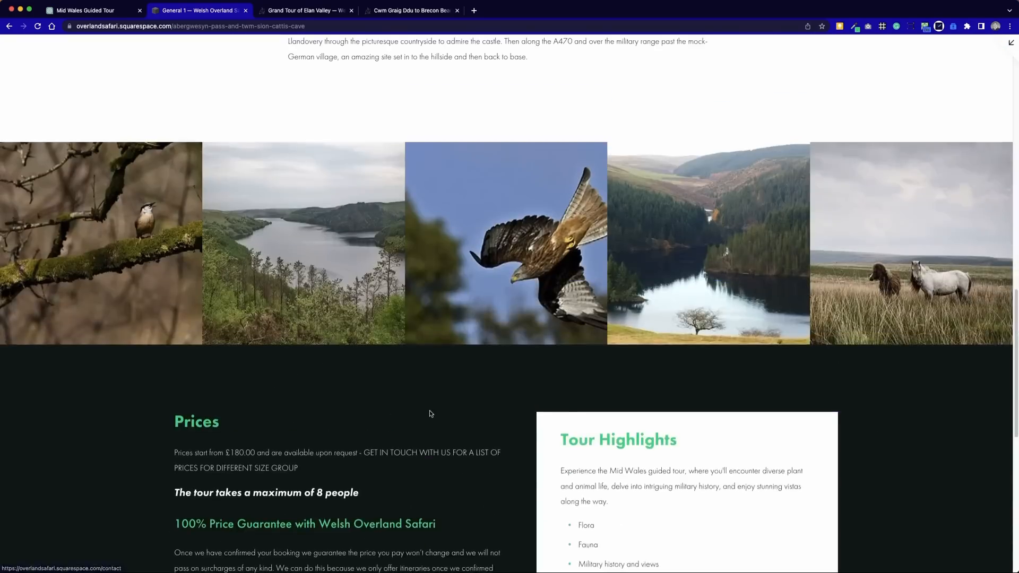
pyautogui.scroll(3)
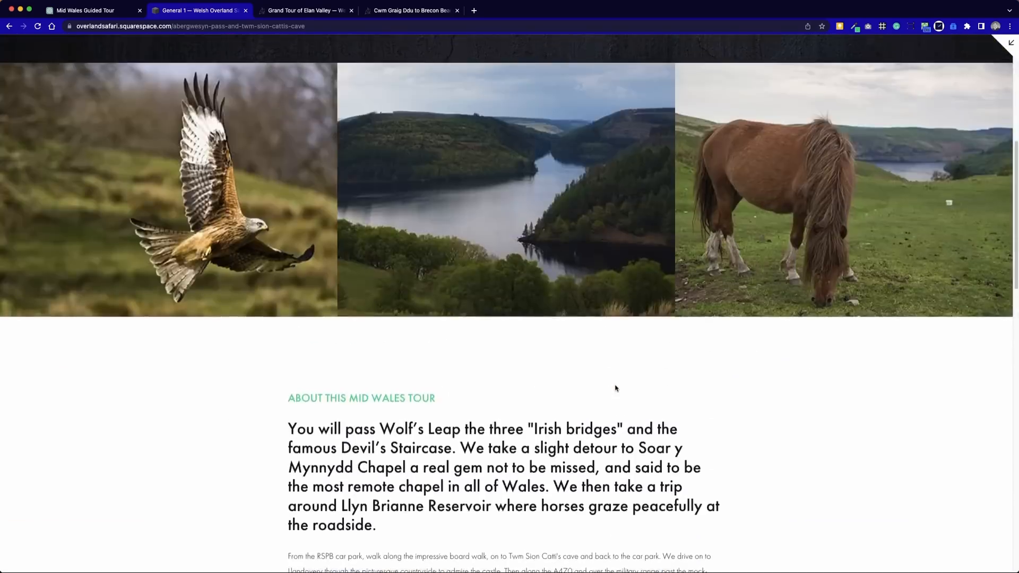
pyautogui.scroll(3)
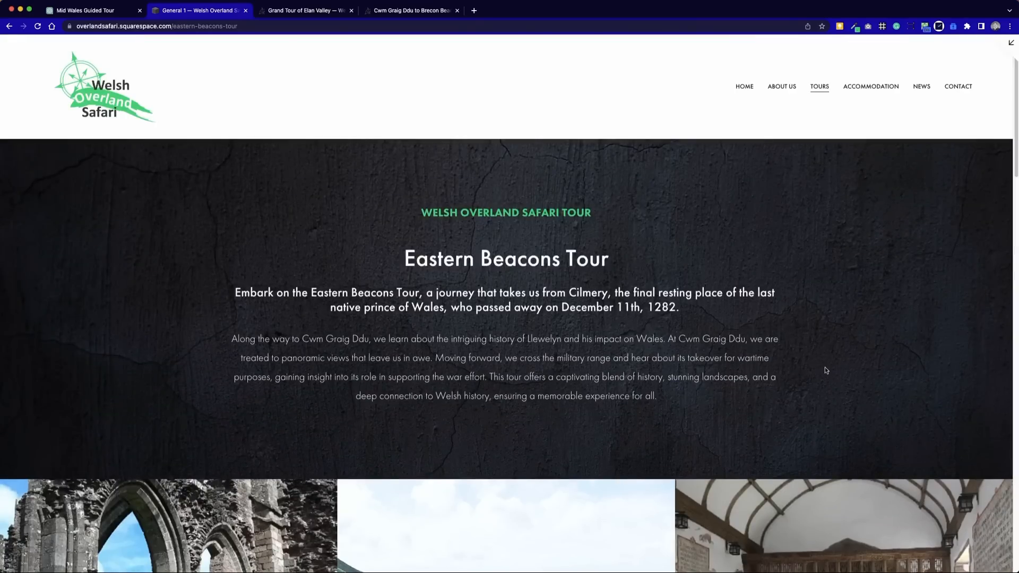
pyautogui.moveTo(822, 373)
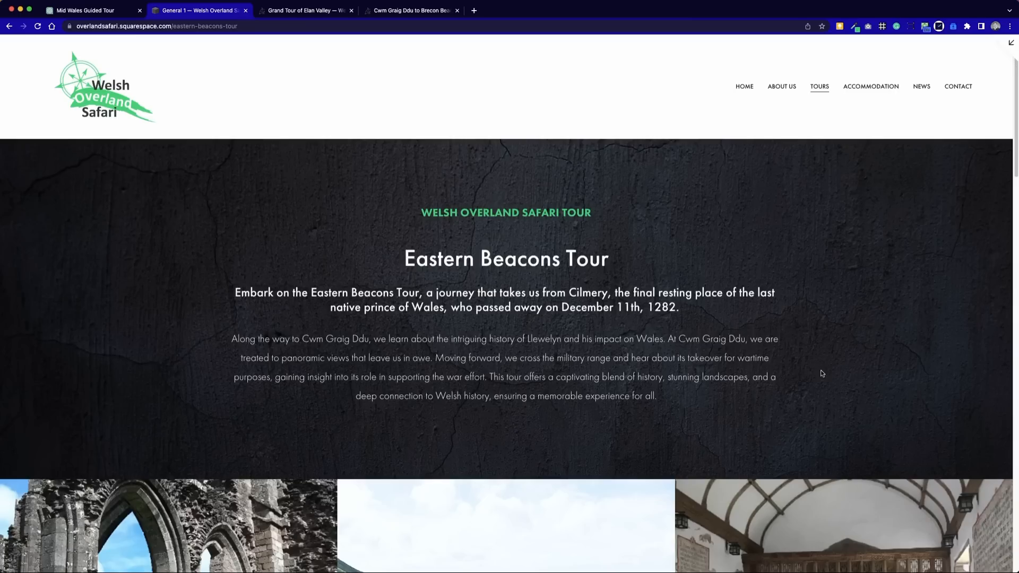
pyautogui.moveTo(819, 378)
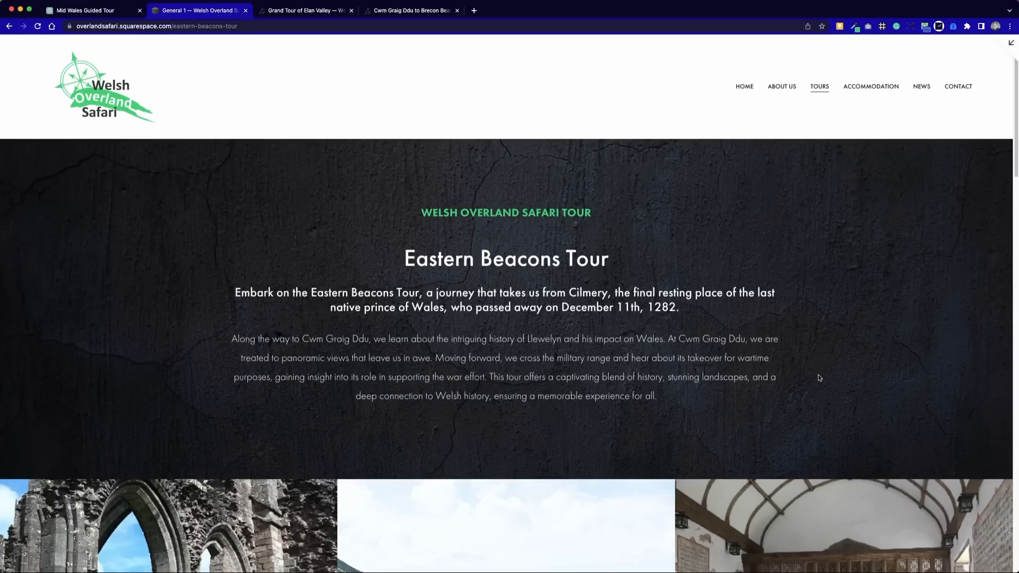